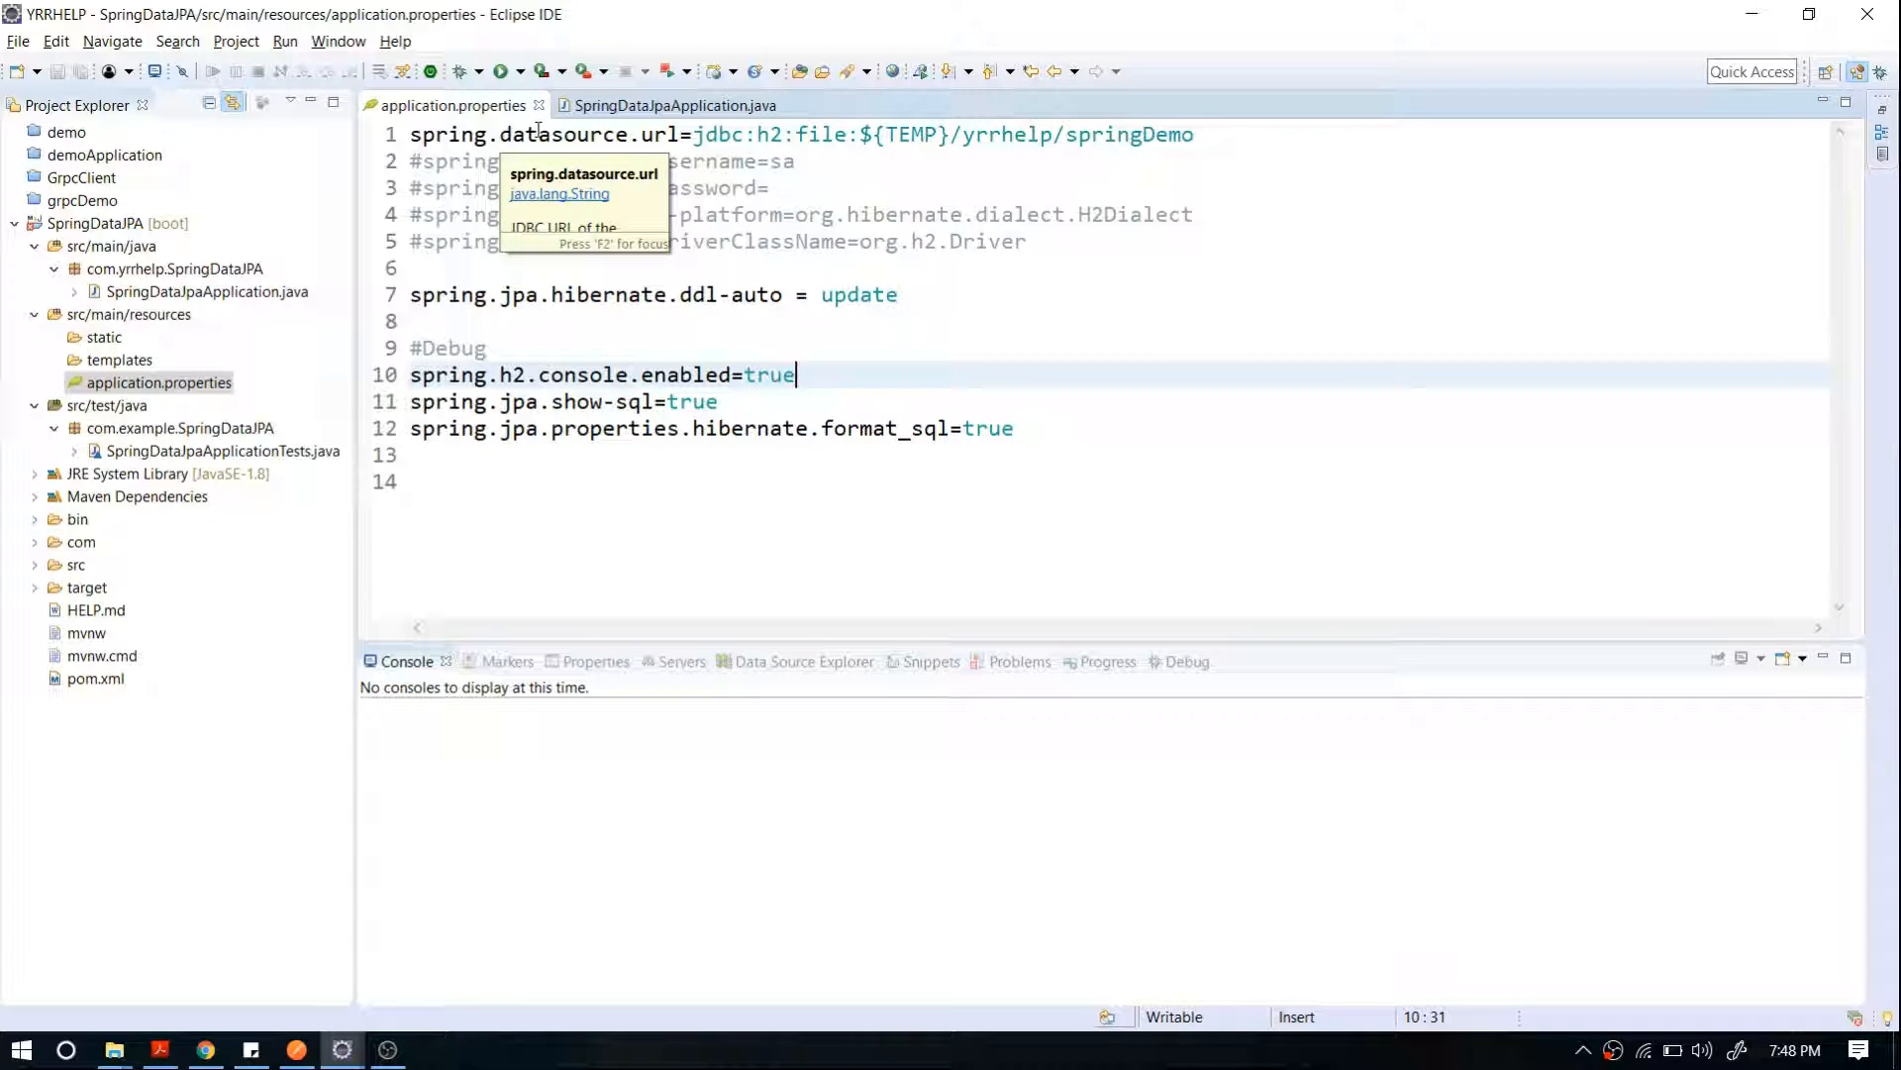
- Create the com.yrrhelp.entities package under src/main/java via New > Package
right_click(111, 246)
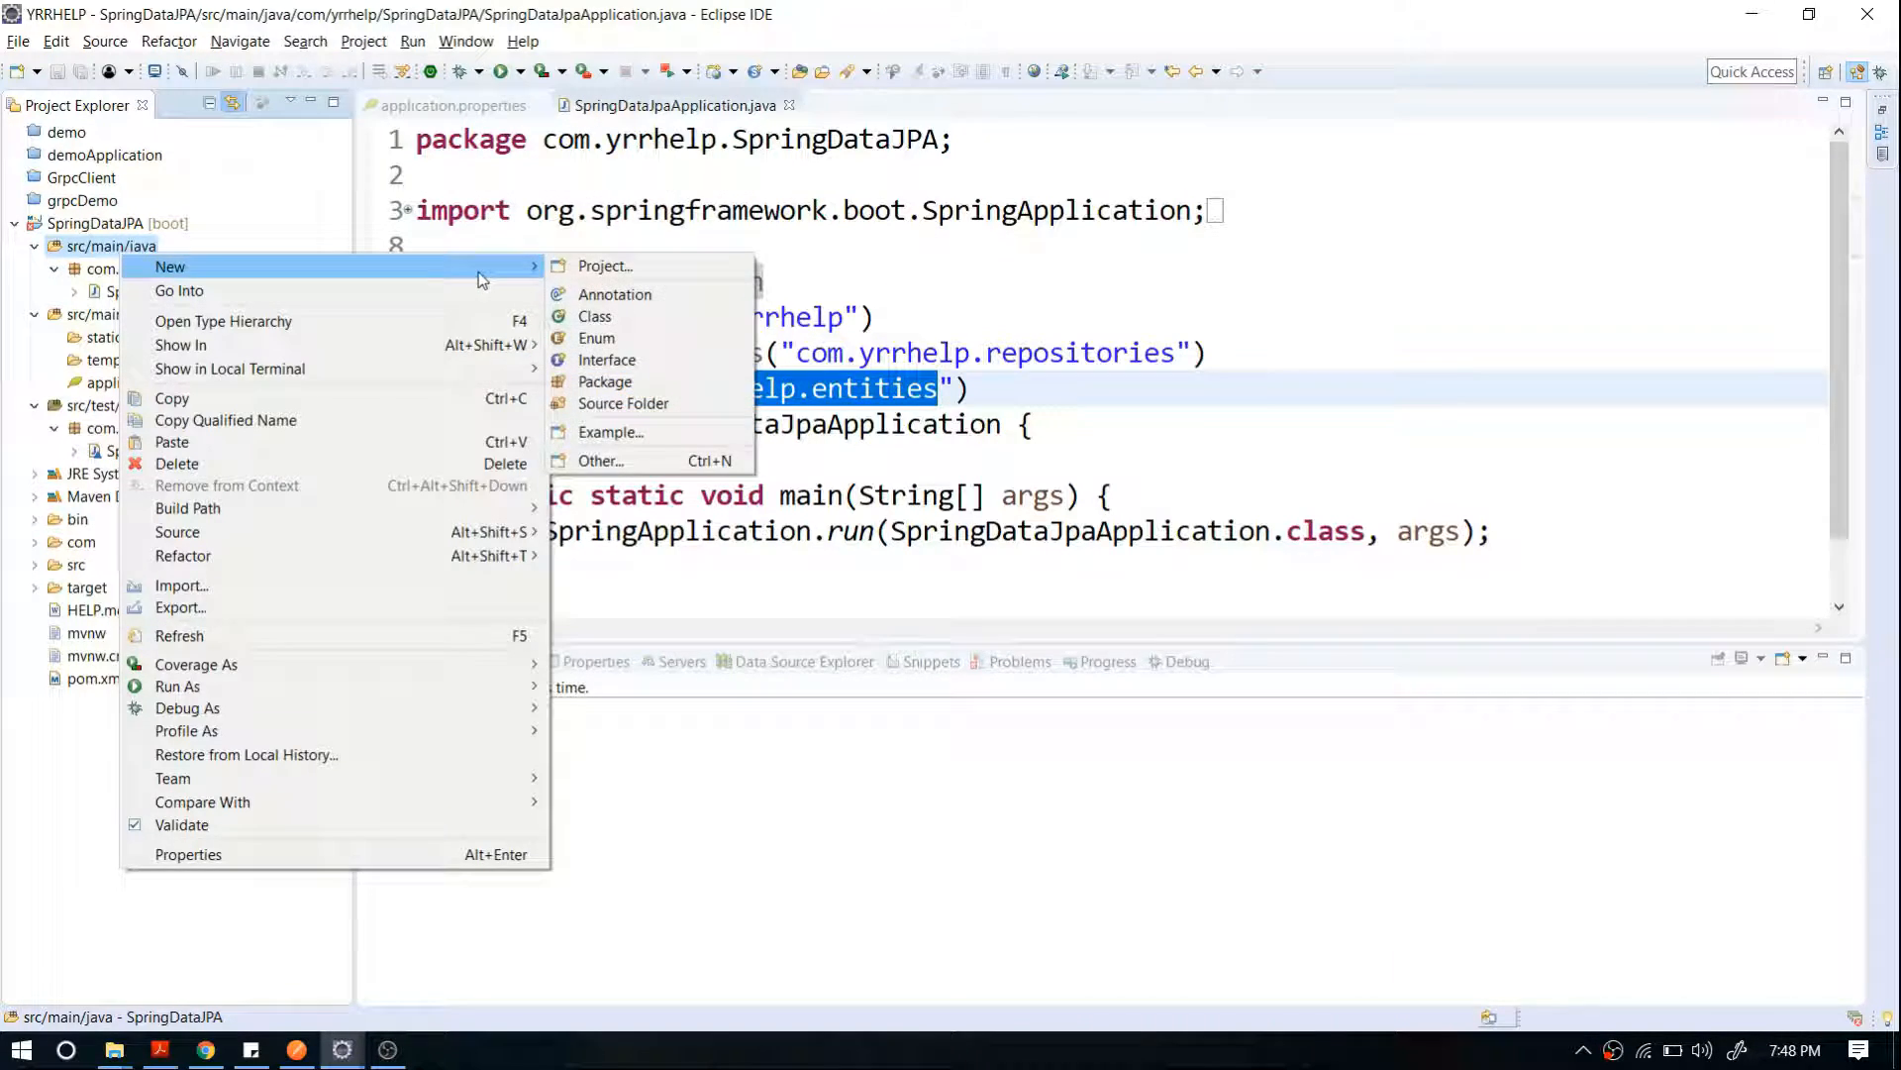
click(605, 380)
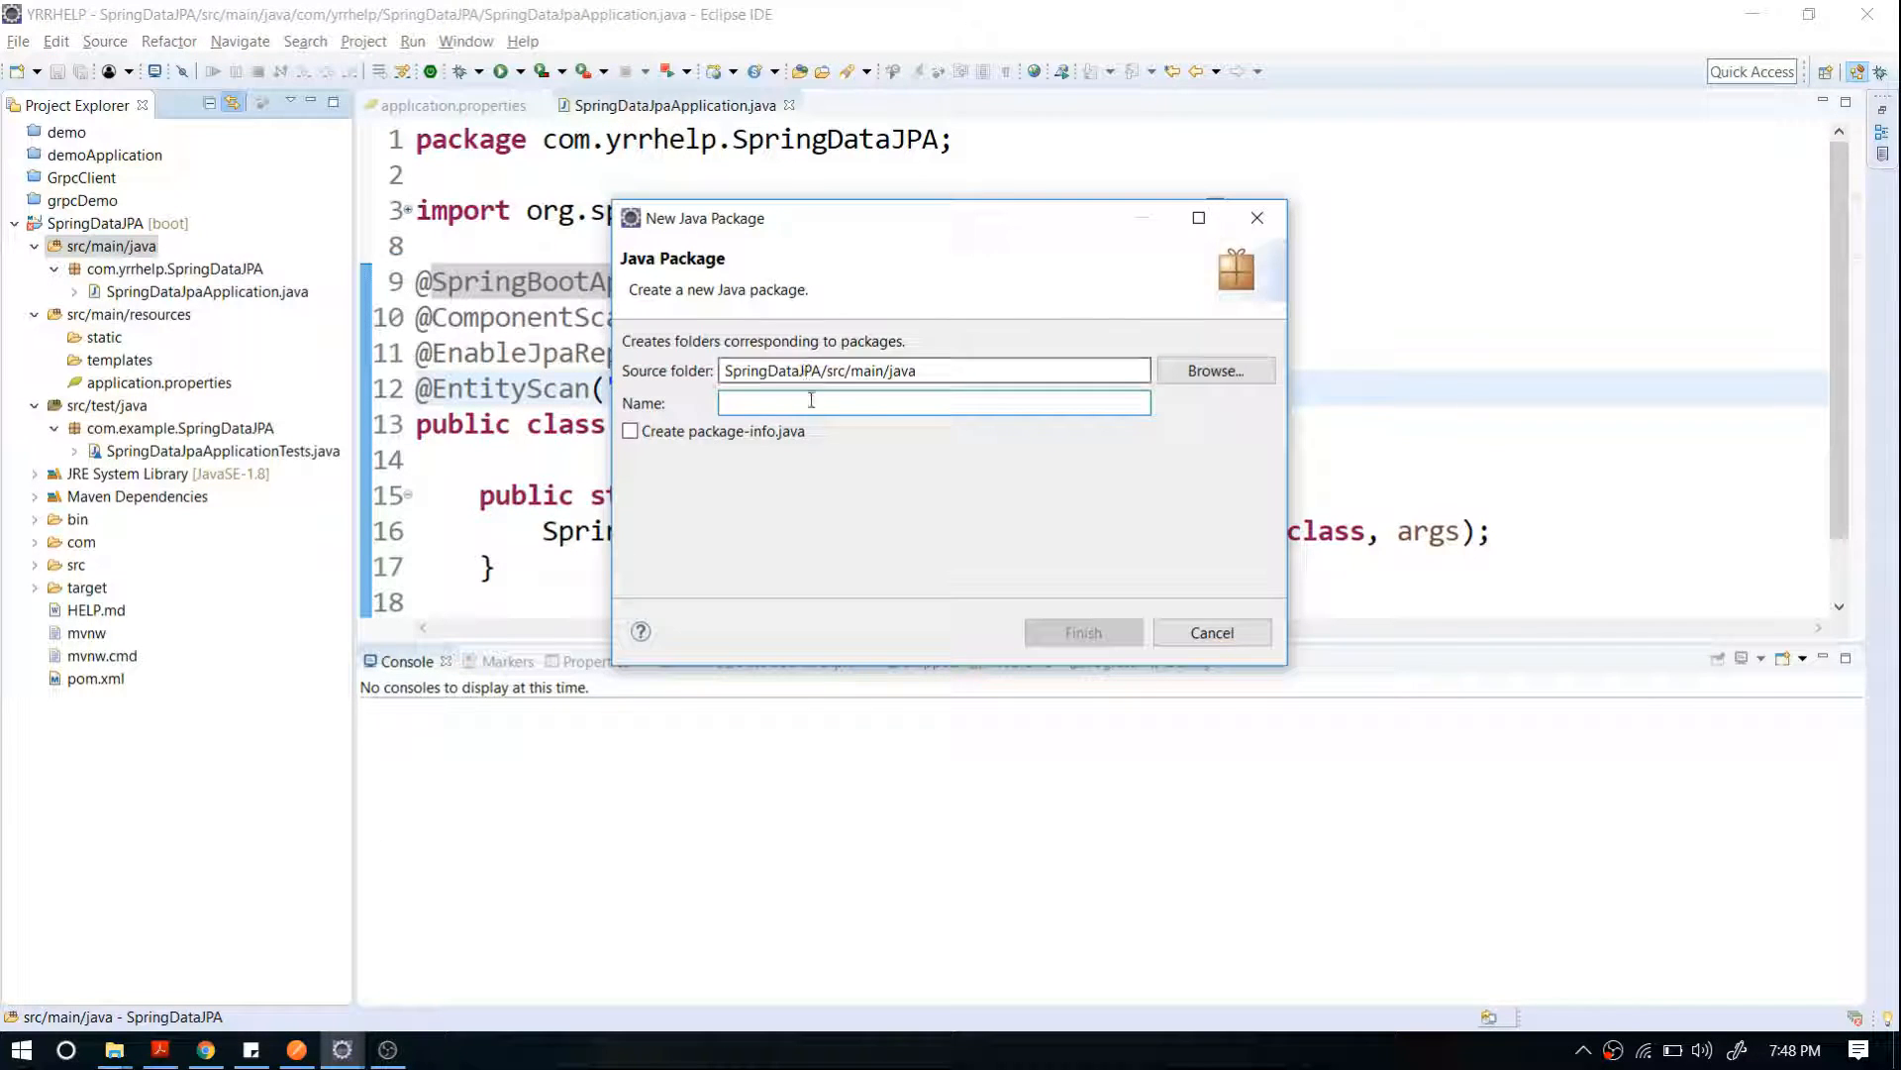
text(com.yrrhelp.entities)
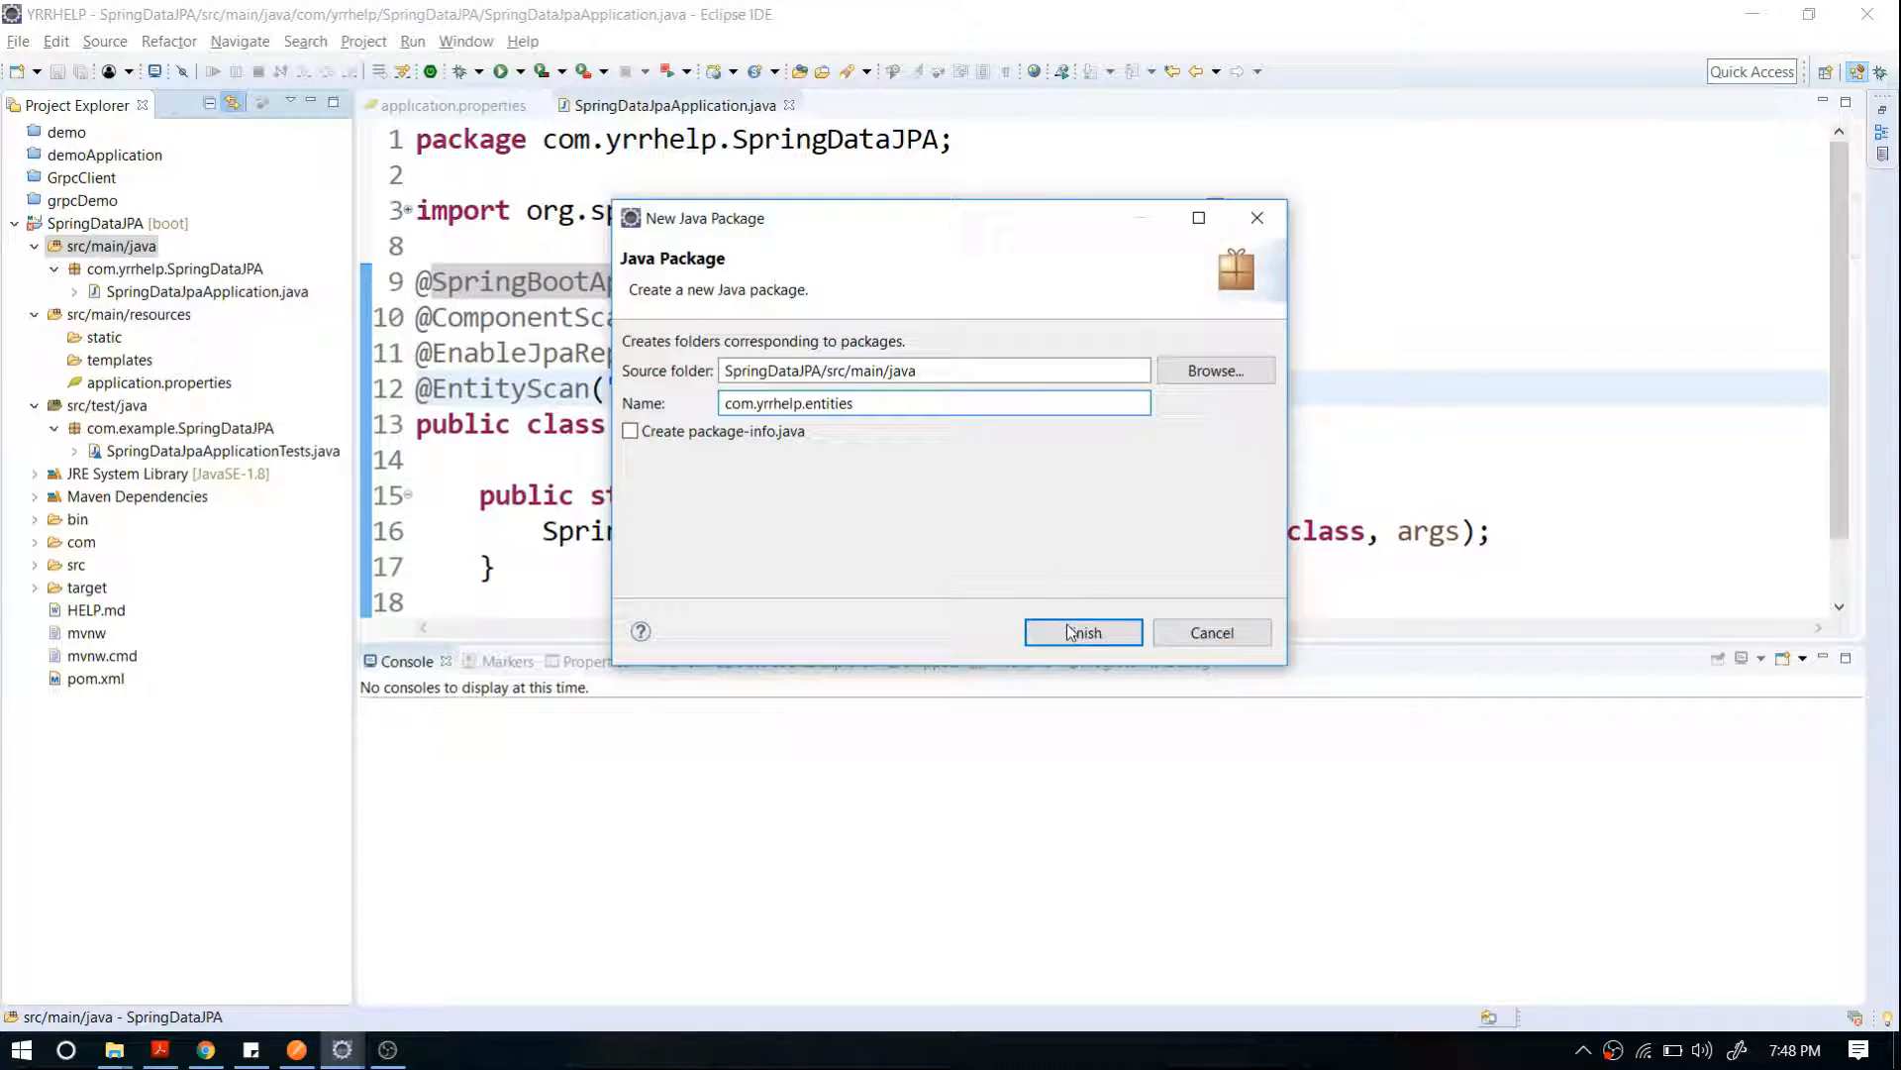
click(1080, 632)
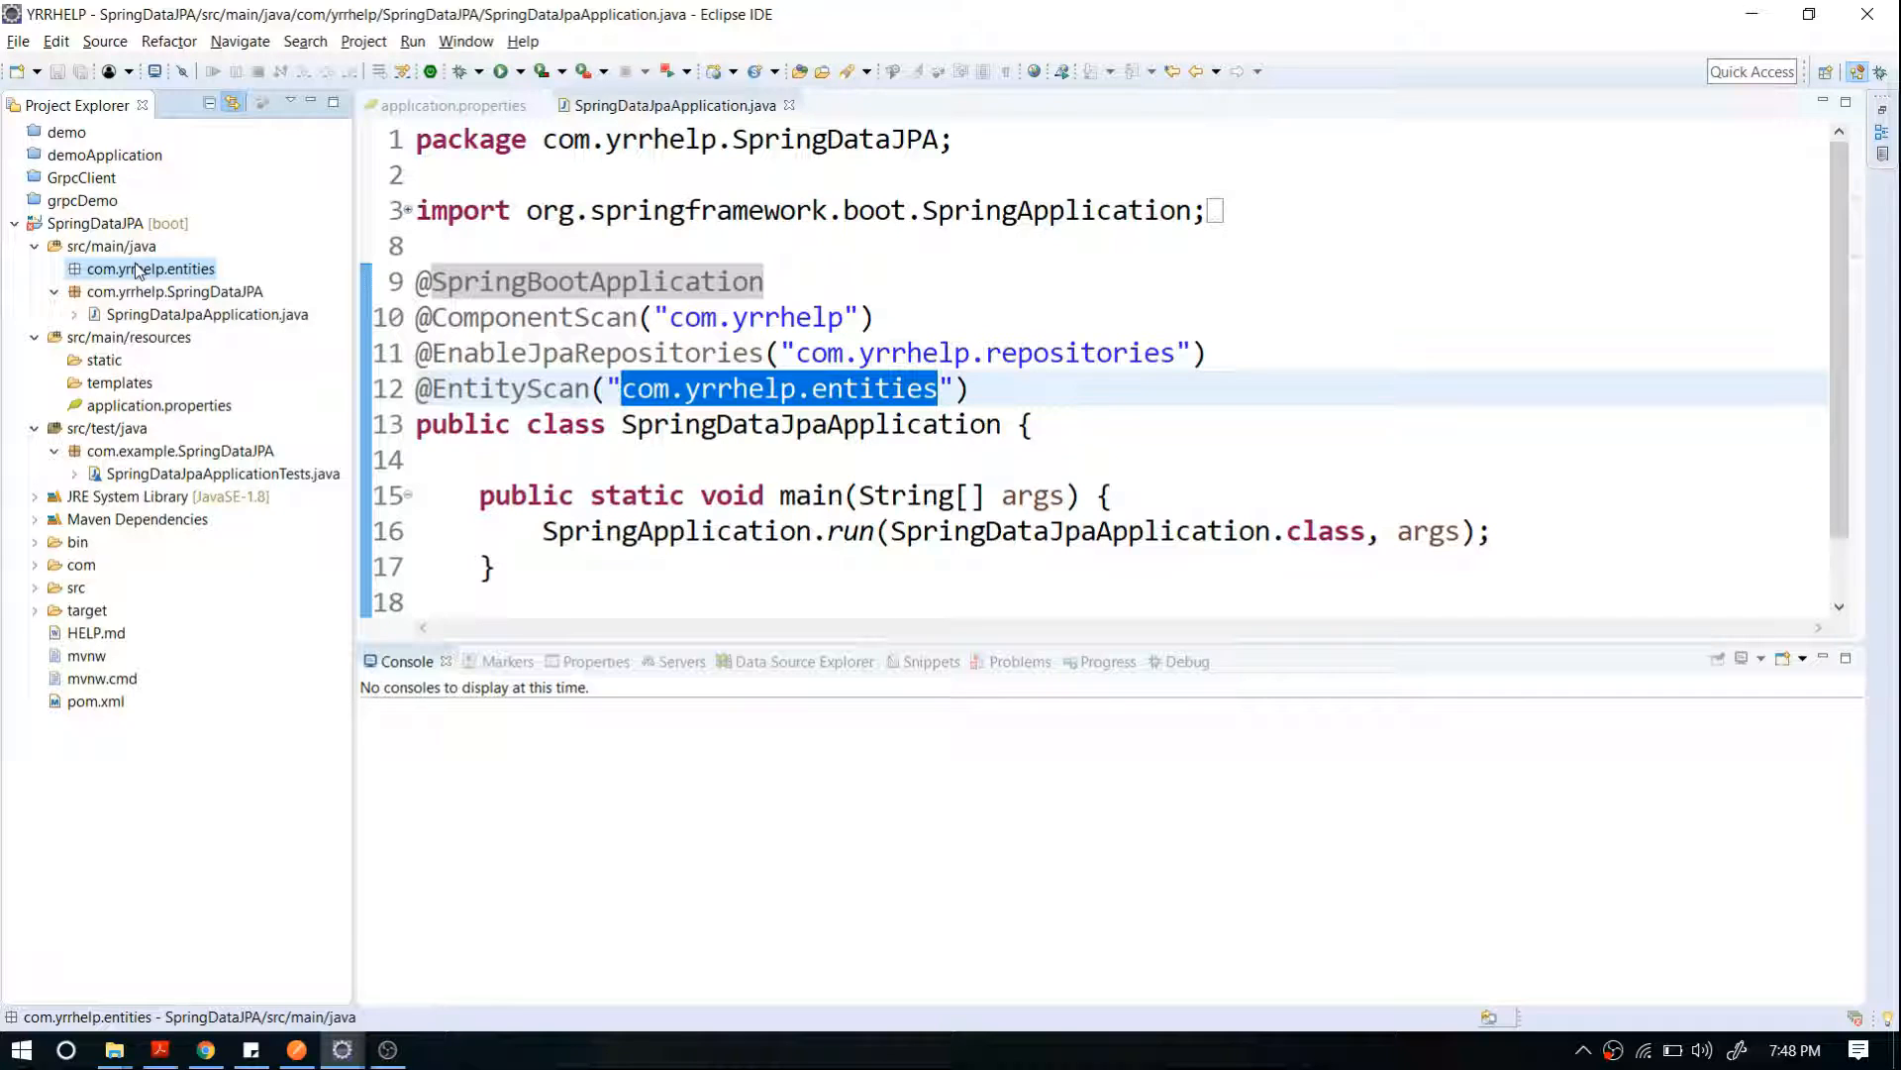
- Start a new Product class in com.yrrhelp.entities from the package's New > Class menu
right_click(148, 269)
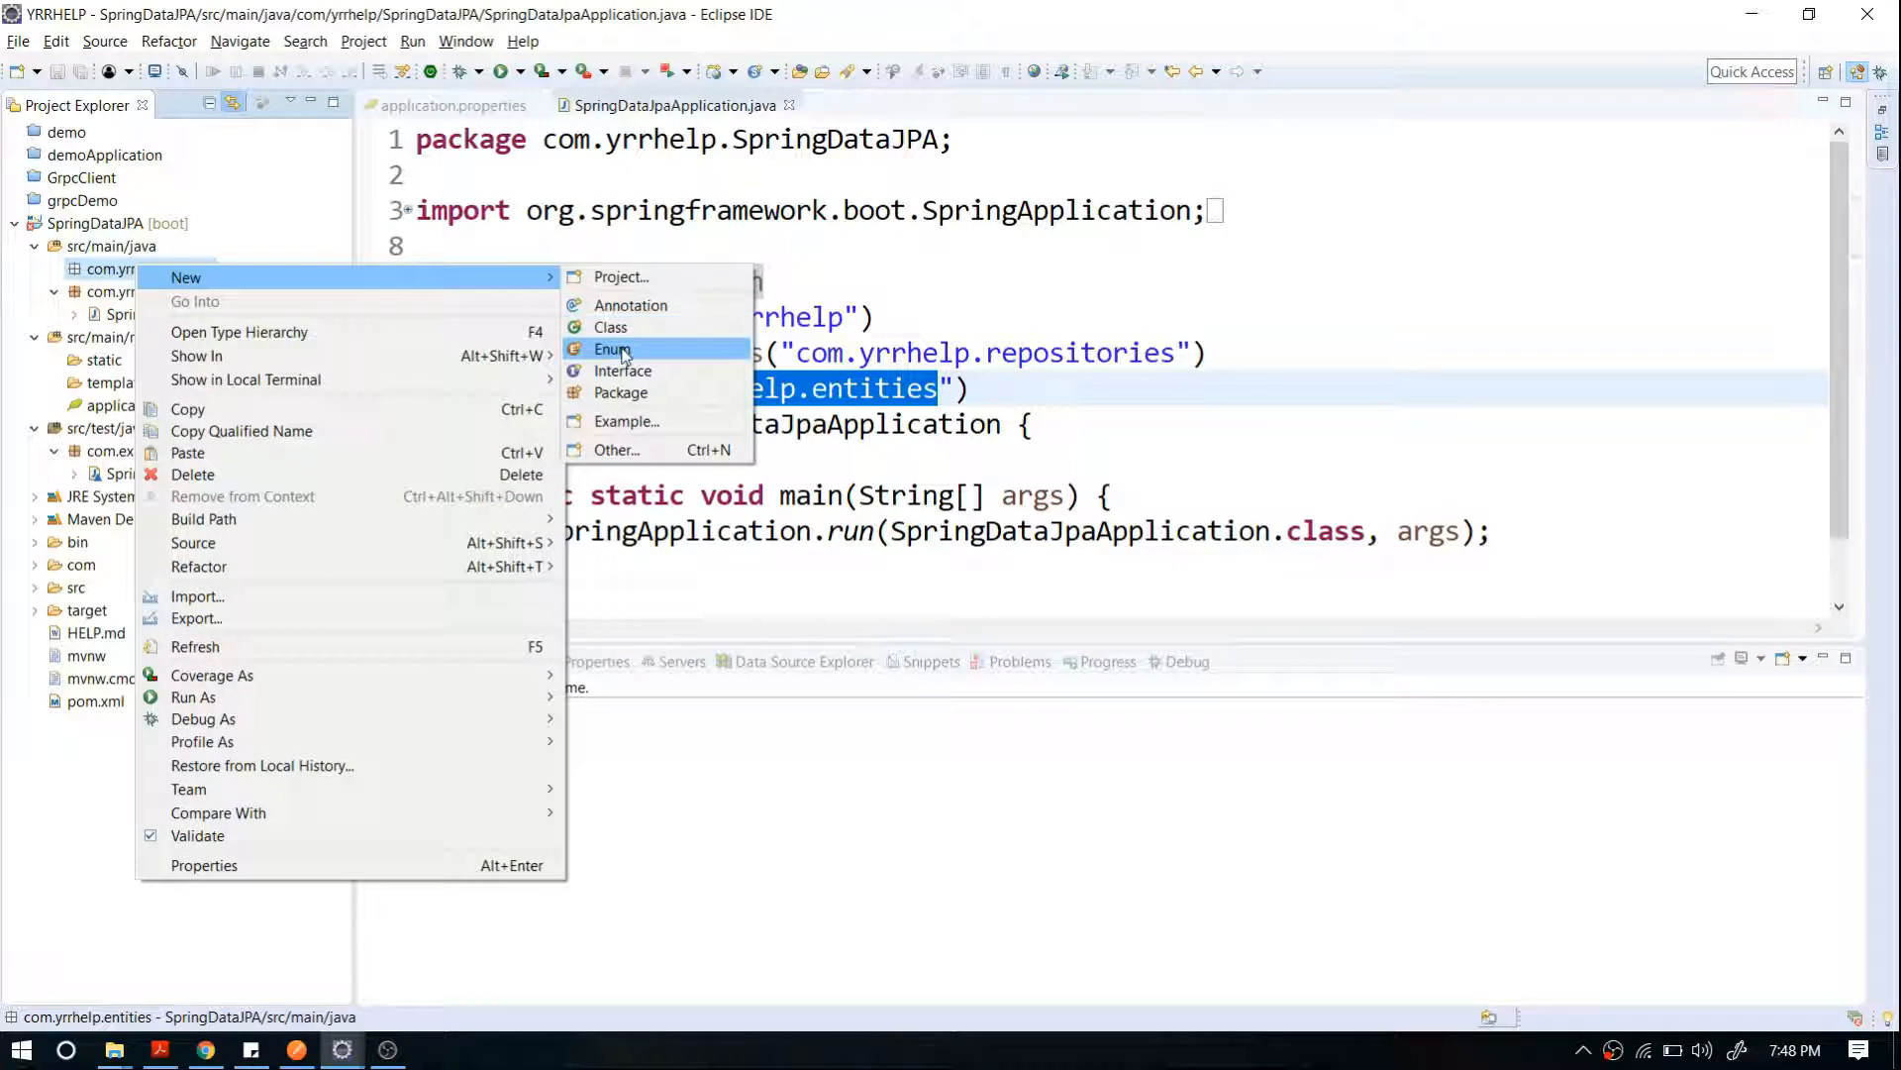
click(610, 328)
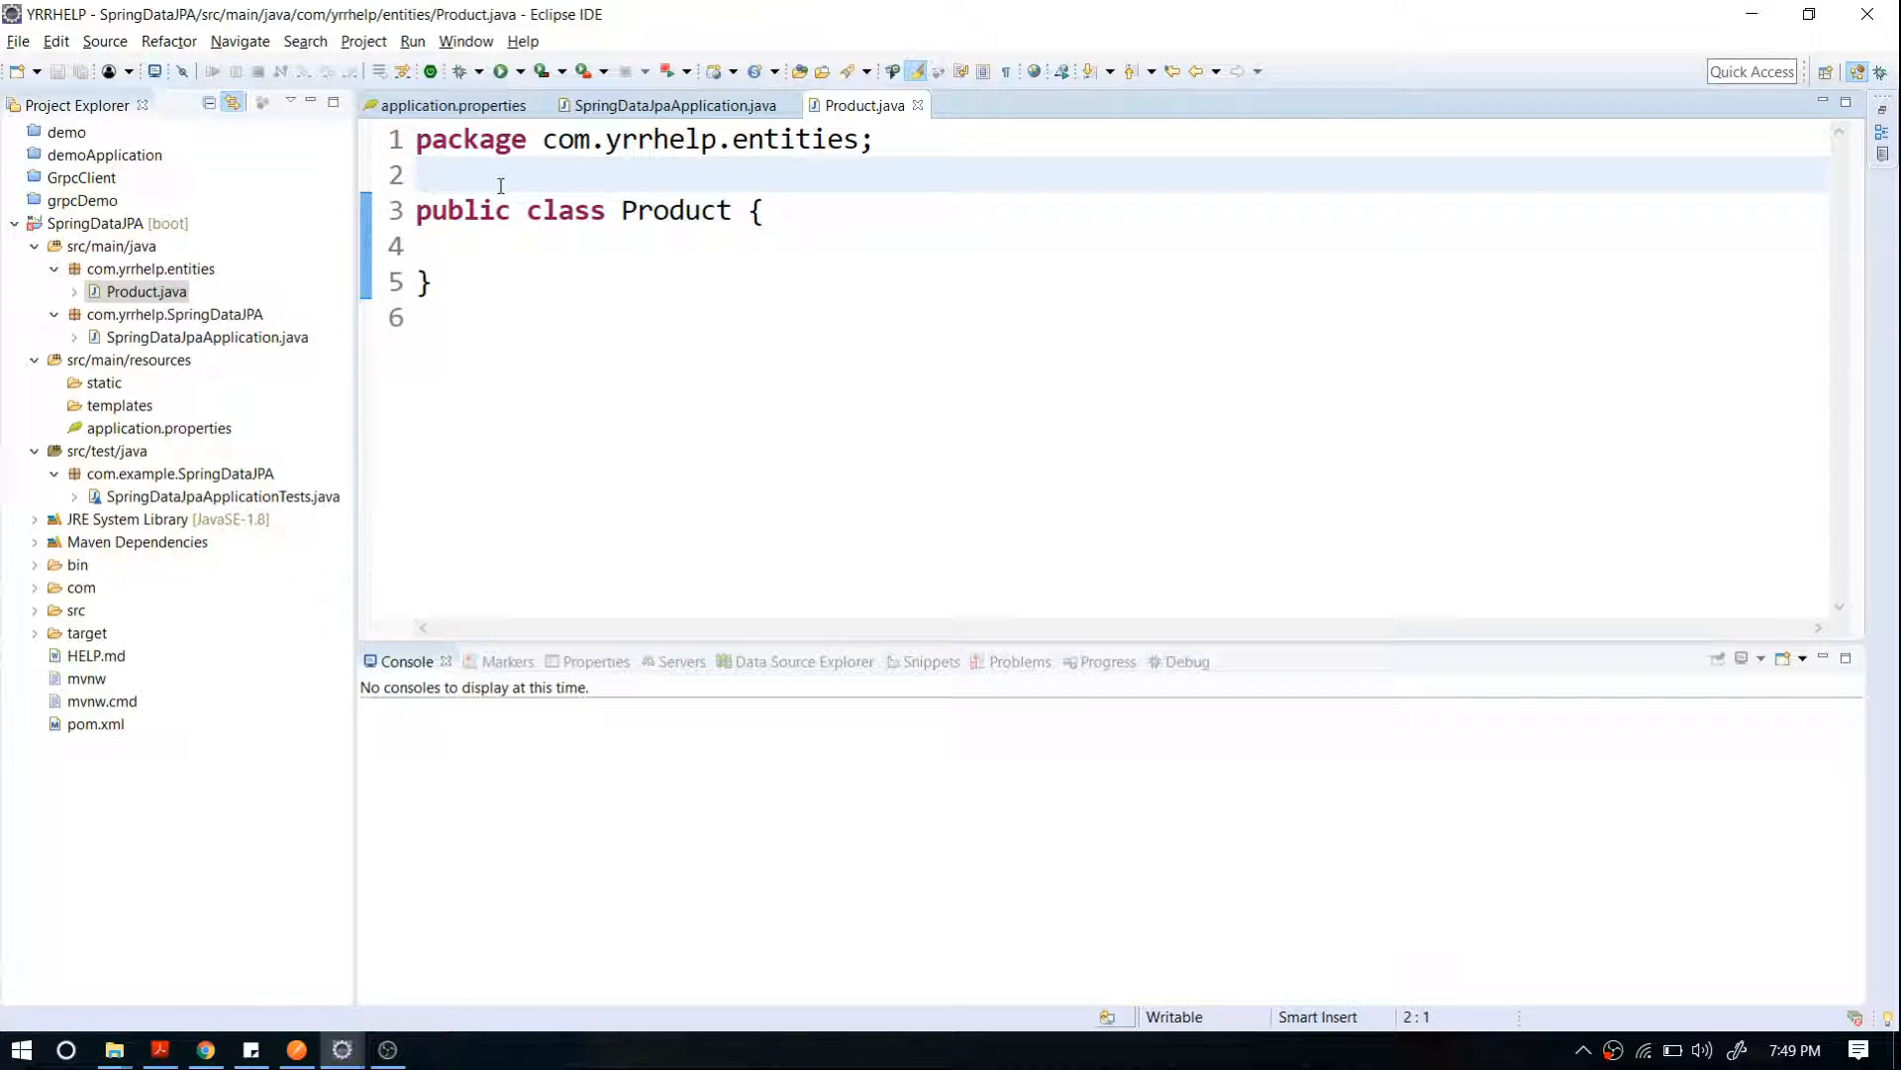
text(@)
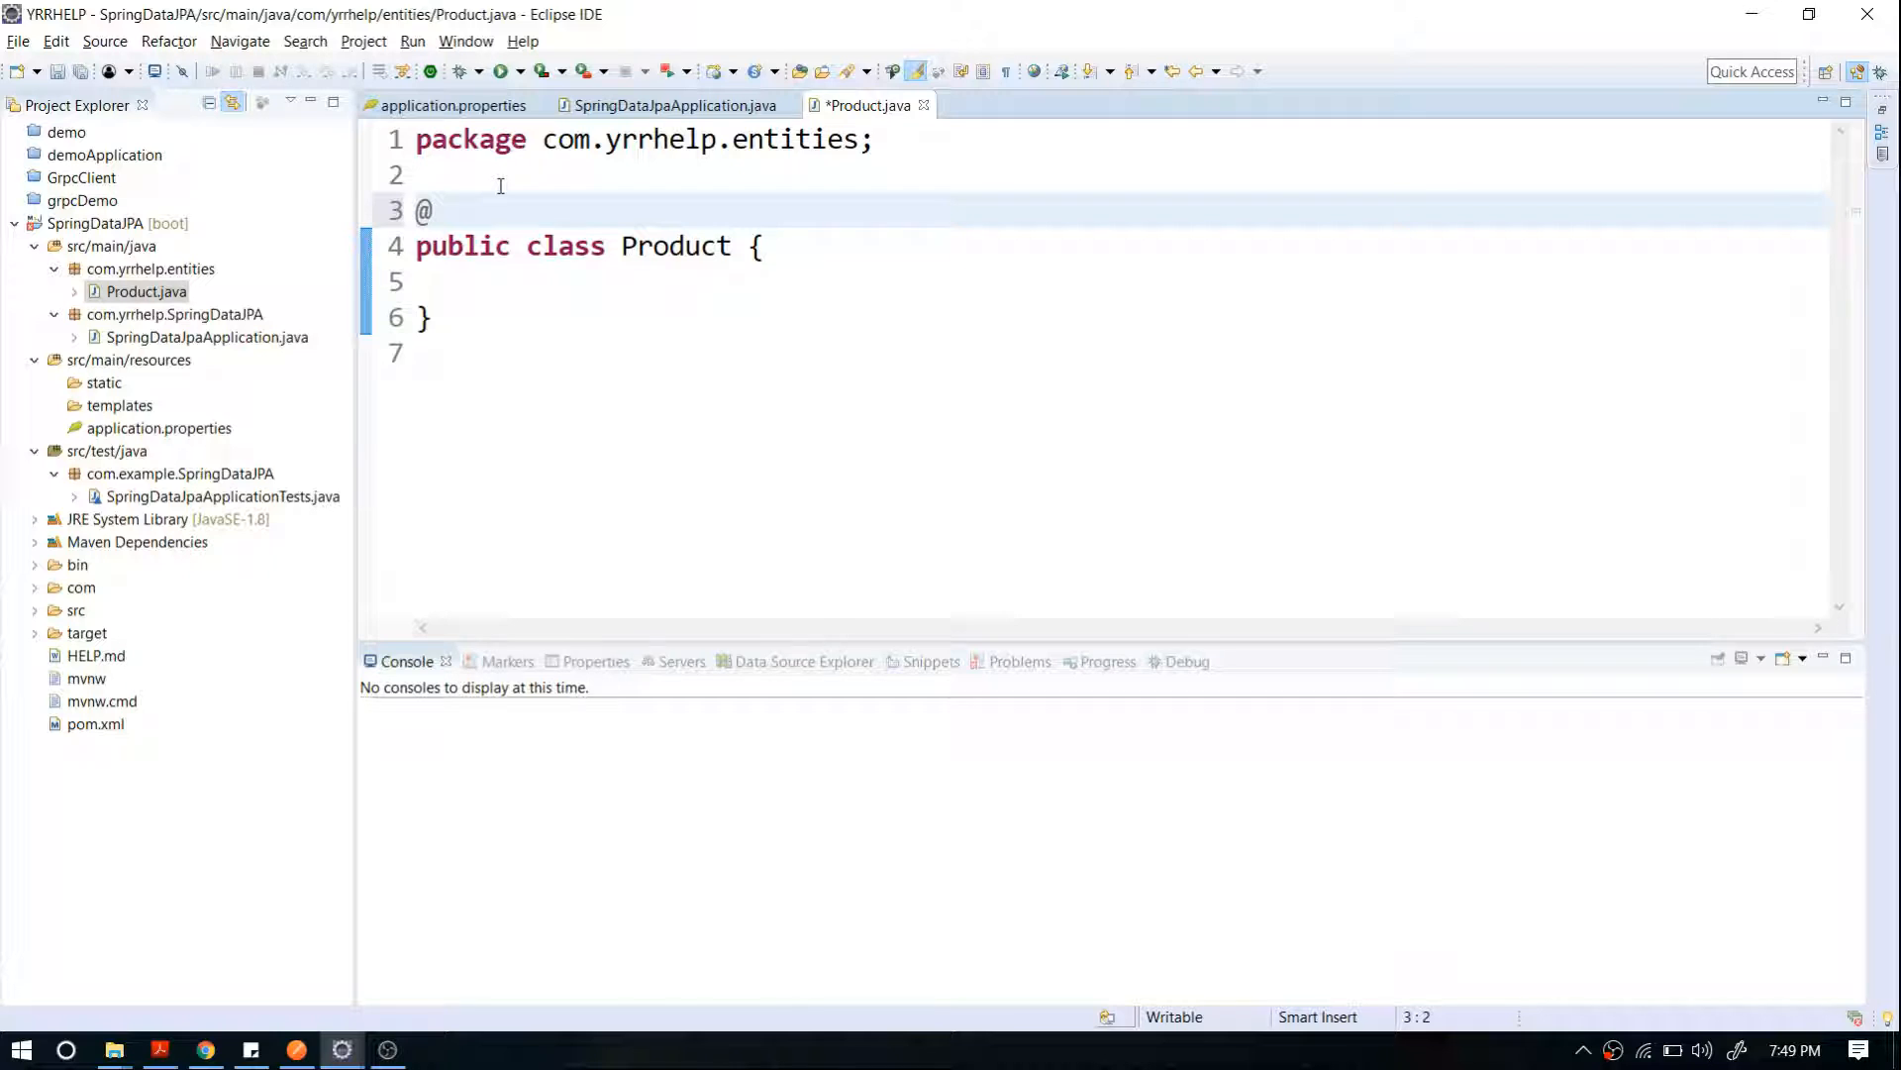
text(Entity)
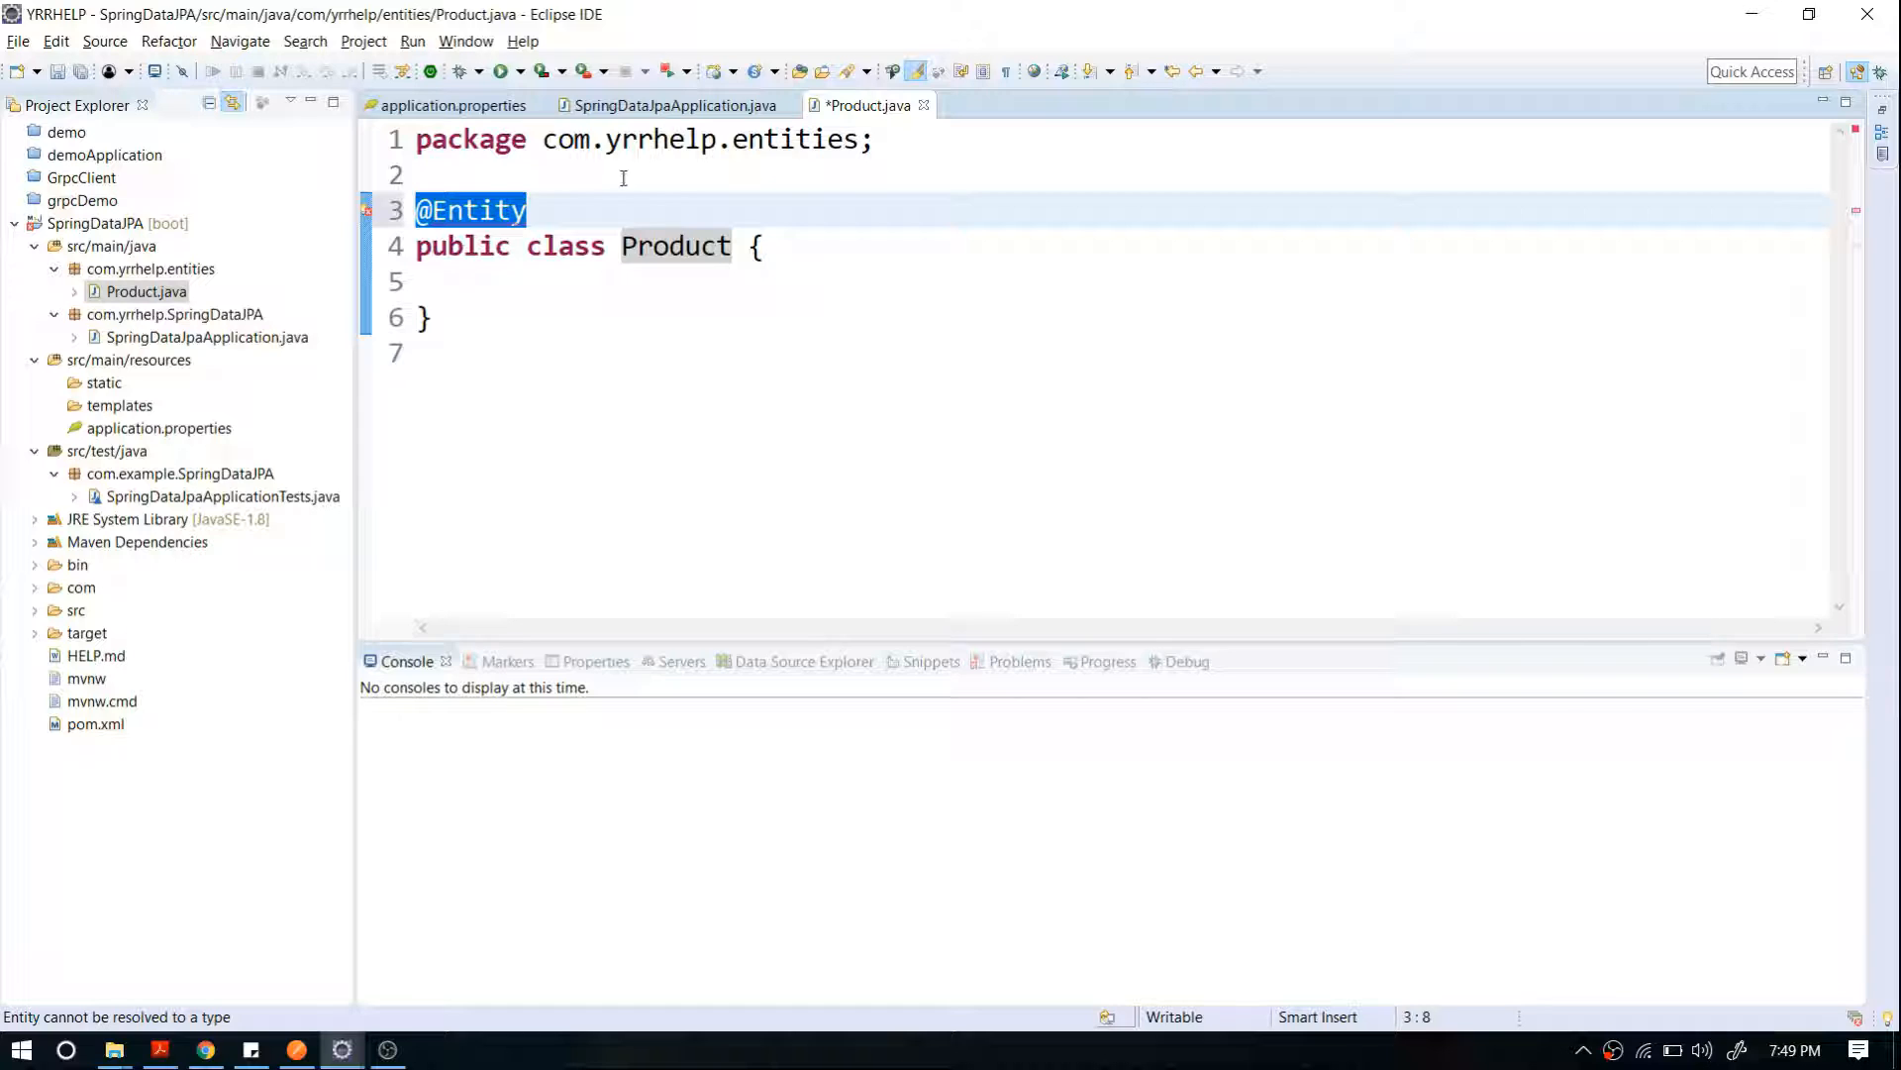
click(436, 281)
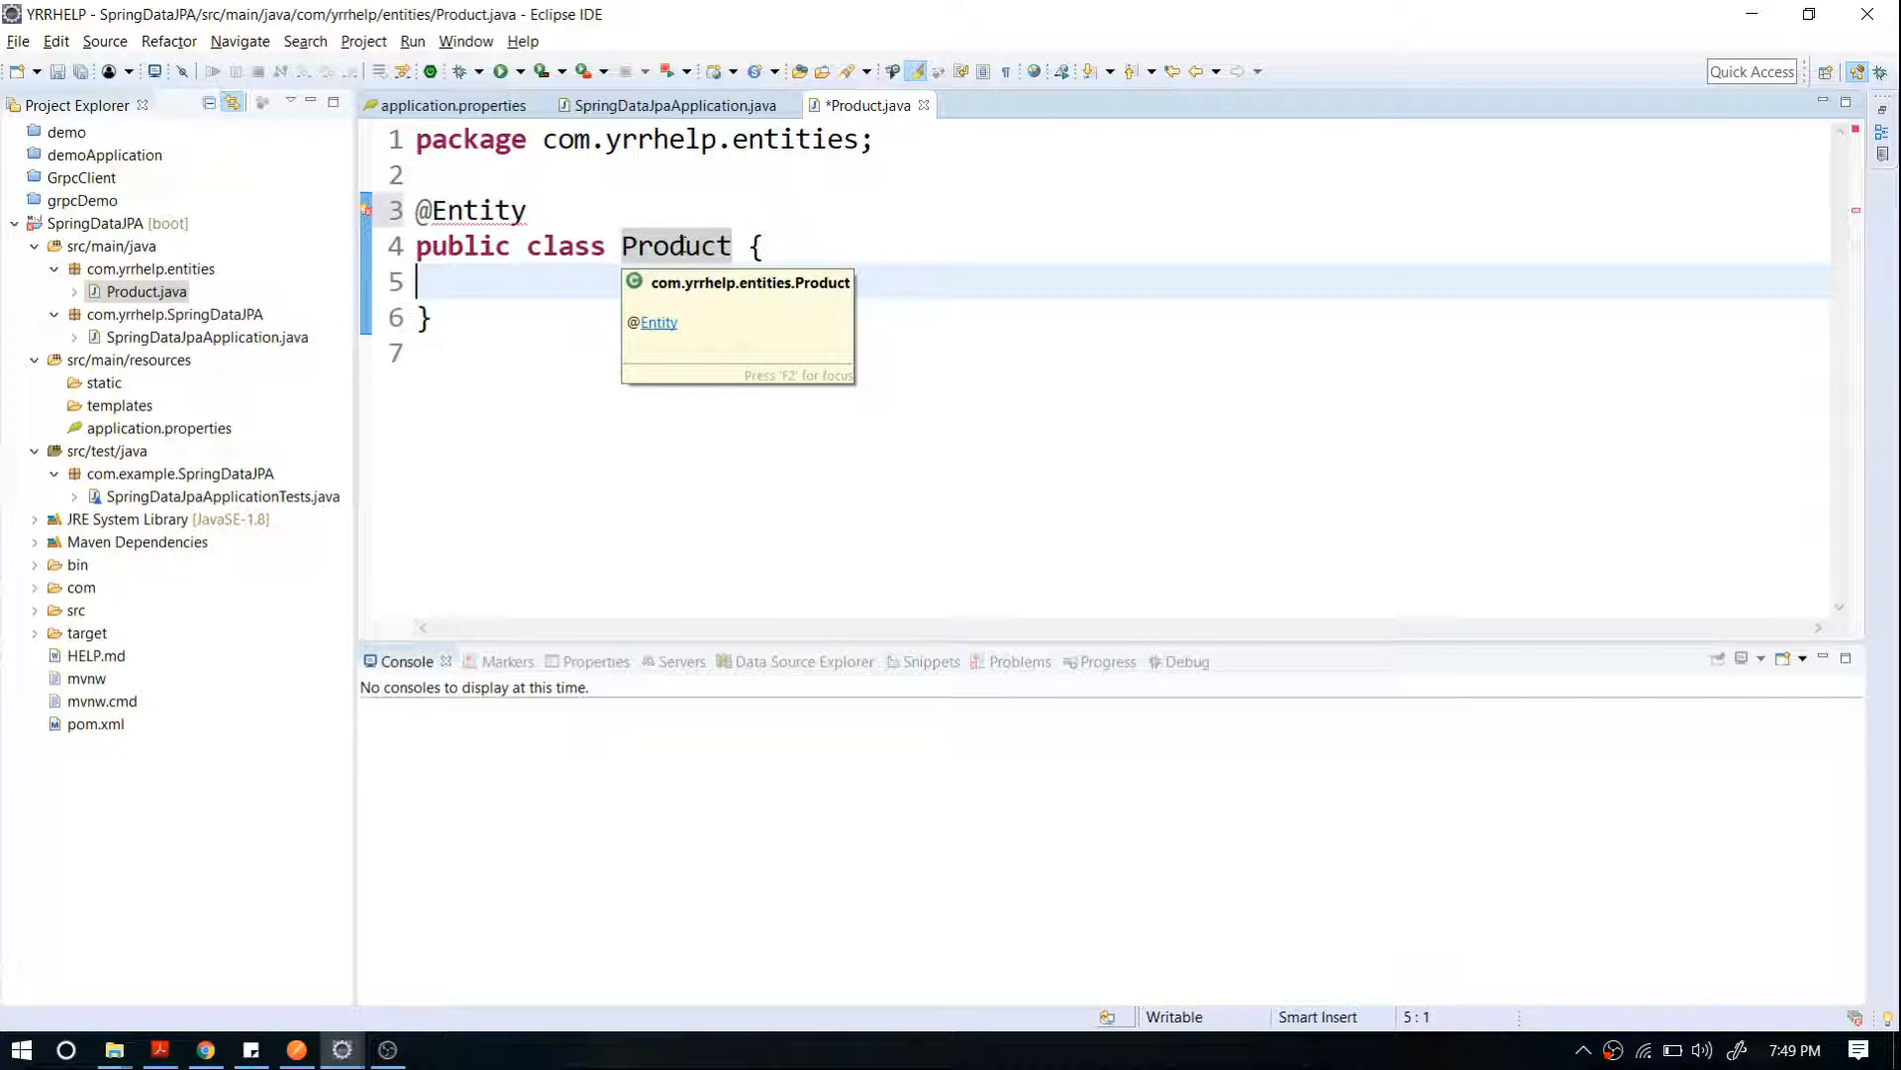
text(String id)
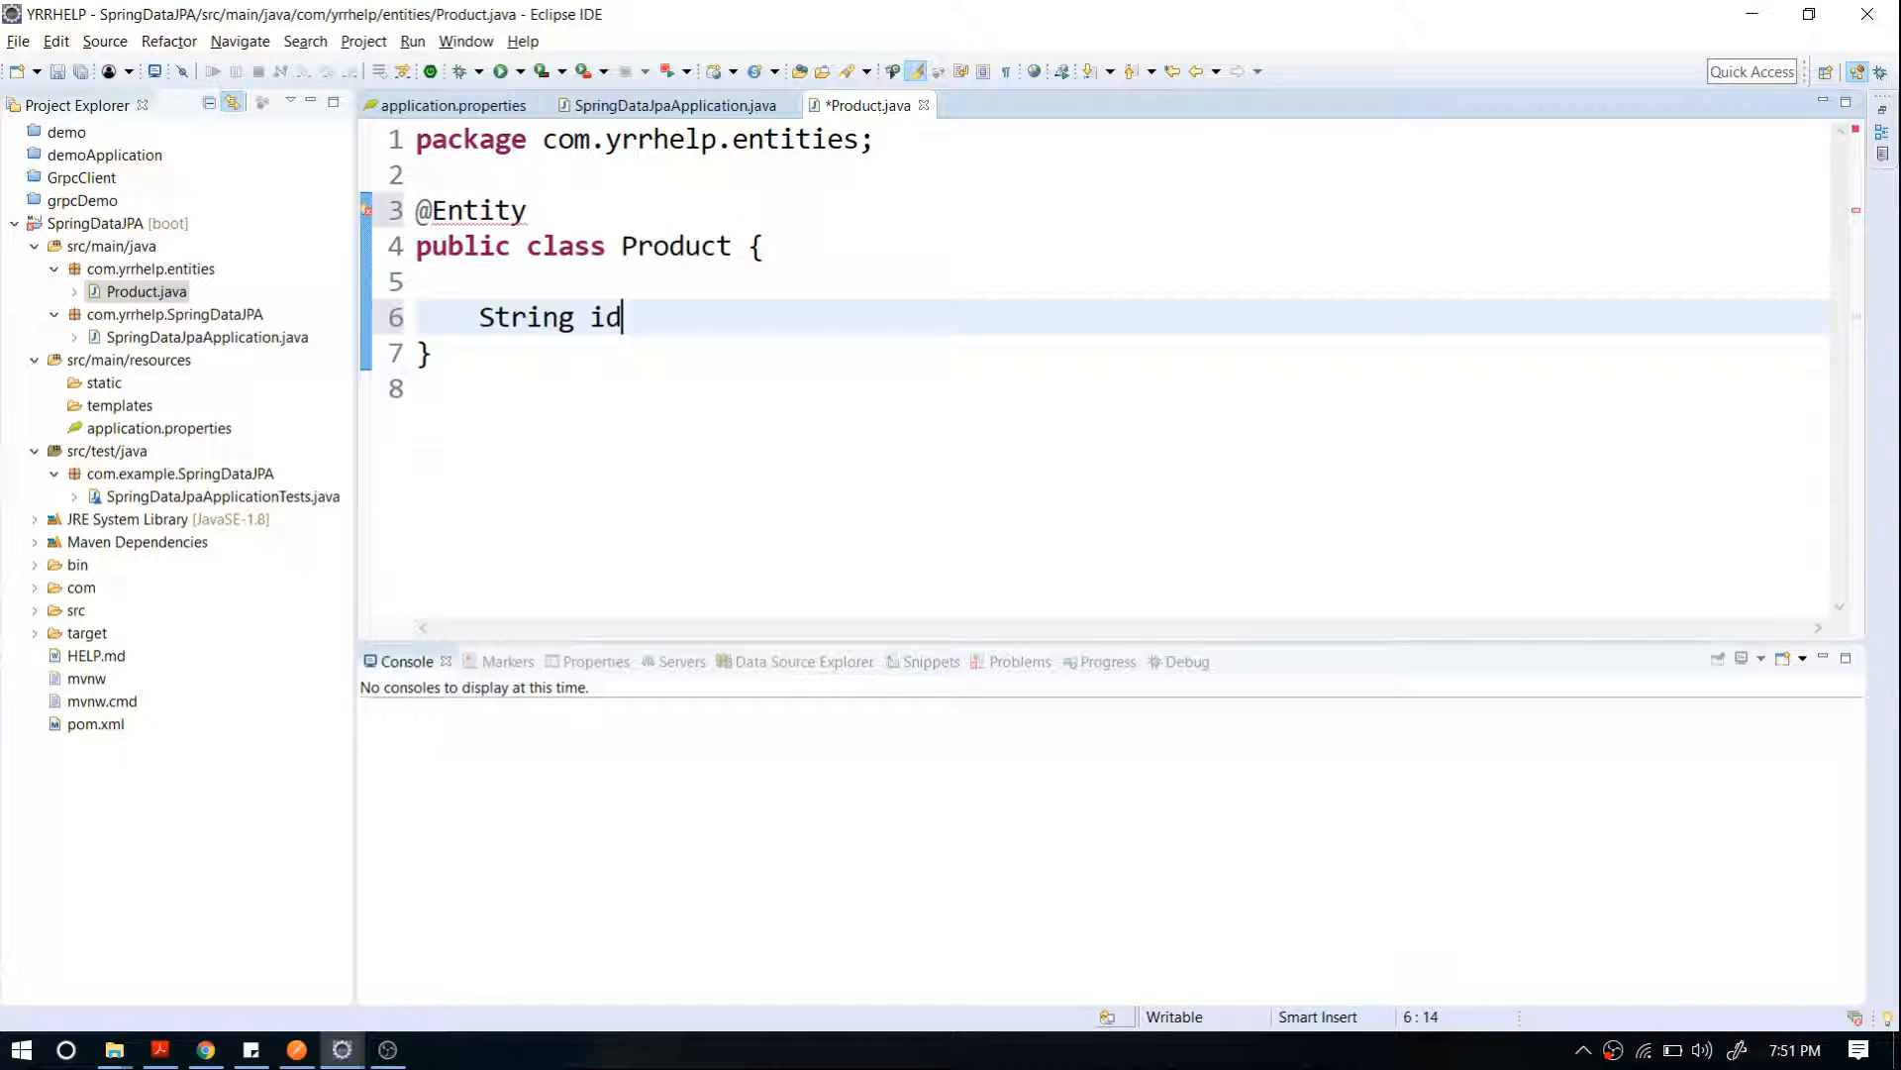
text(;)
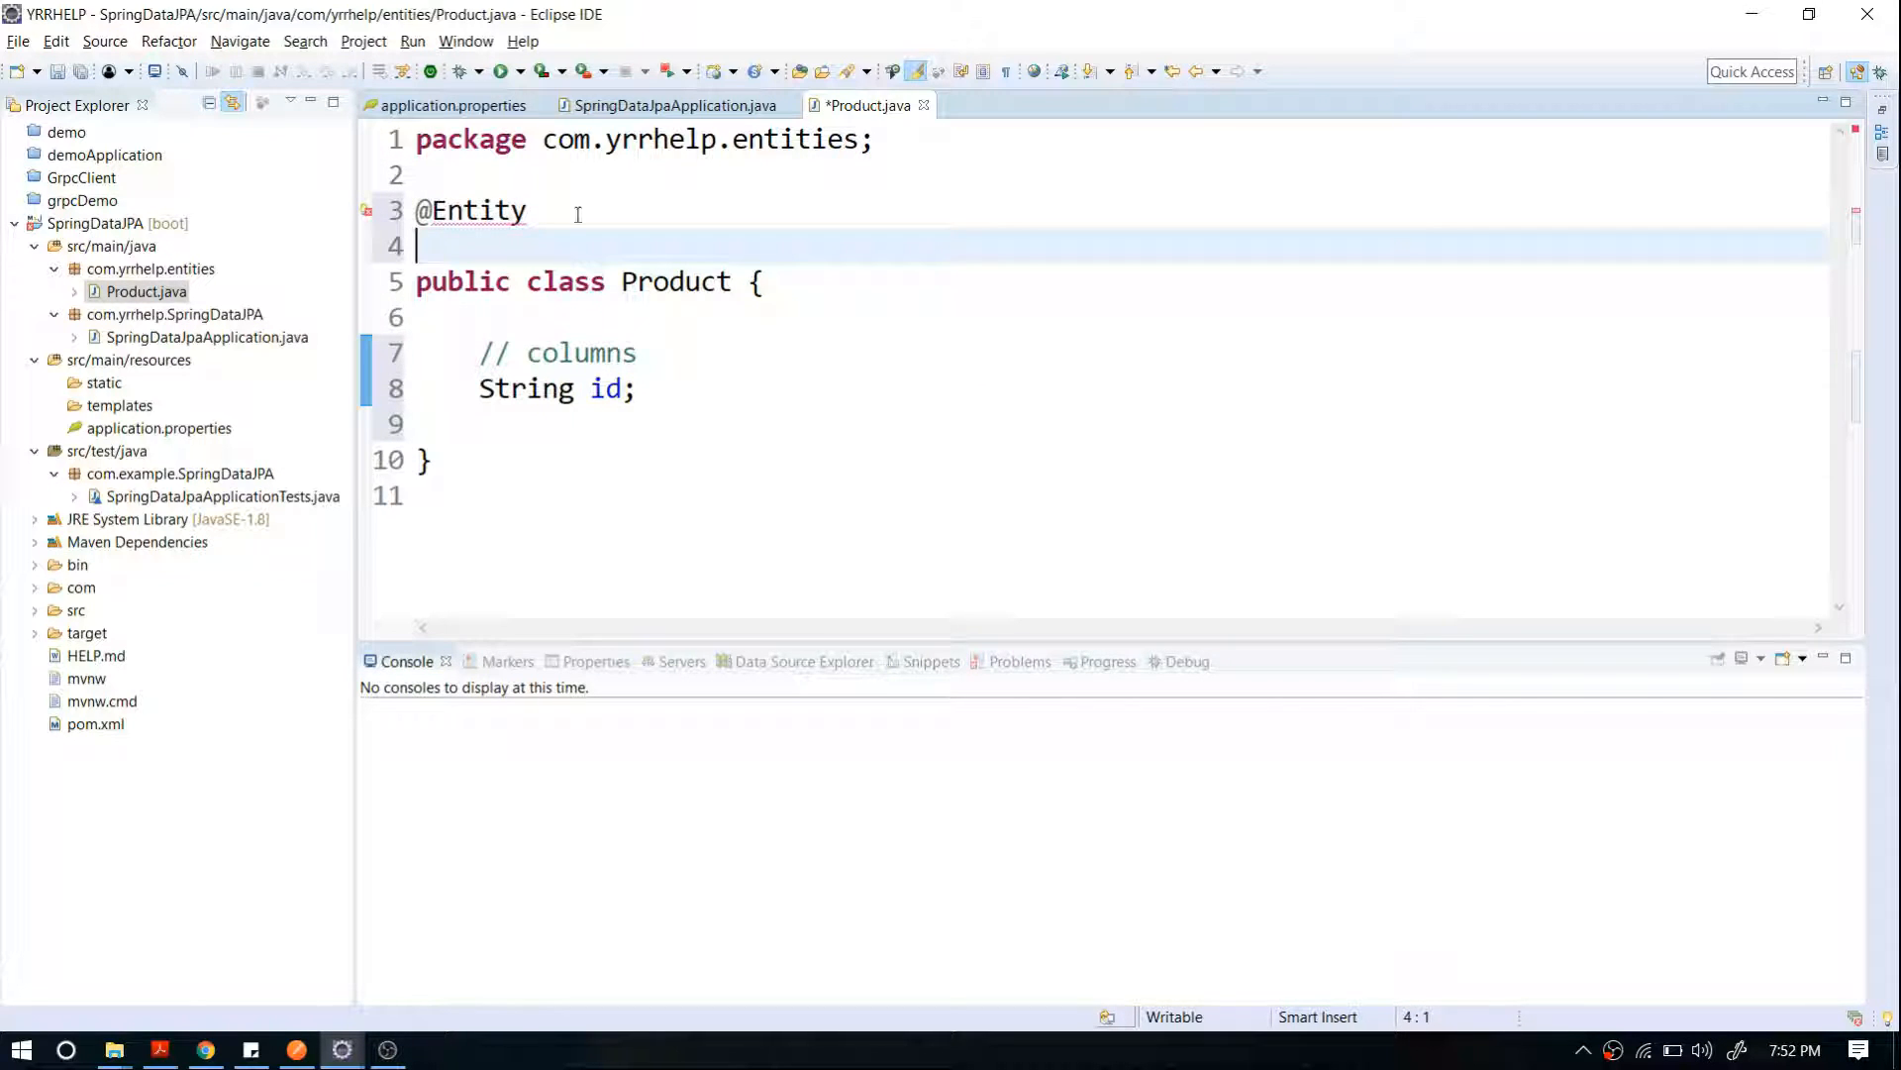
text(// table)
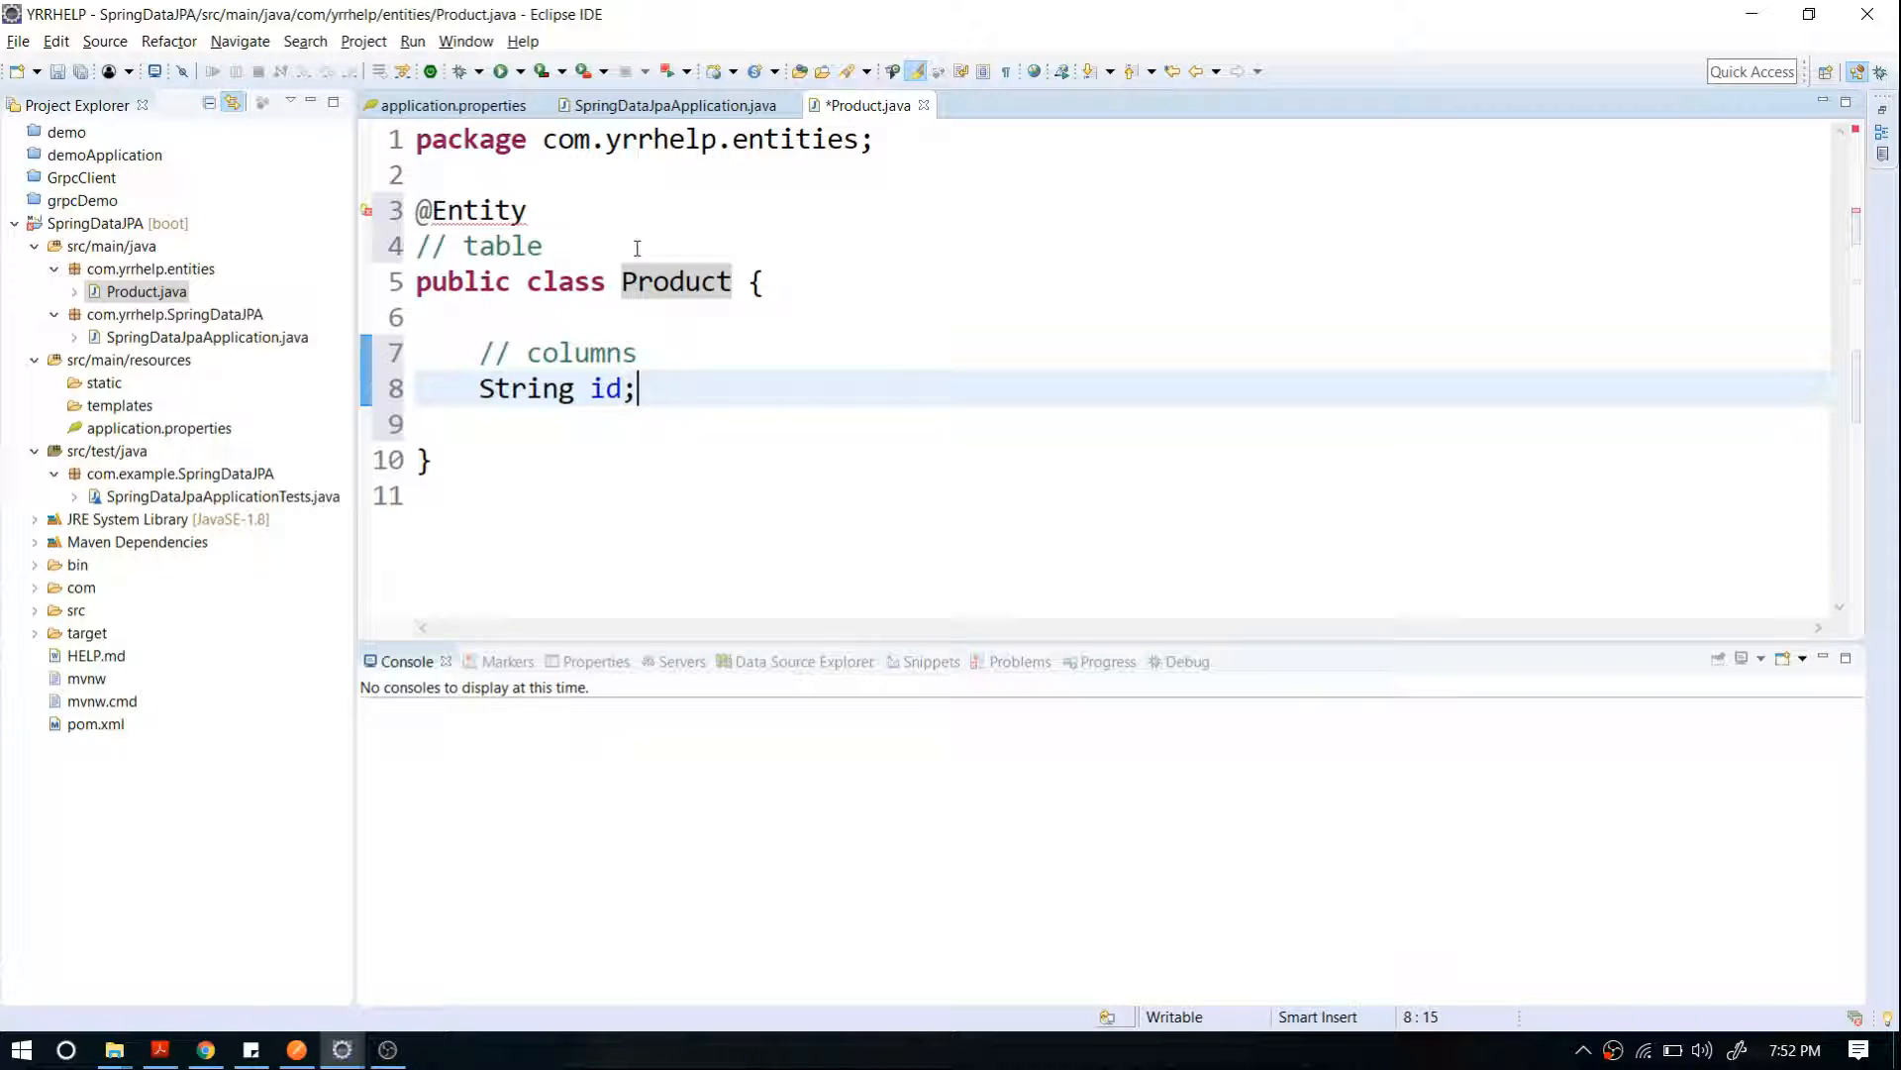
double_click(566, 281)
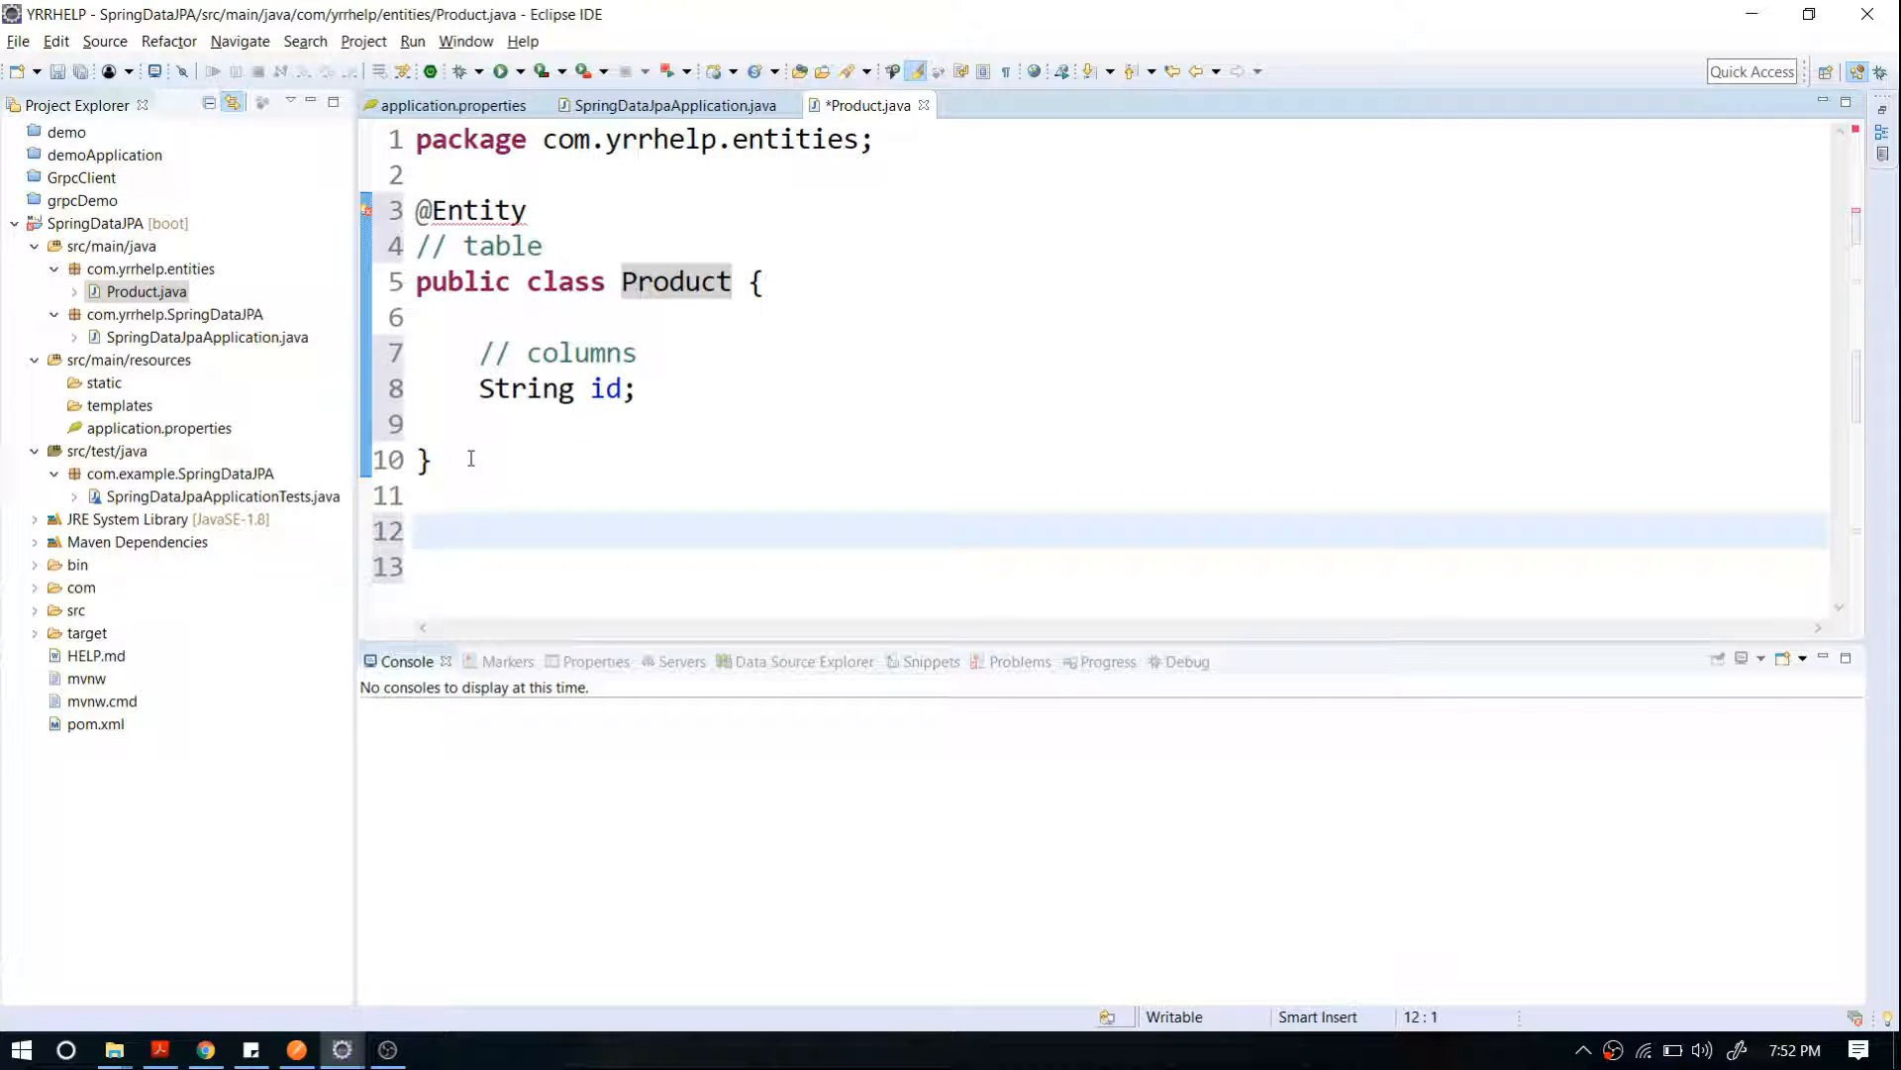
- Add a String name field and sketch a 'Product ( id , name )' line below the class
text(Produc)
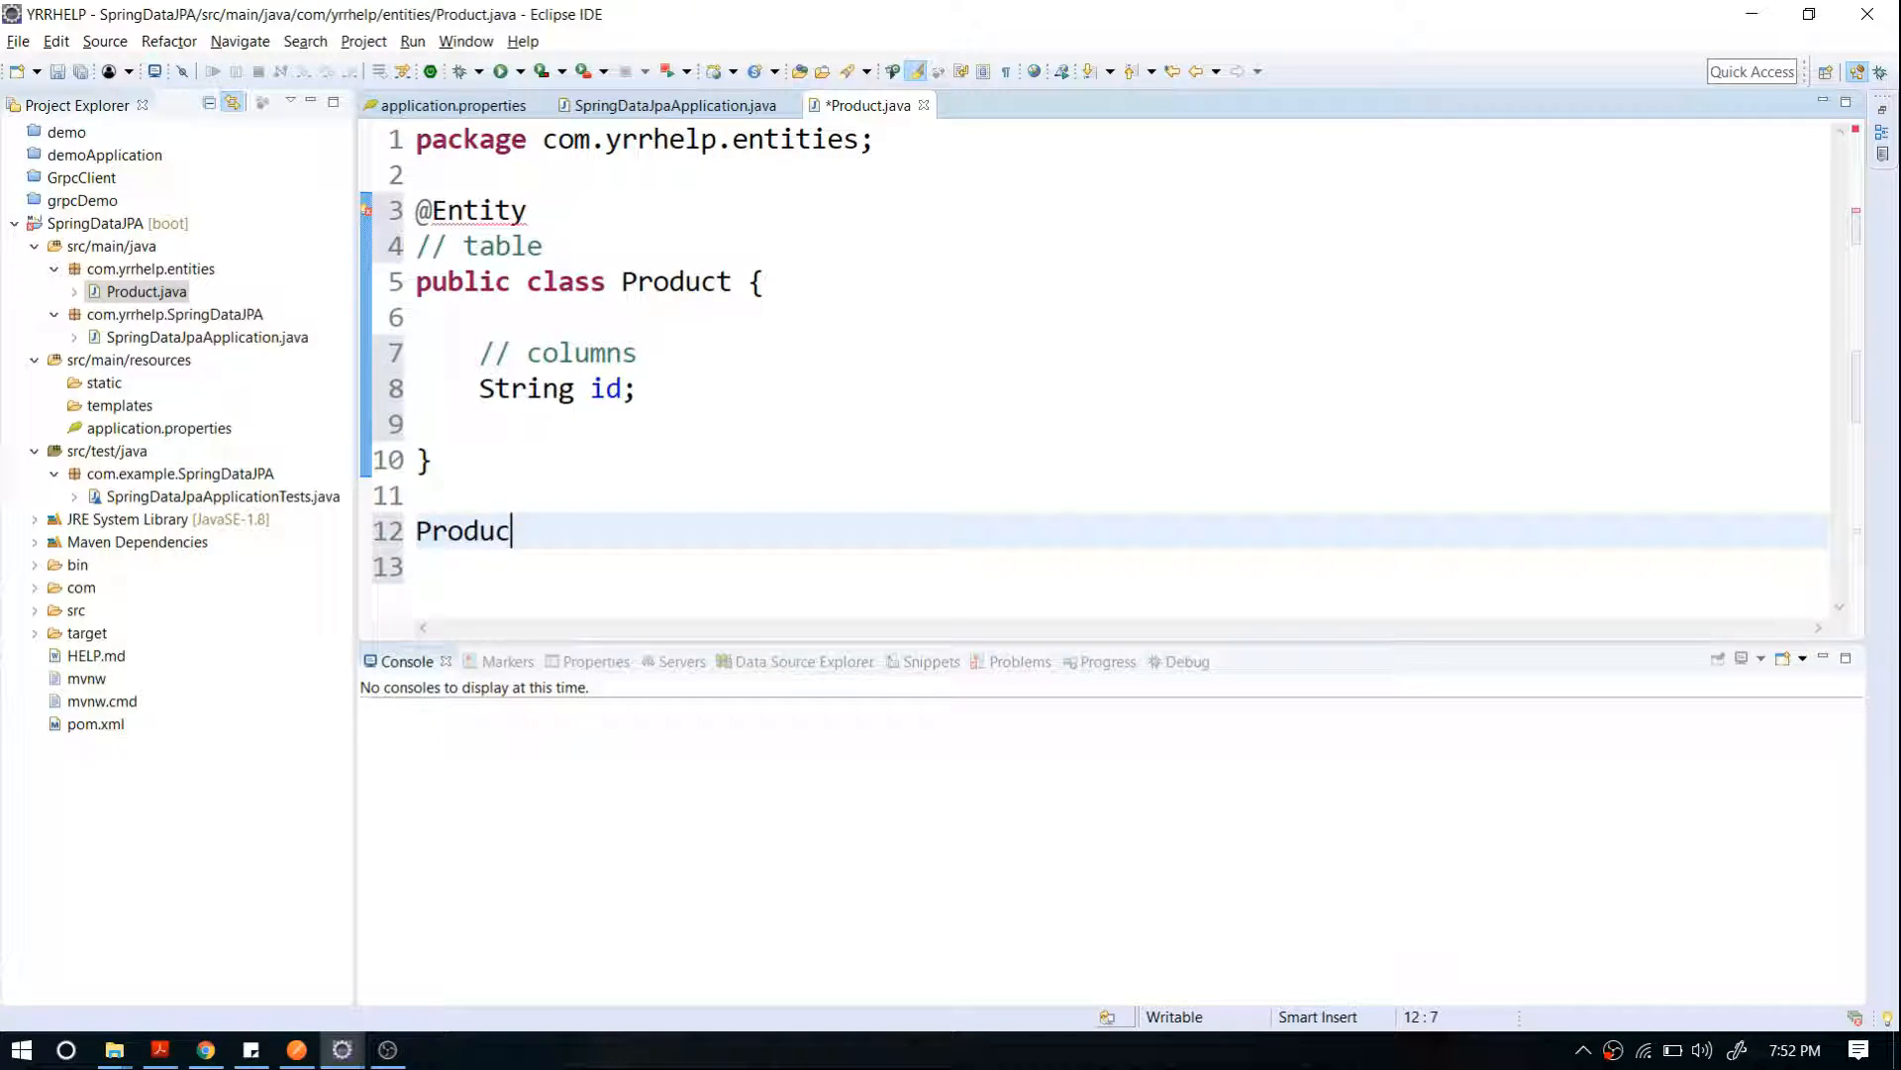
text(t ()
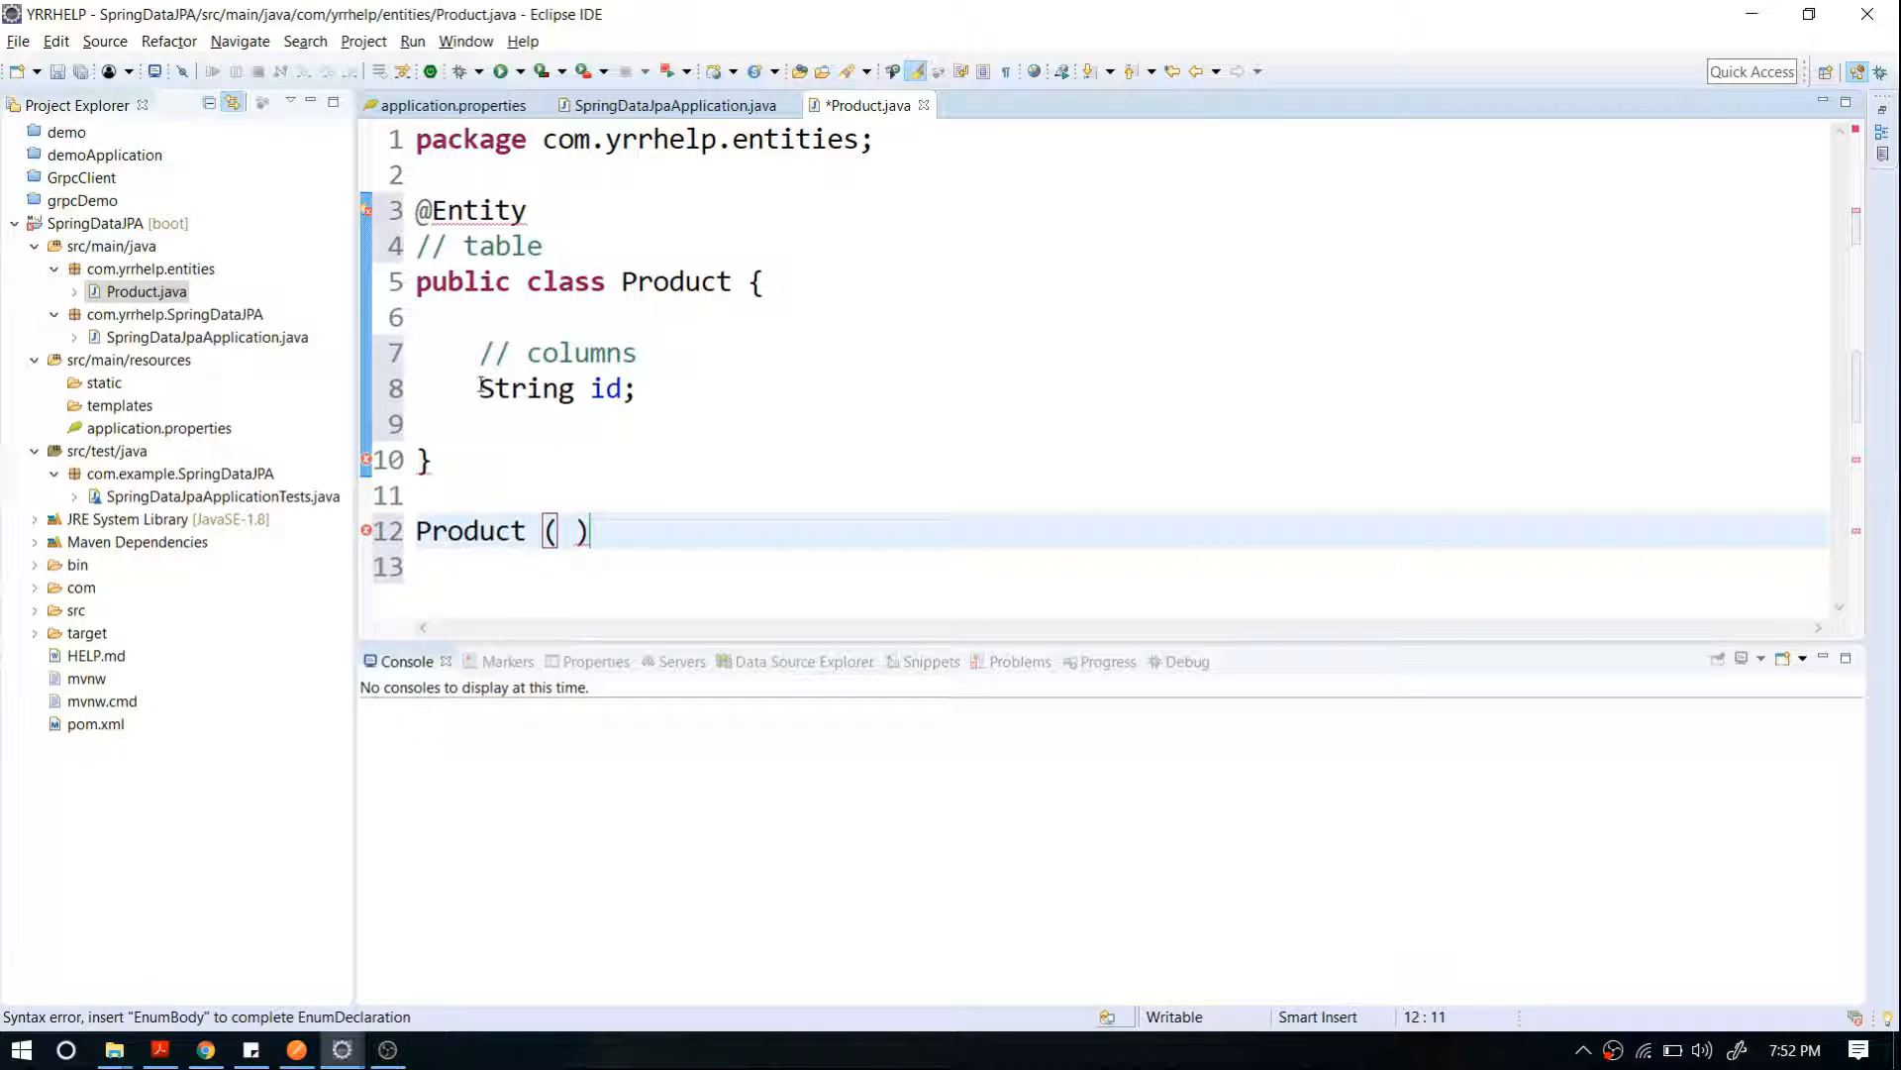
click(659, 389)
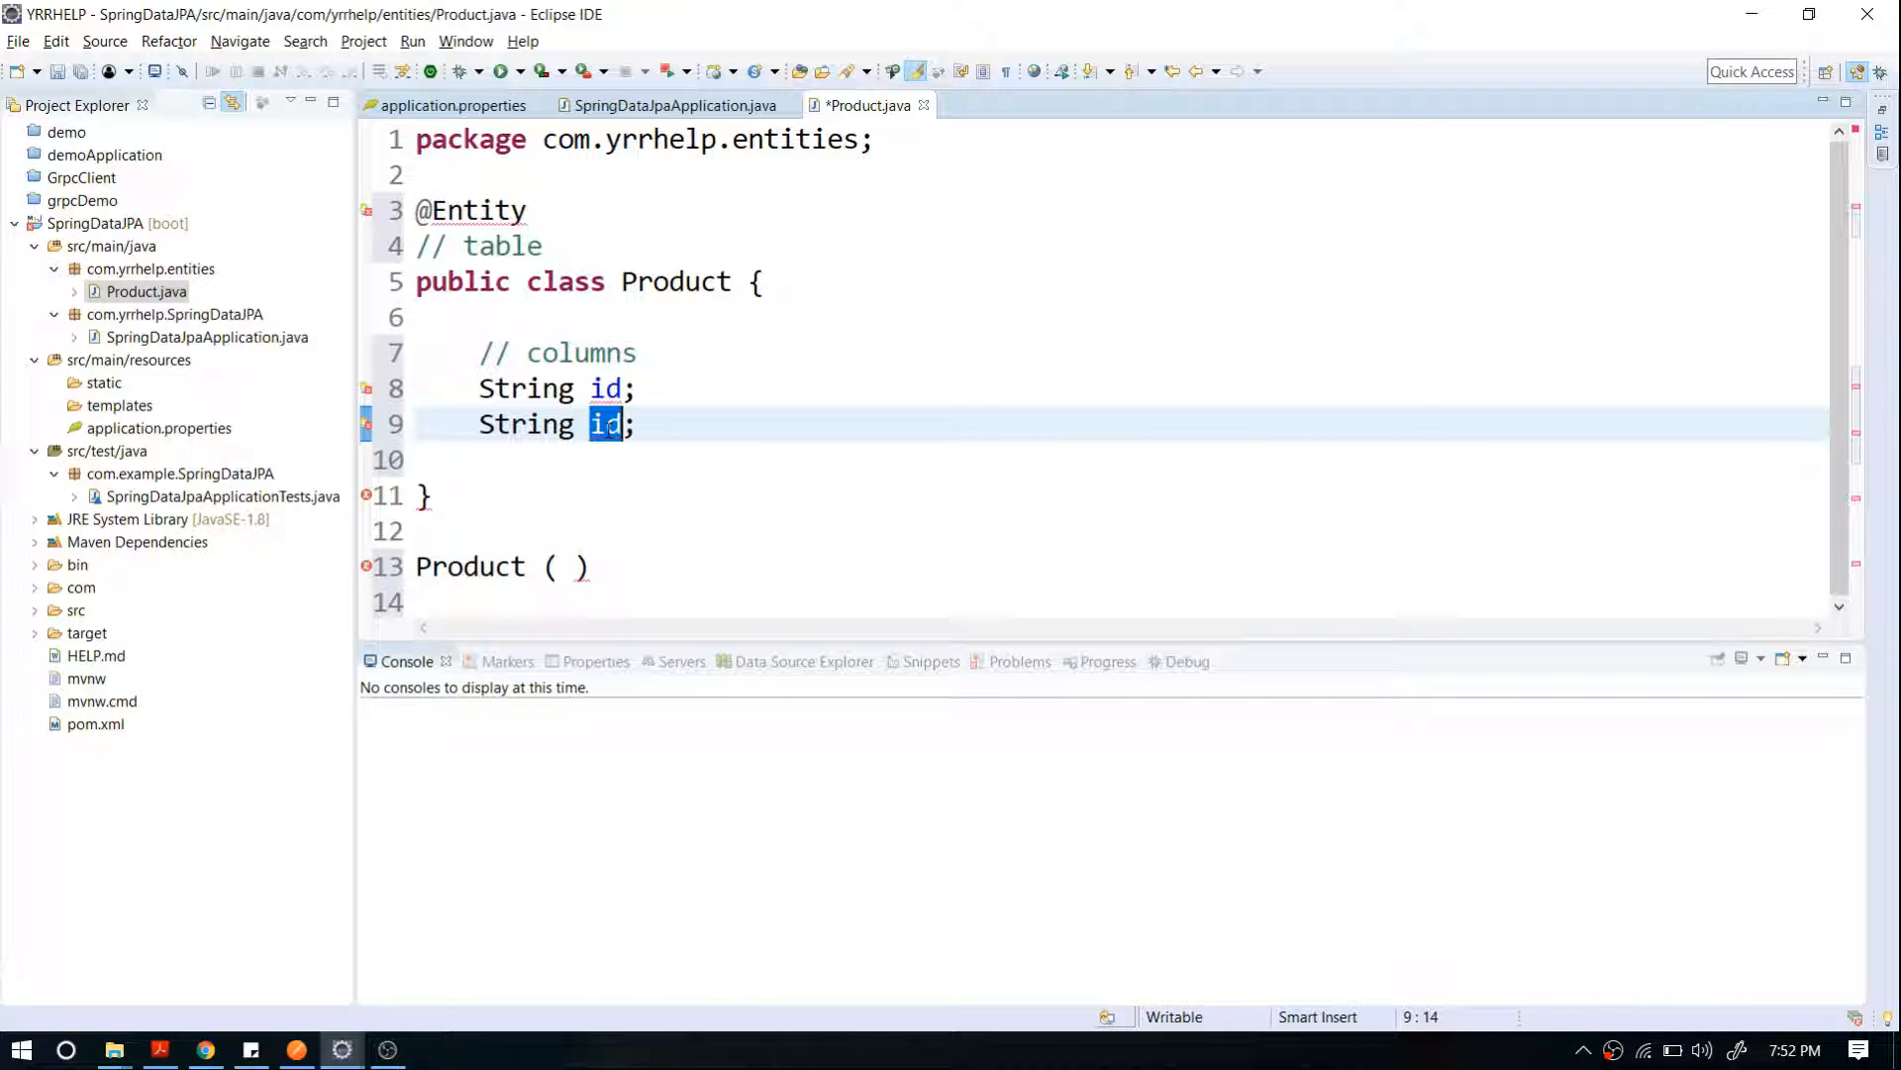
text(name)
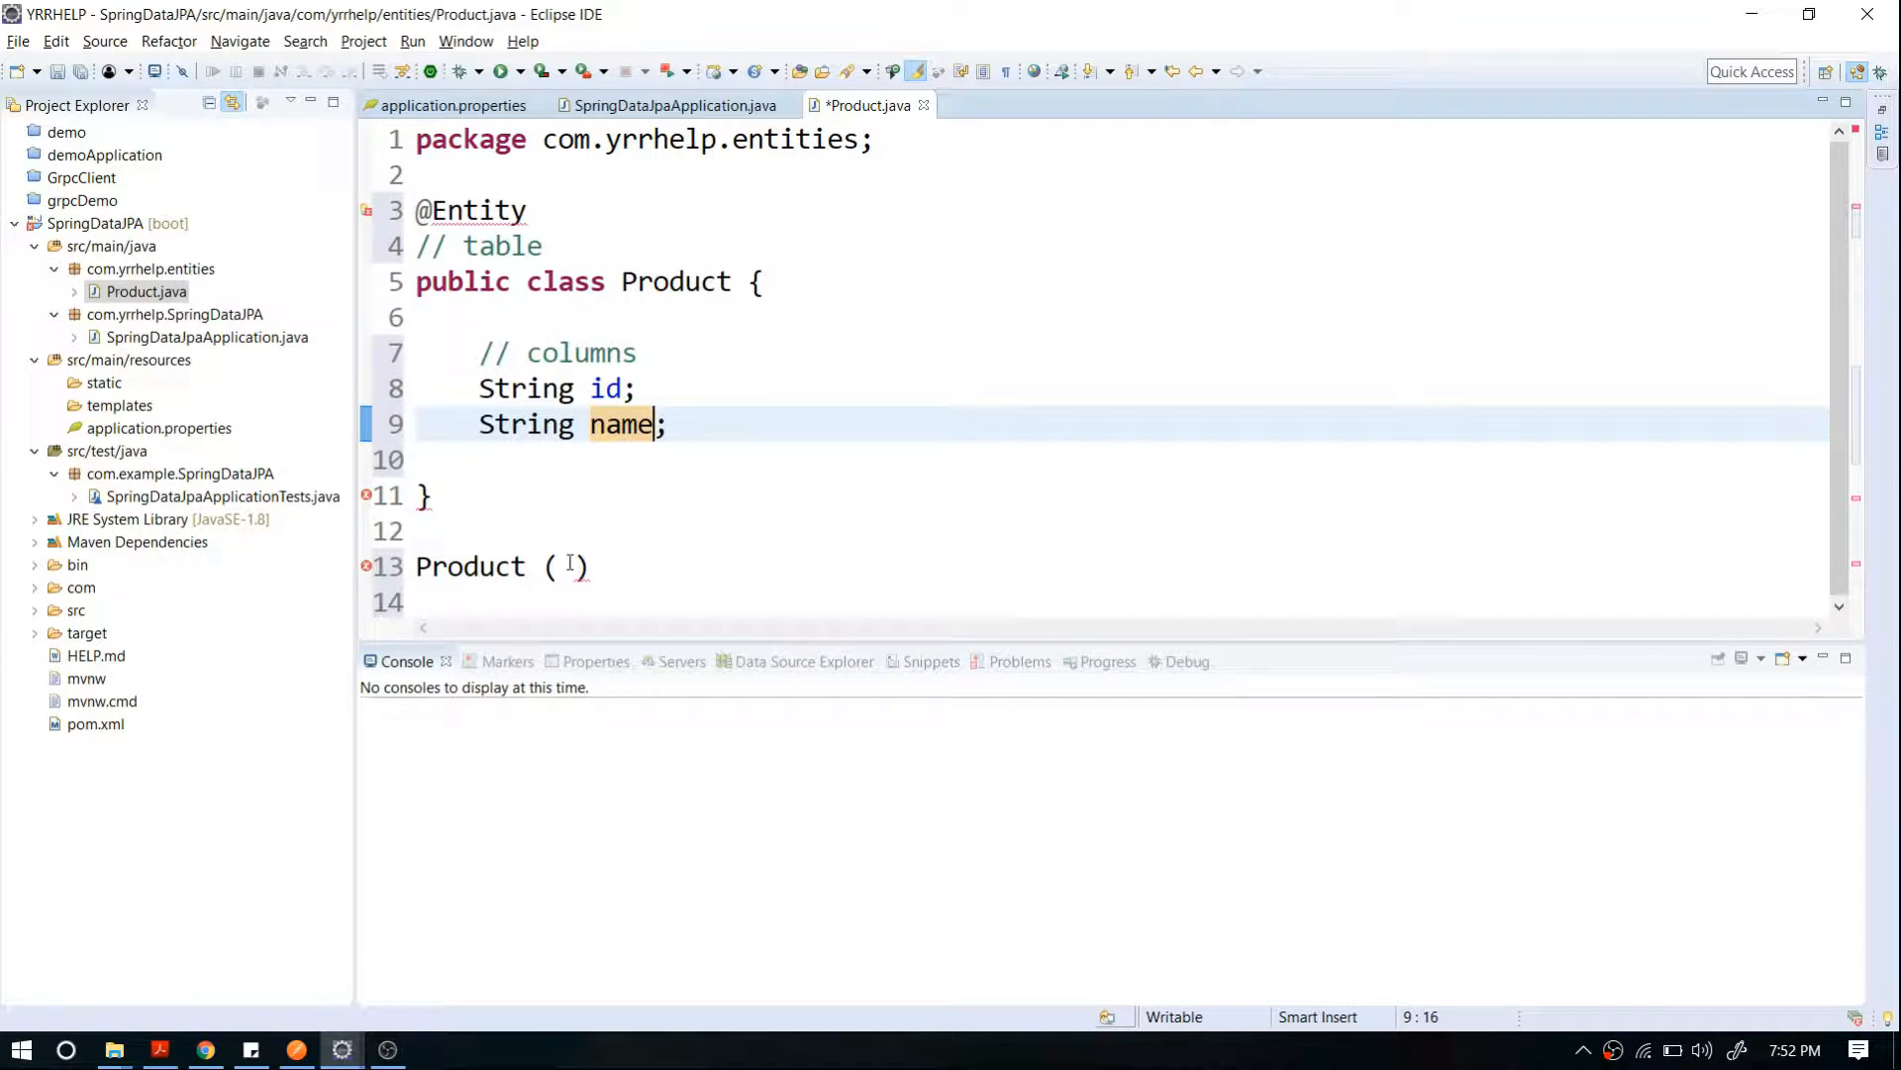
text(id)
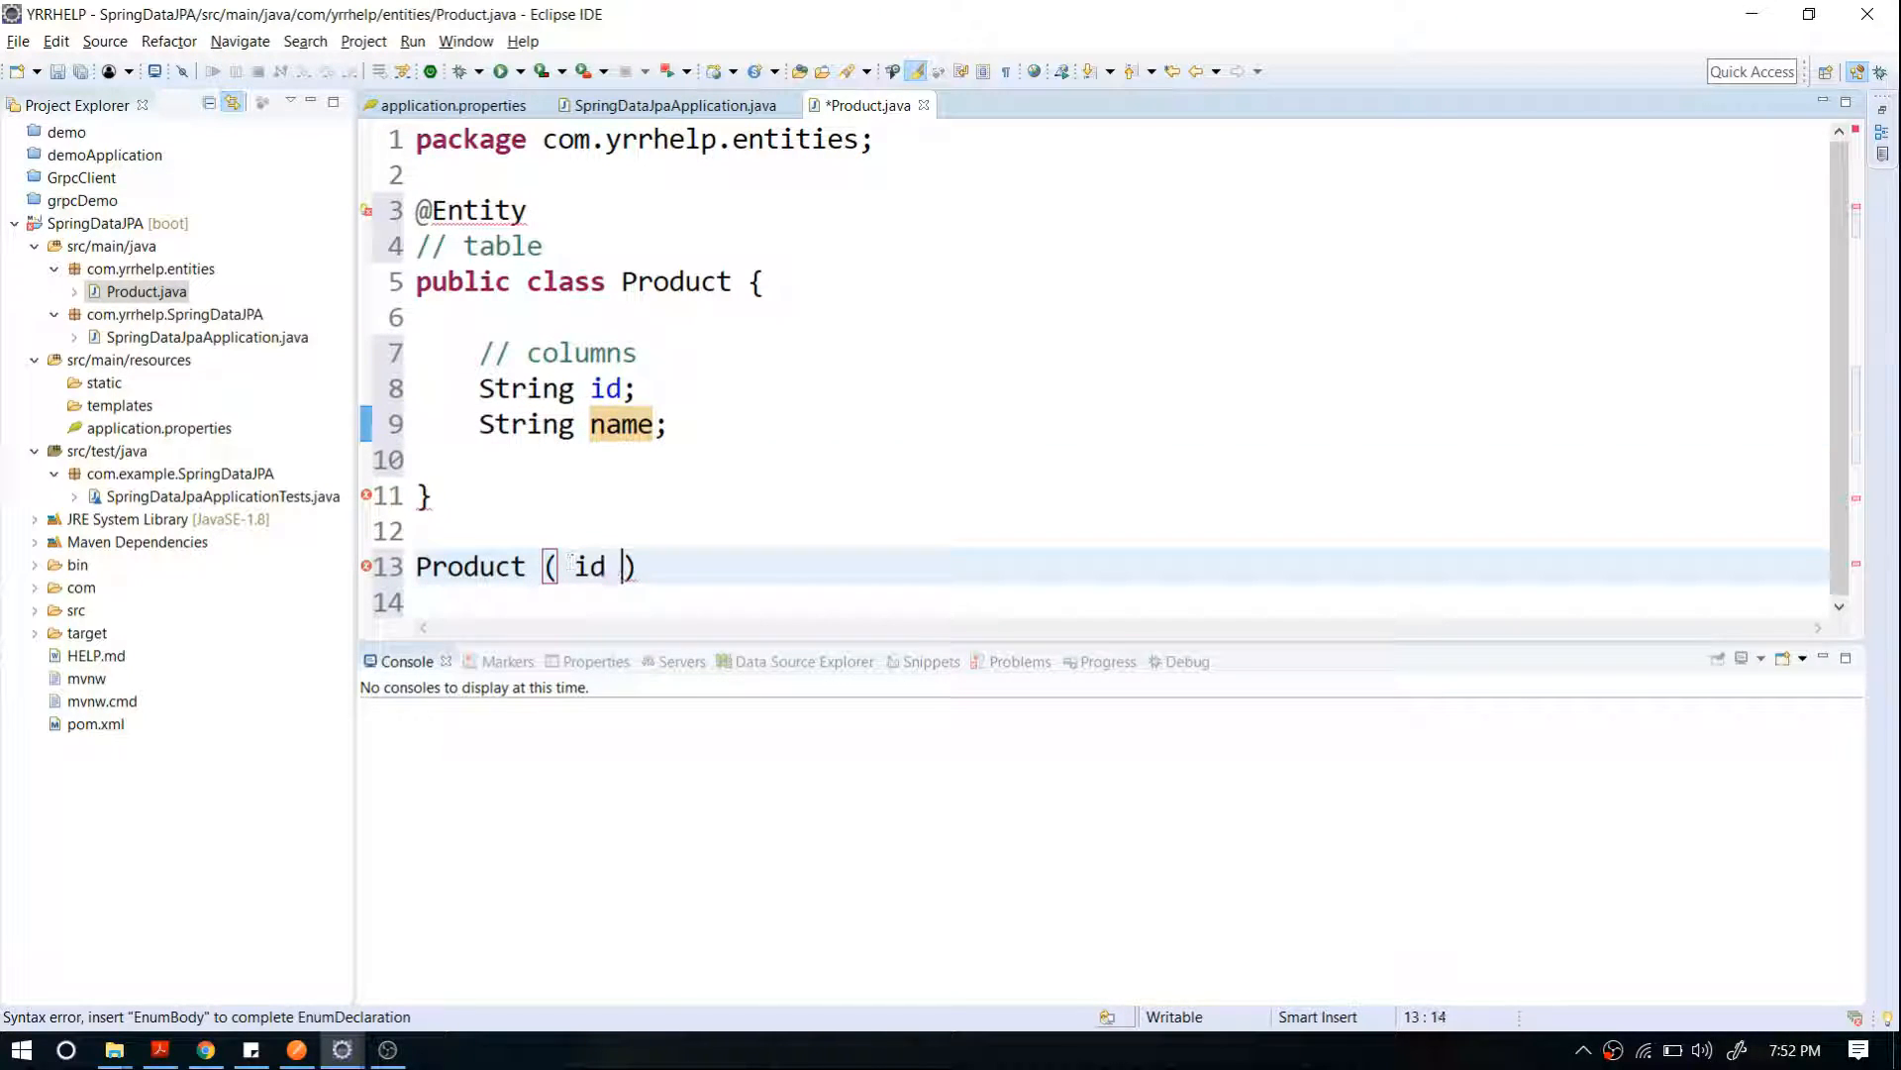
text(, name)
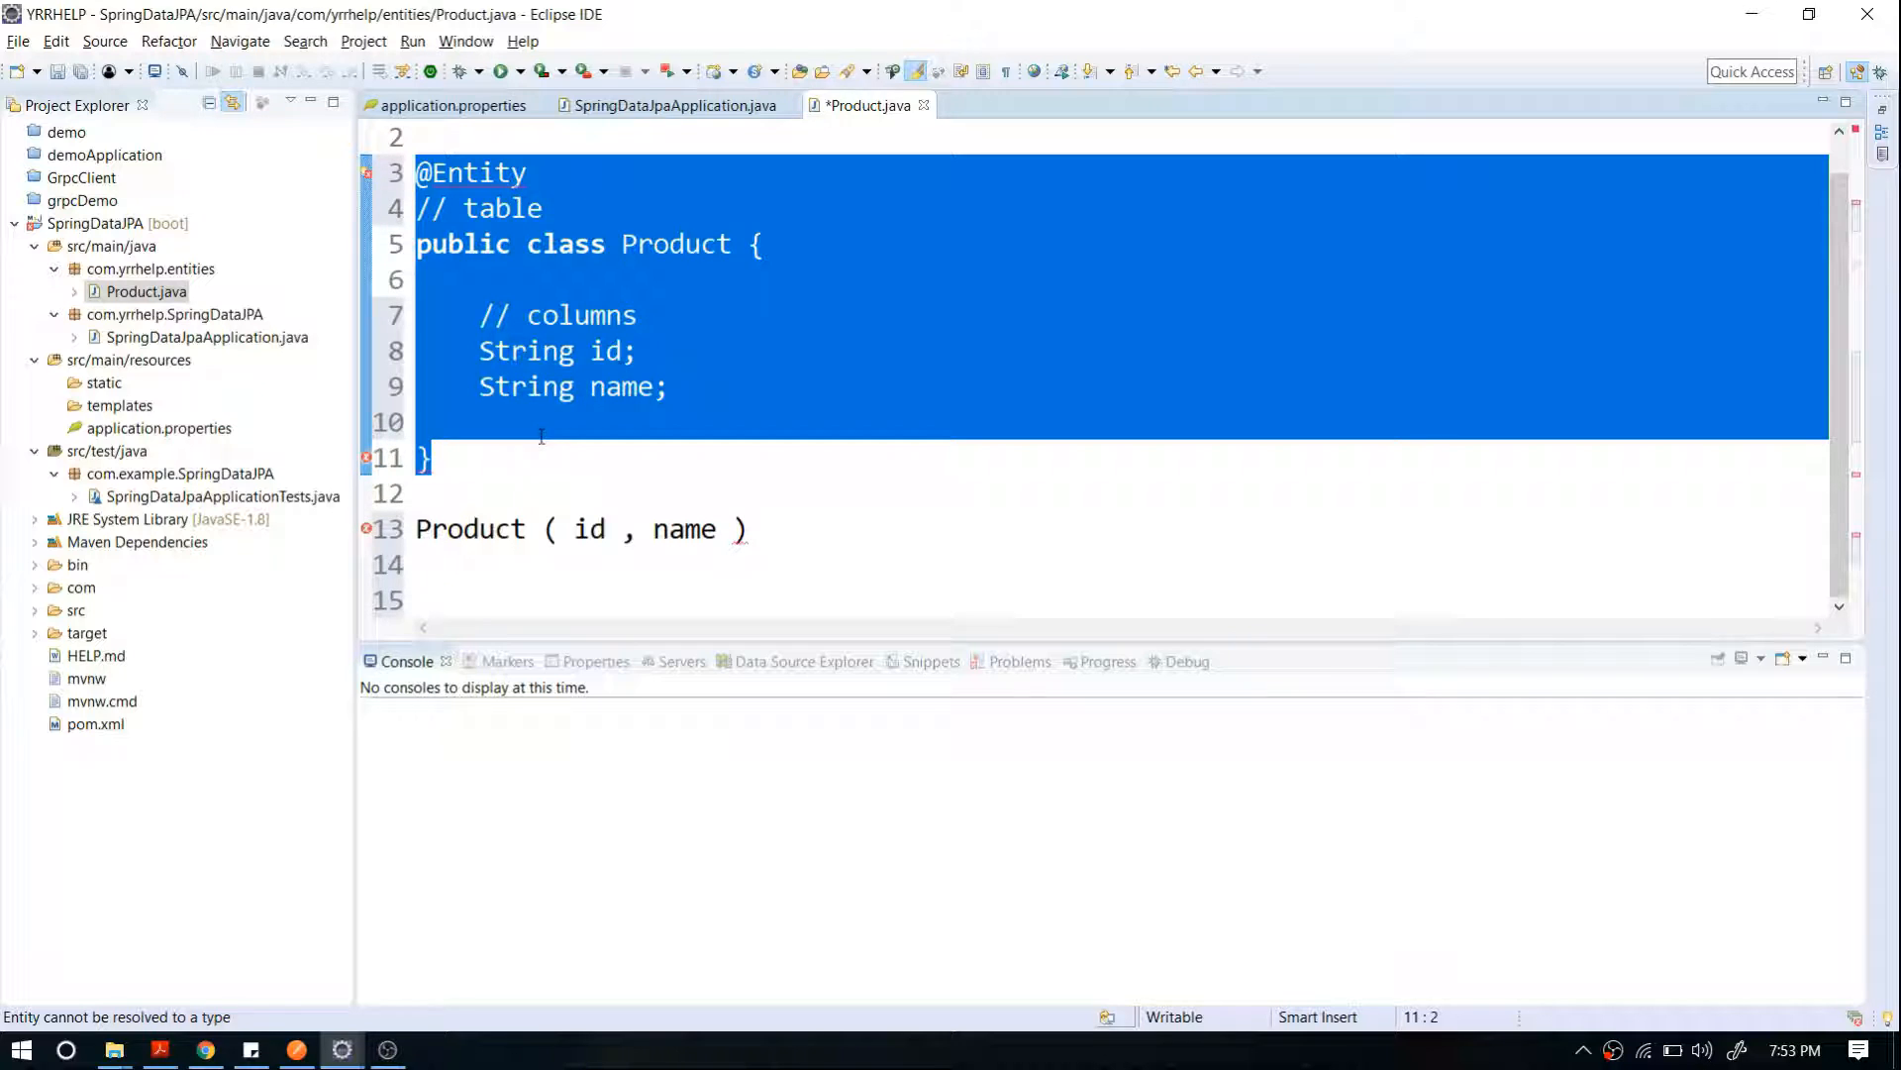
- Sketch a scratch new Product(...) example with IPHONE, 1.2 and 123, then clear it
click(522, 486)
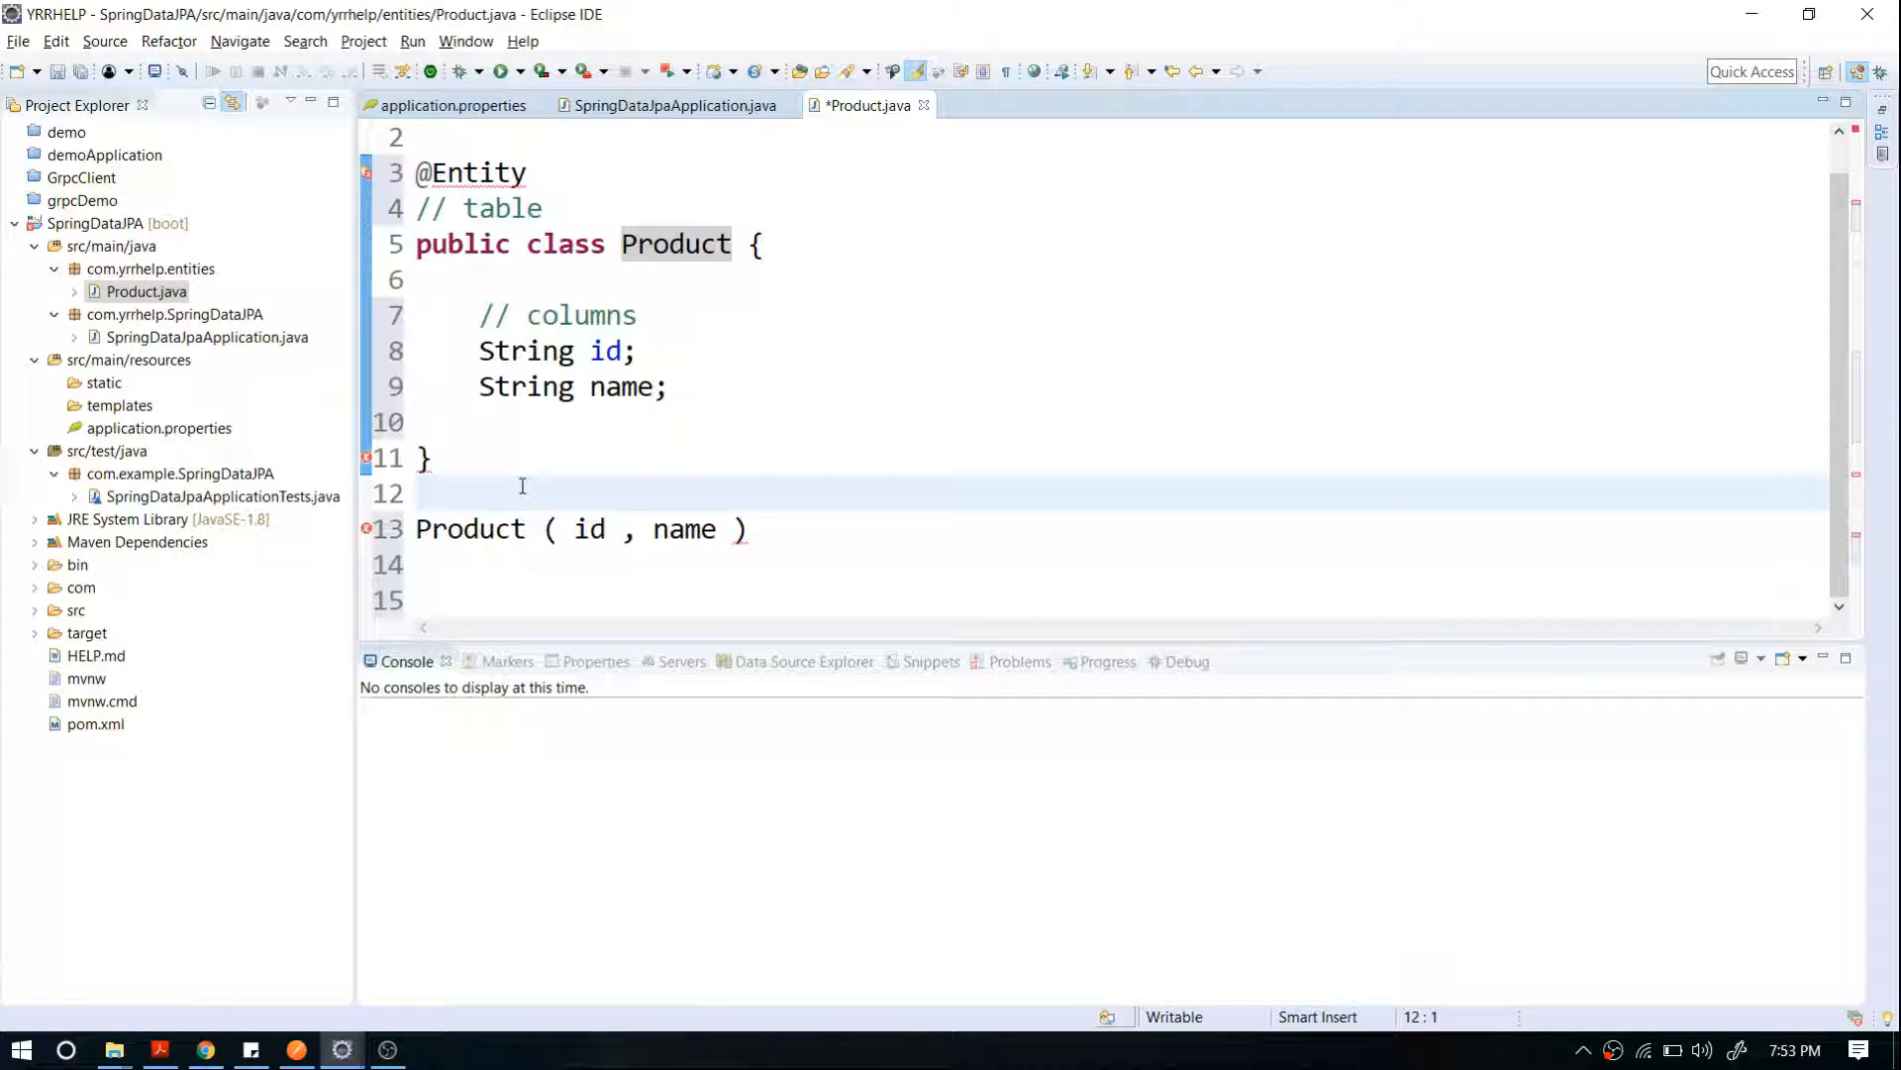
text(new Product)
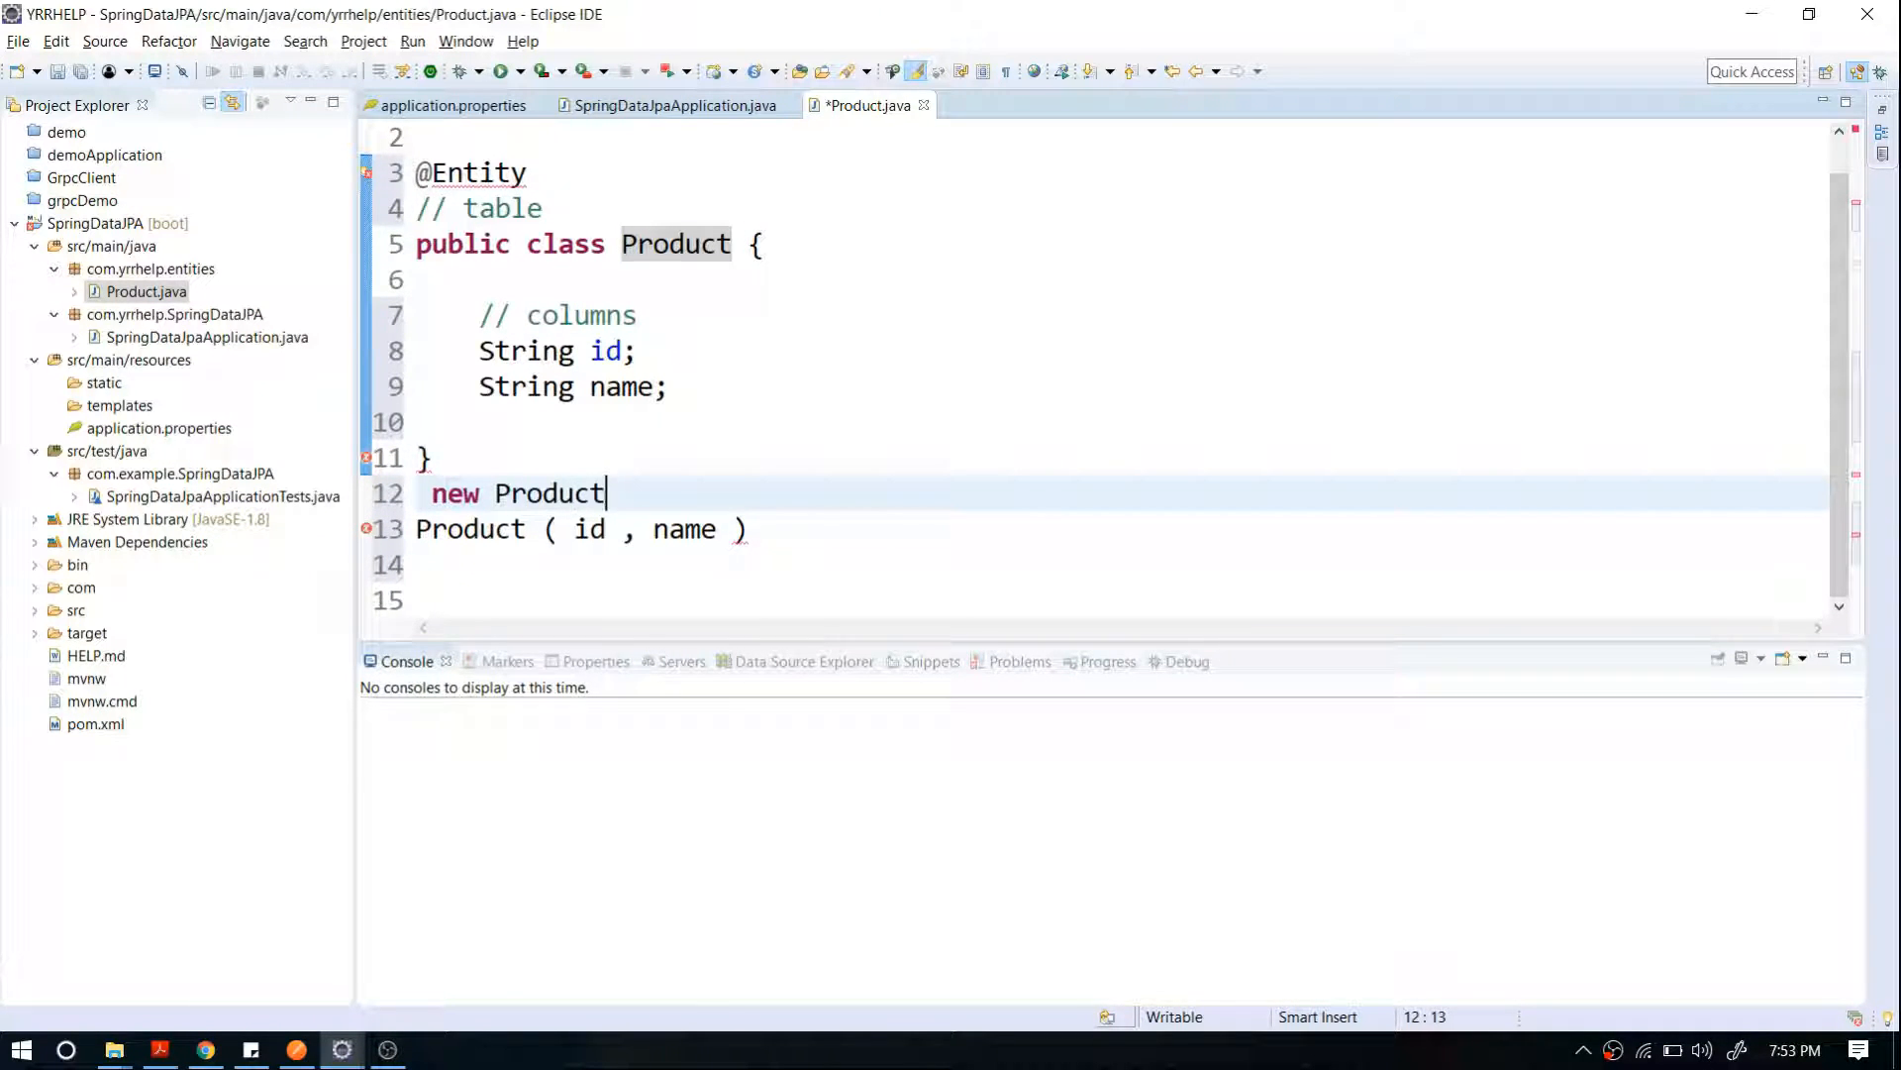
text((""))
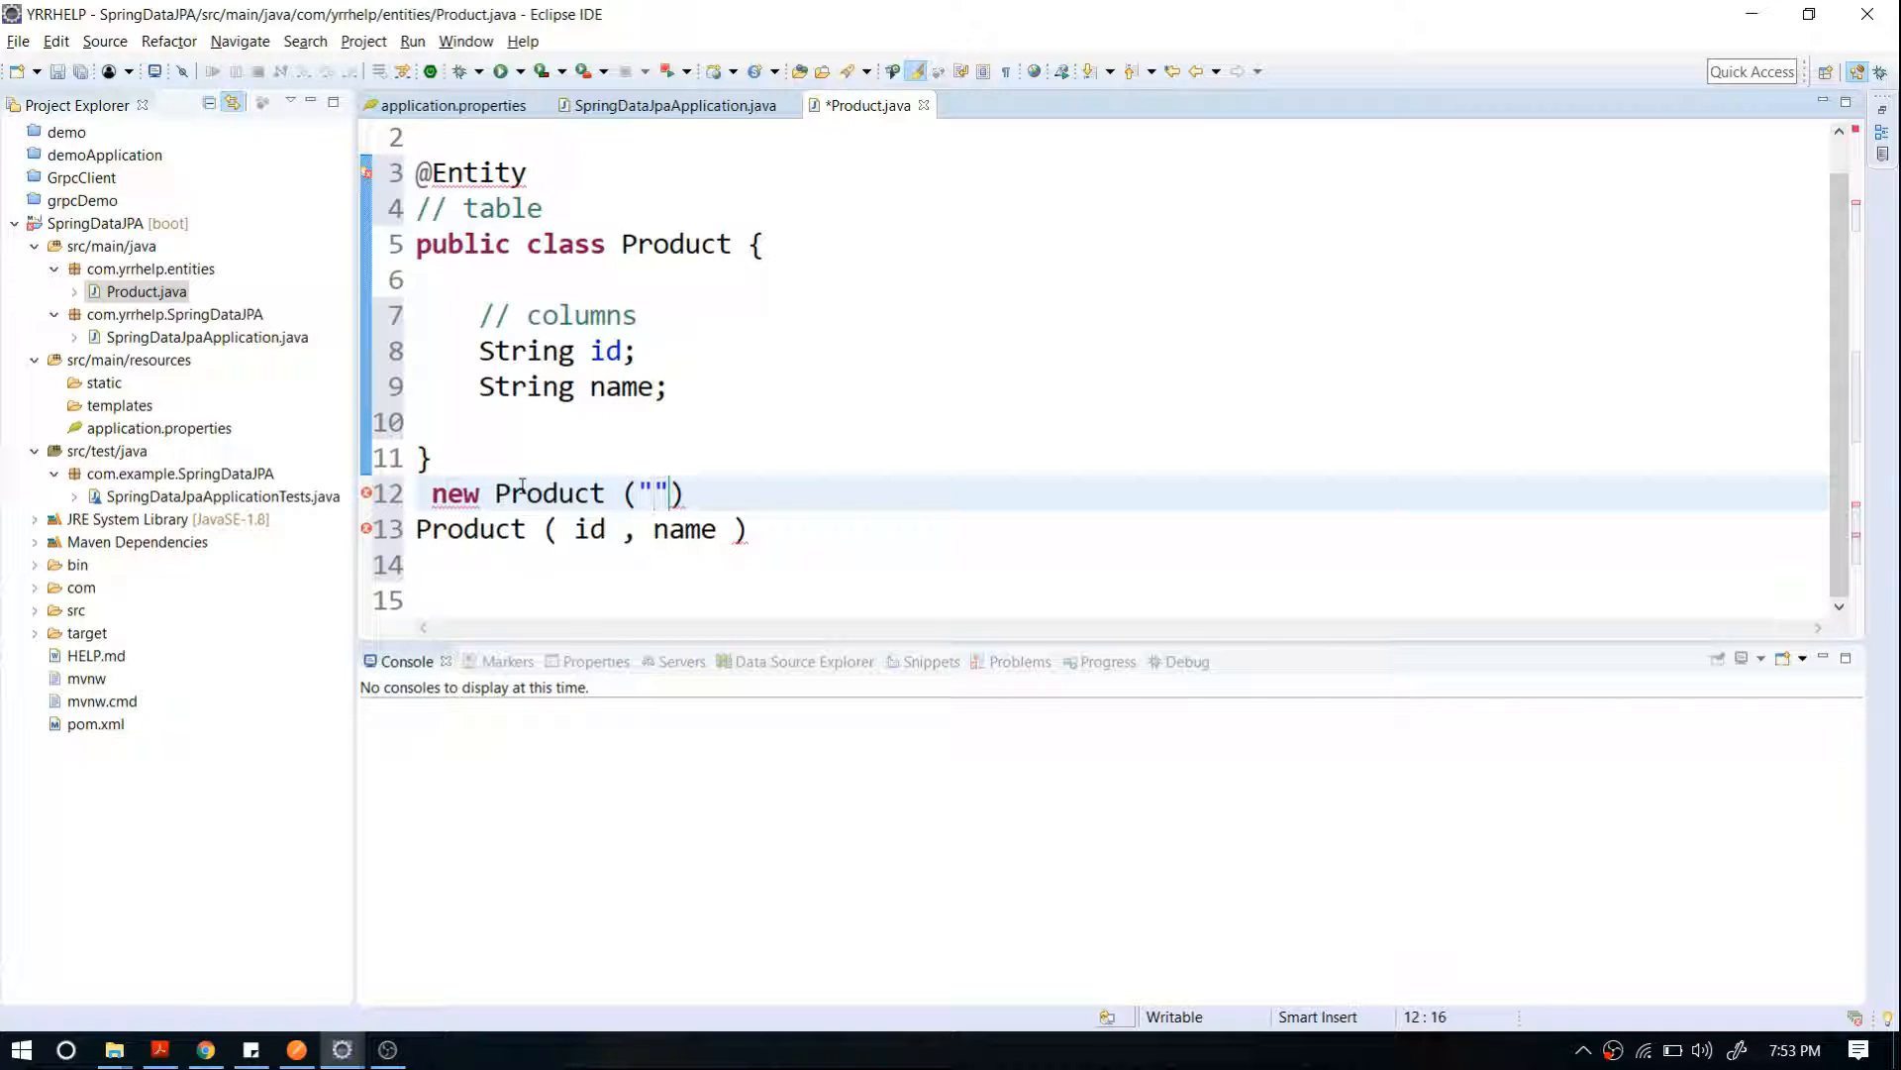
text(IPHONE)
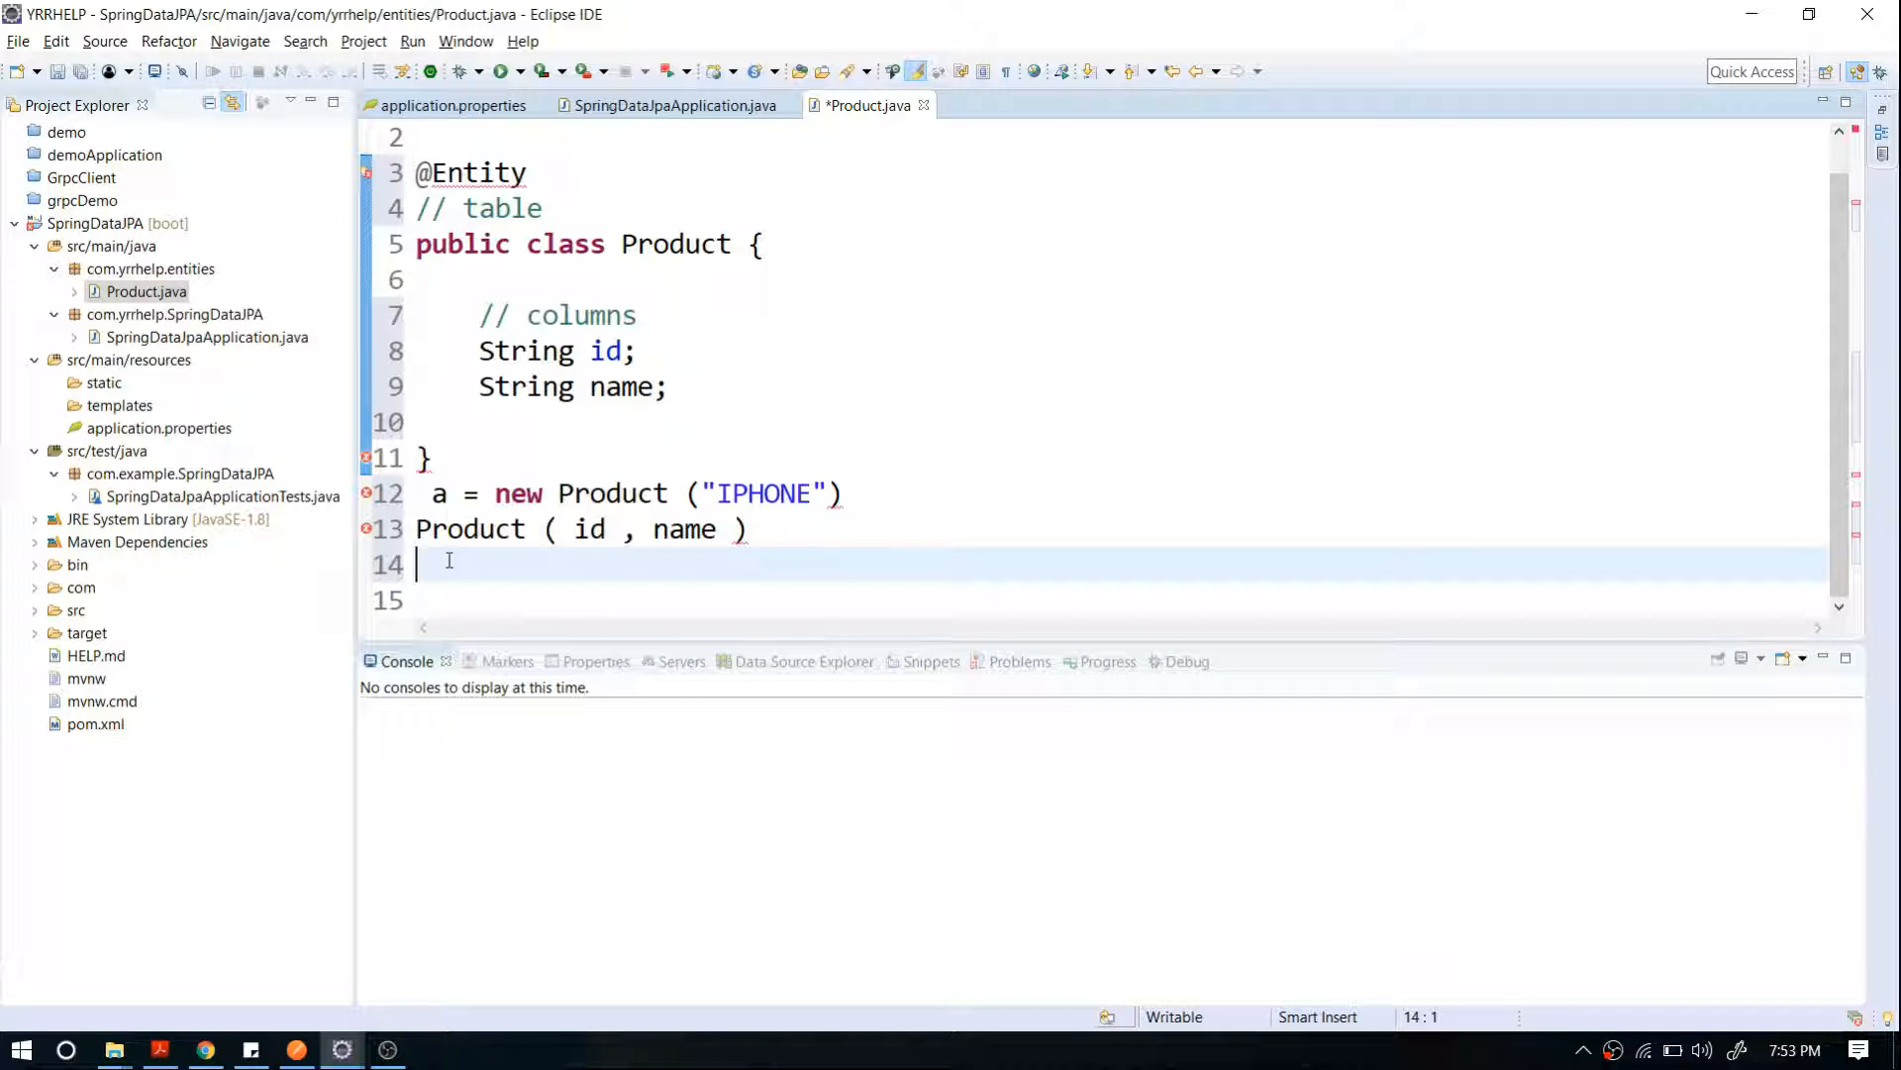
text(1.)
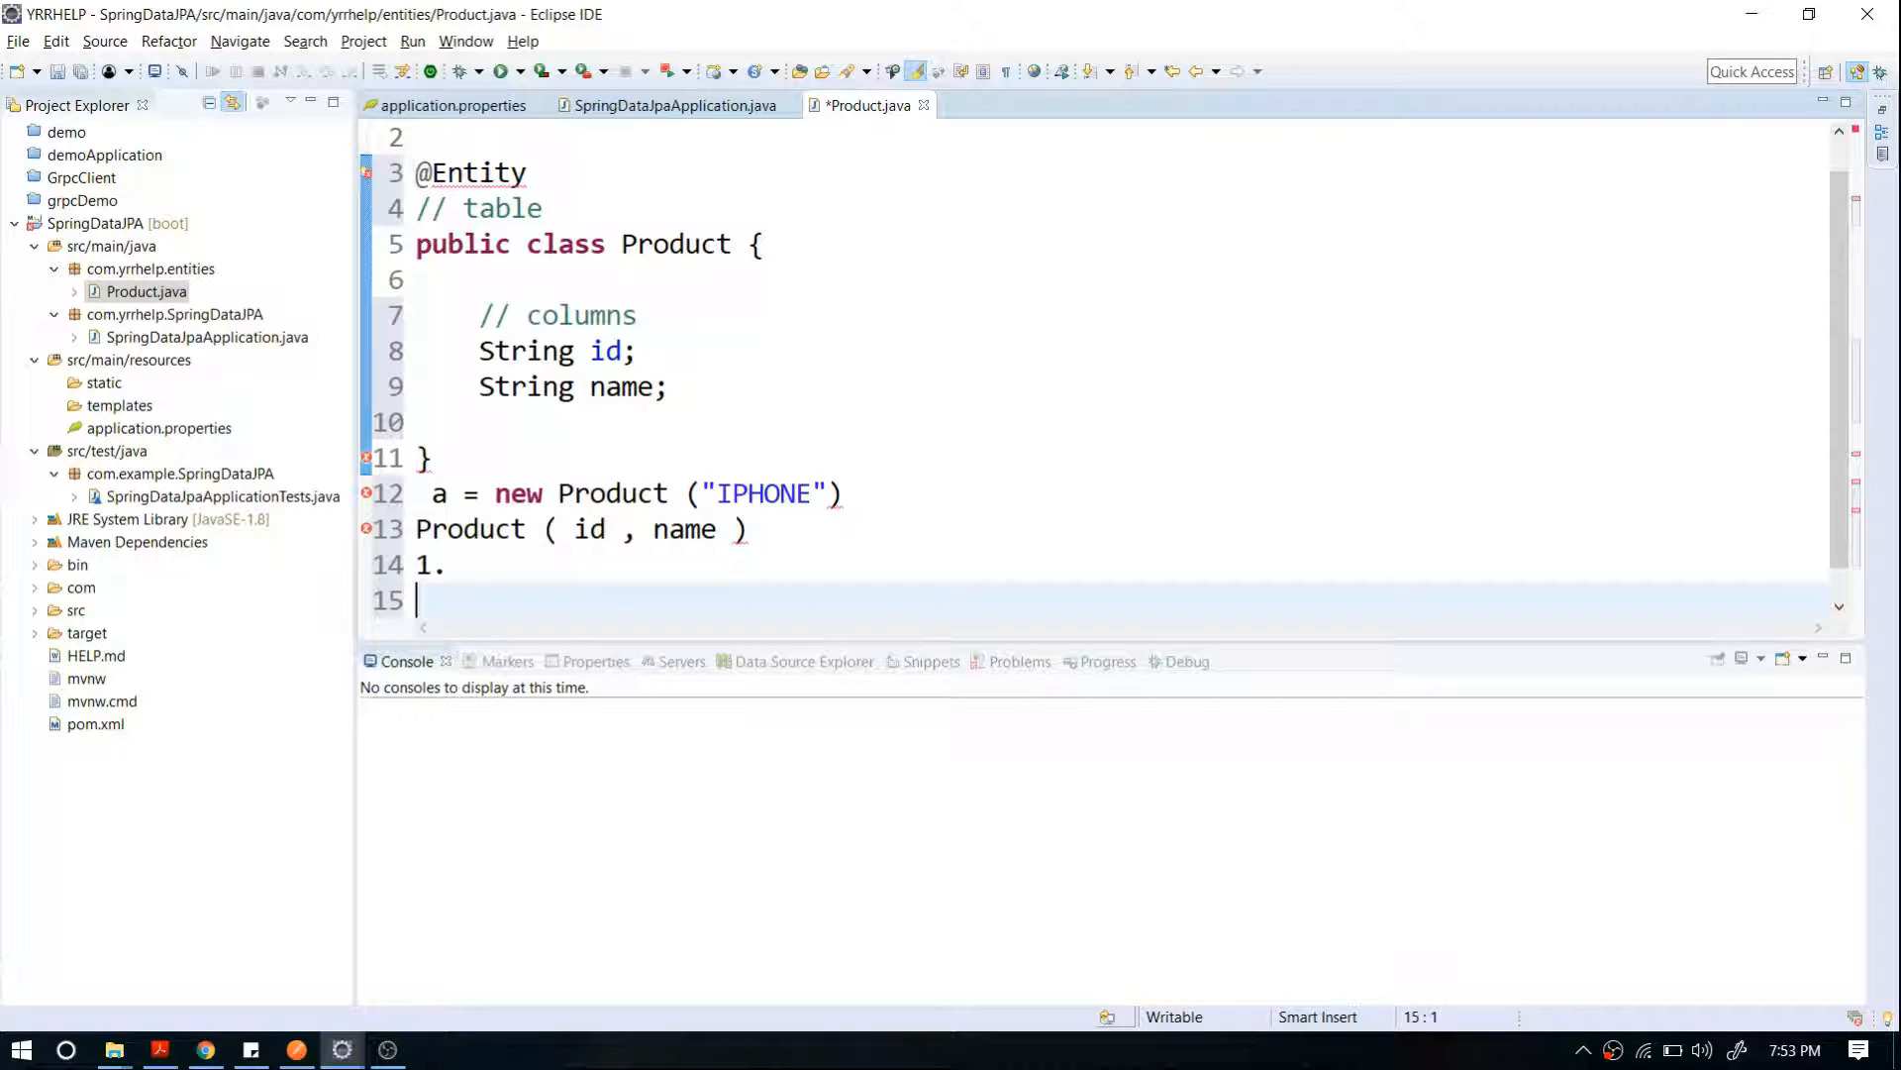
text(2.)
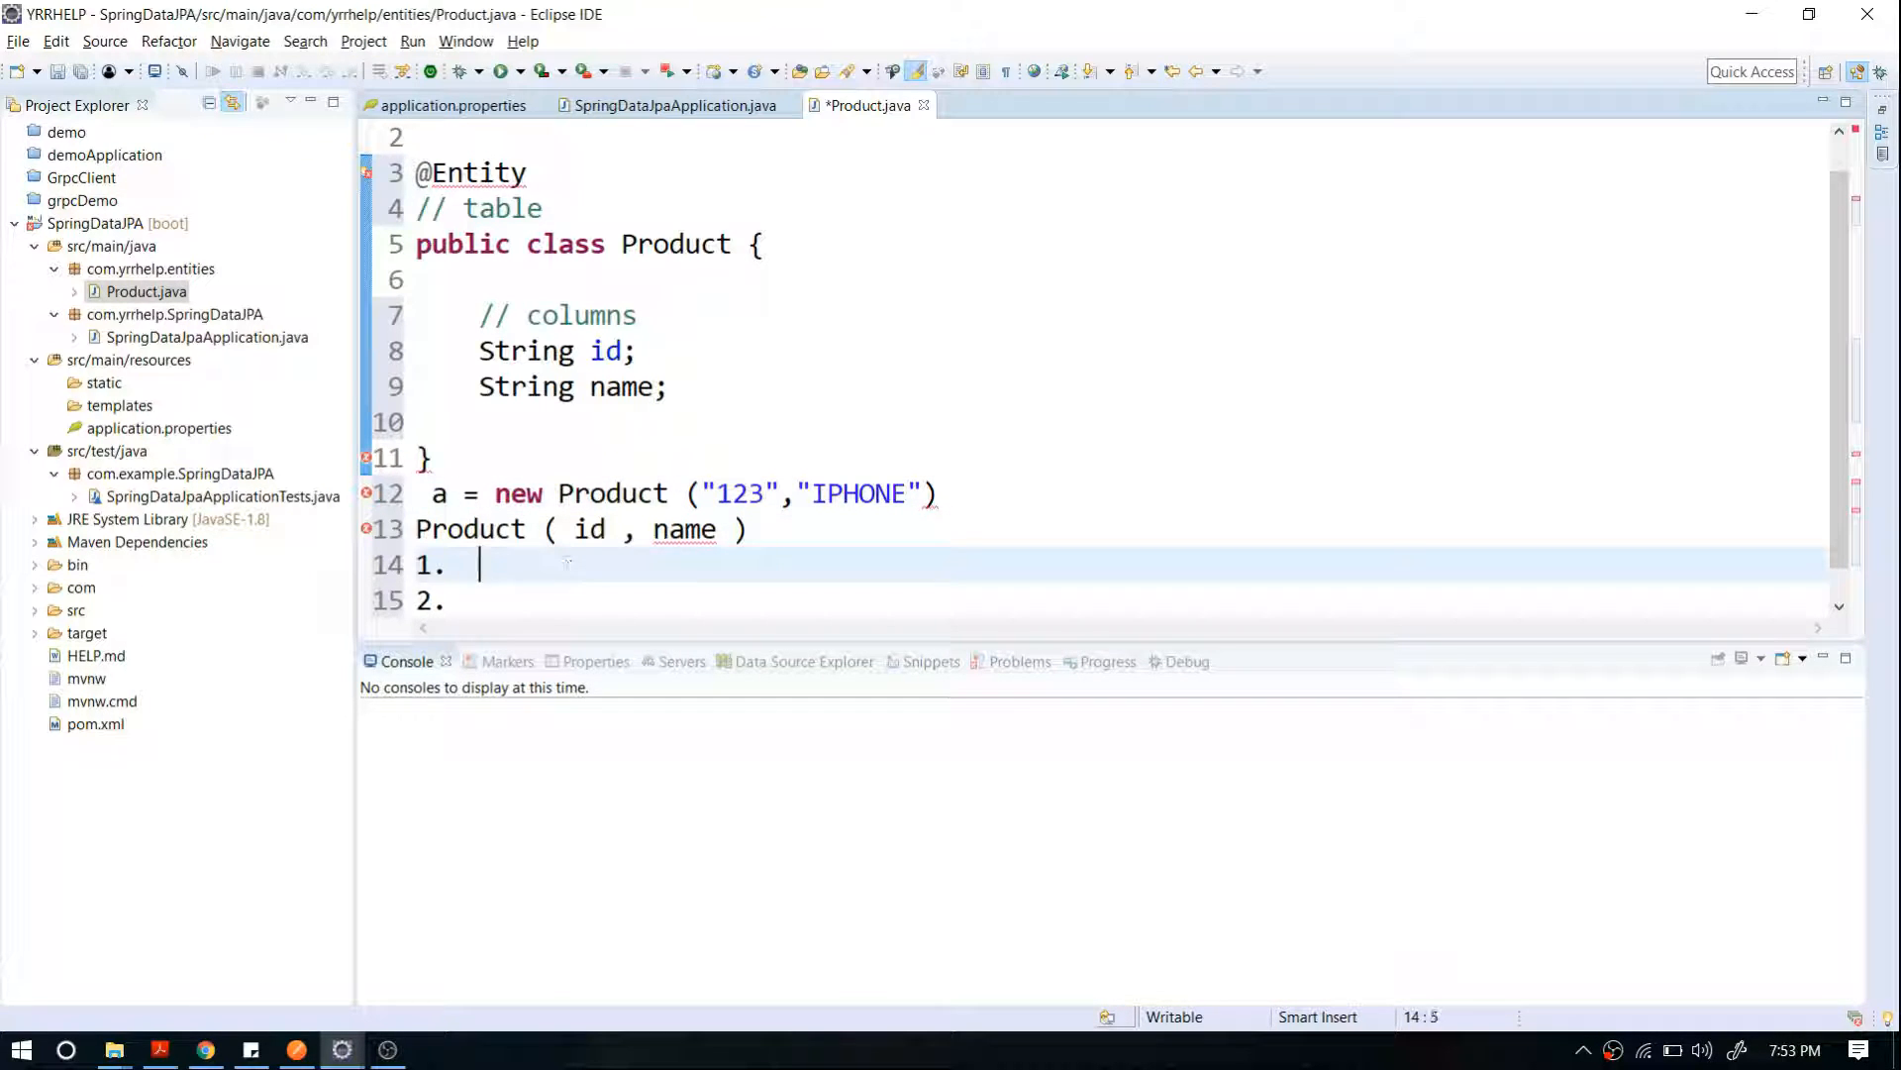
text(123)
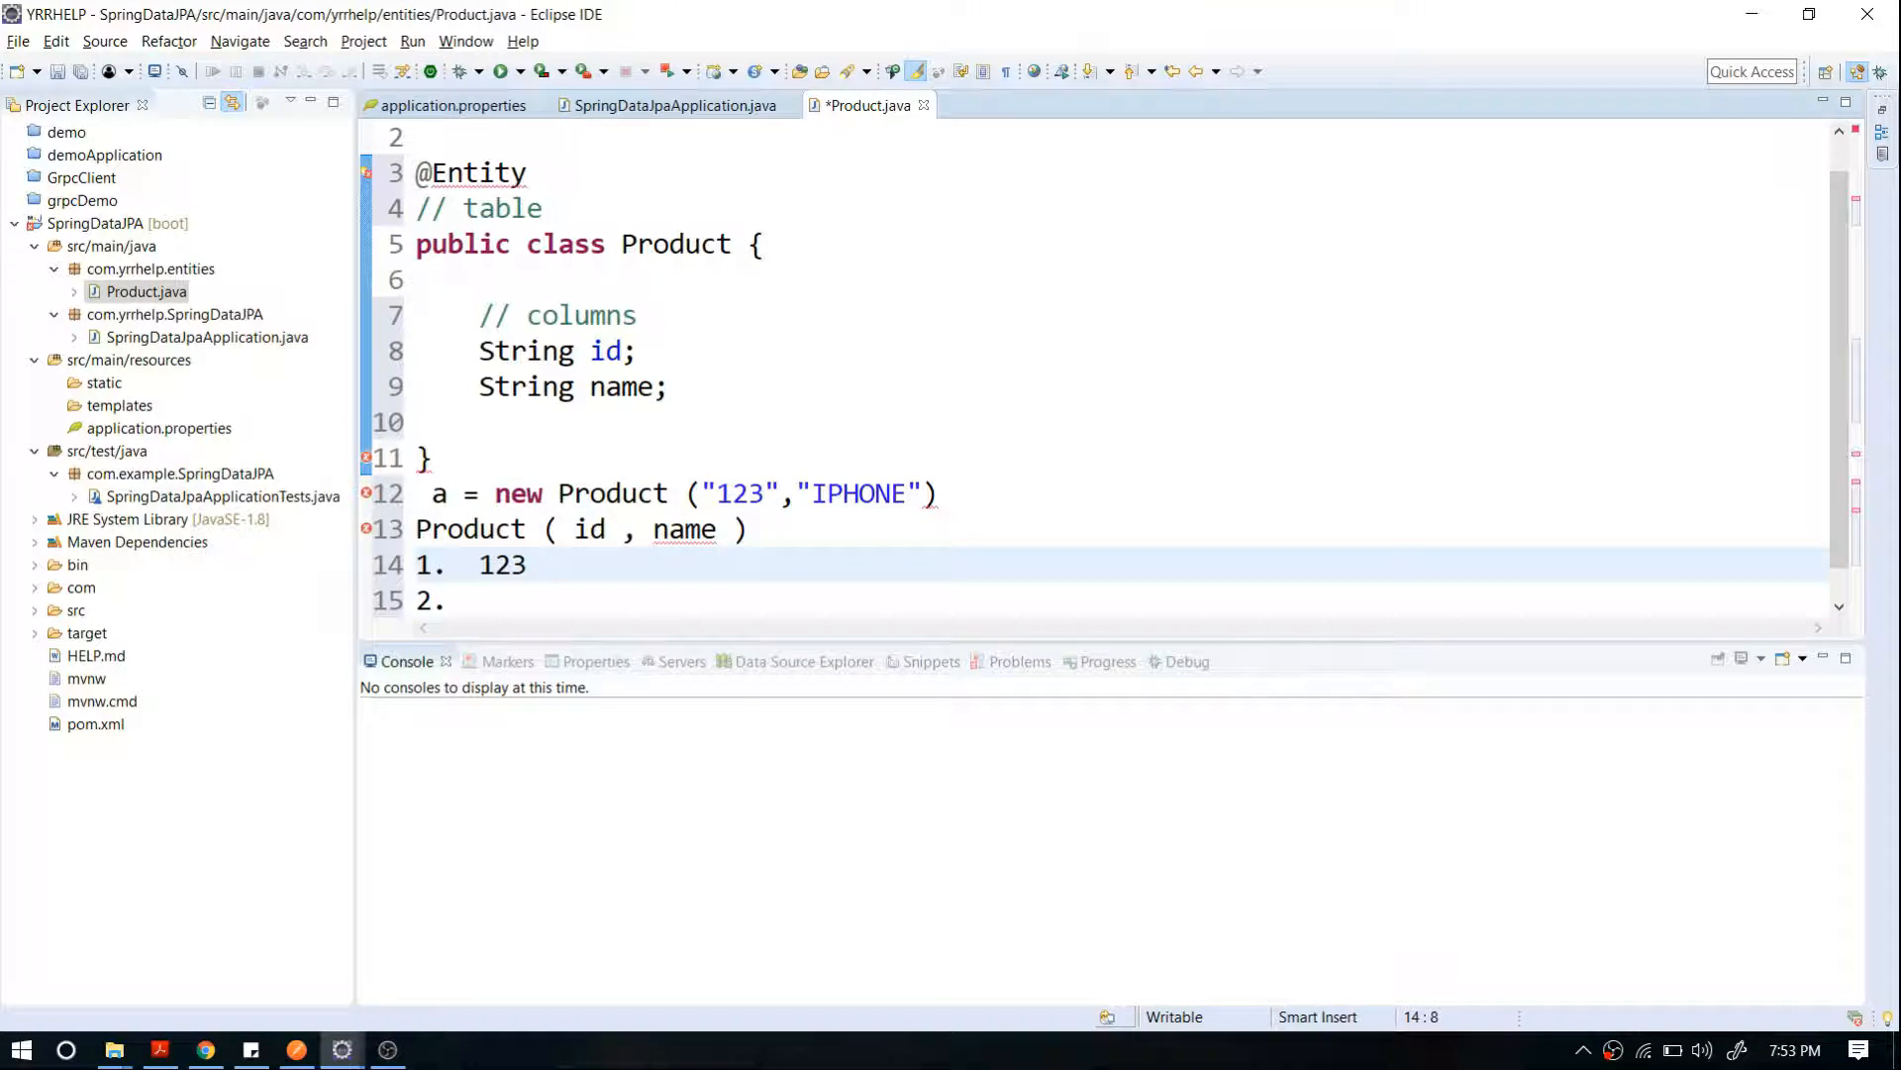
text(, IPHONE)
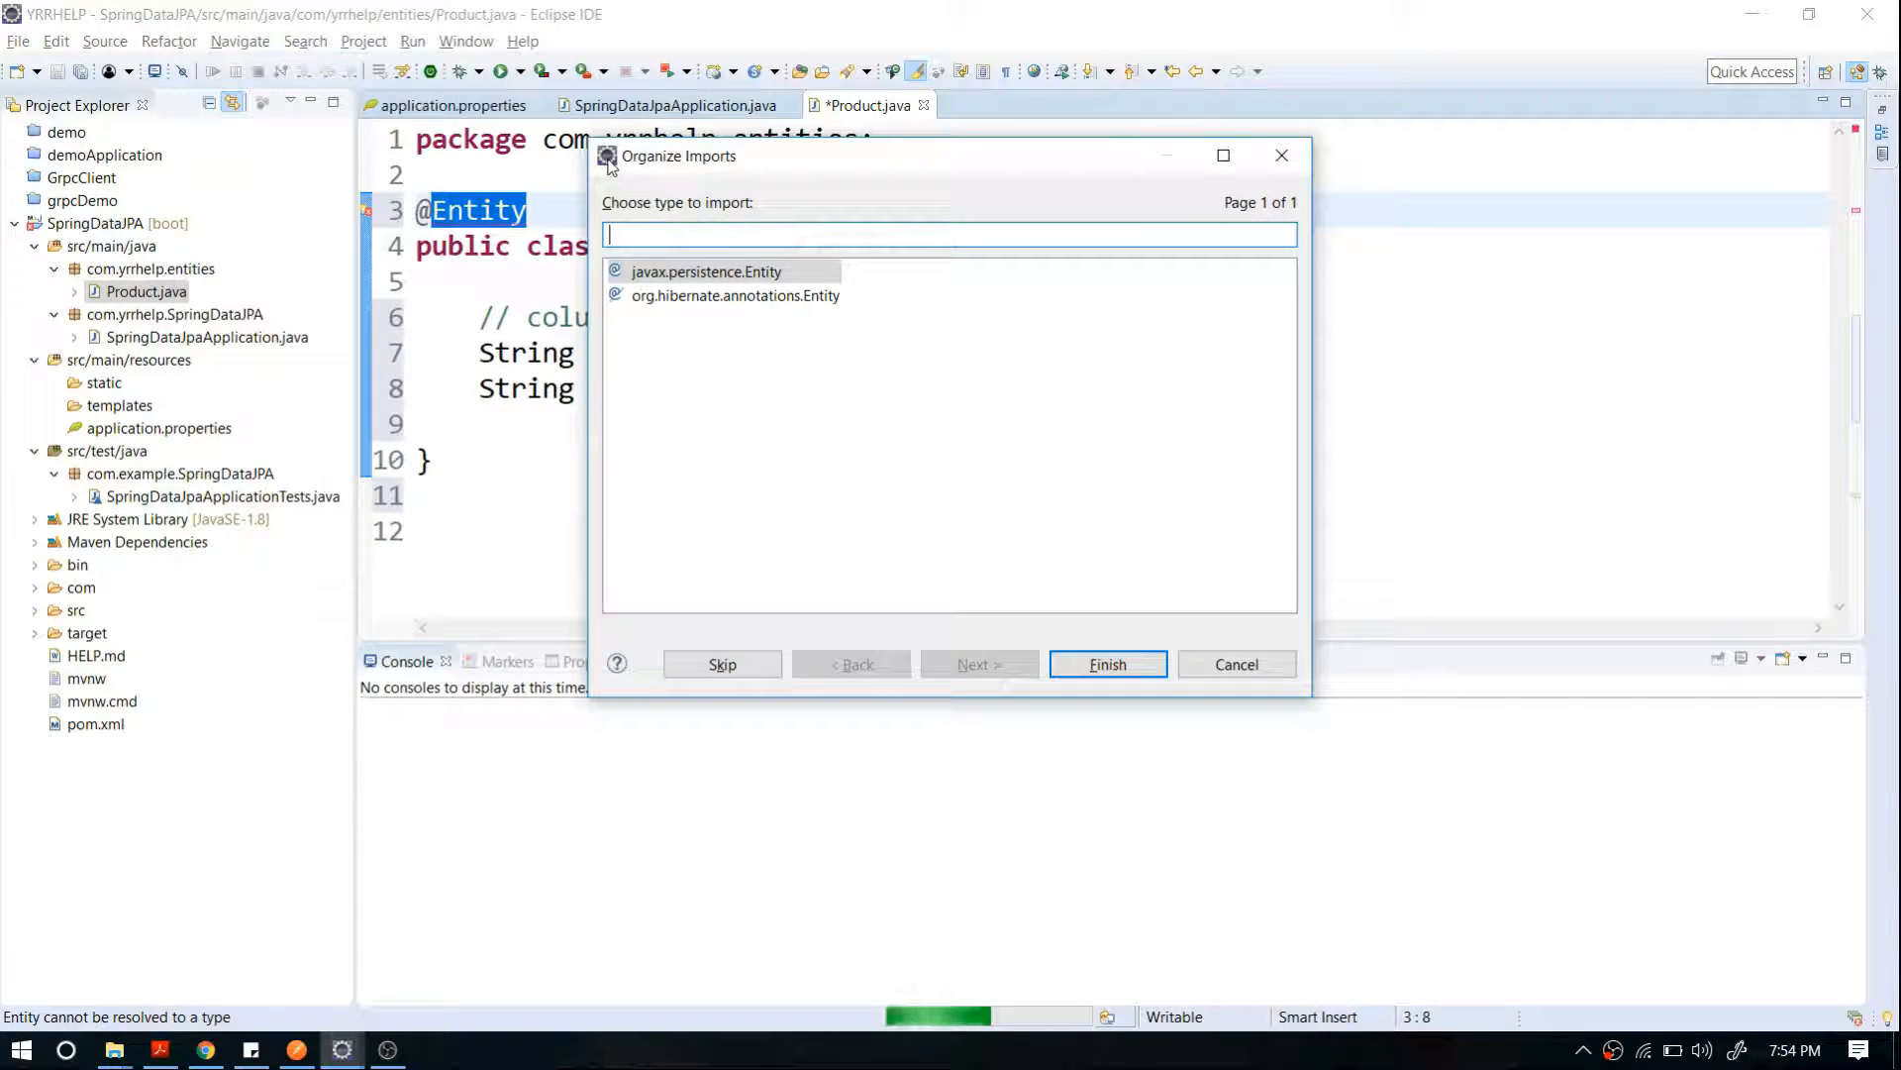
- Replace the mistaken Hibernate Entity import with javax.persistence.Entity via Organize Imports
click(706, 270)
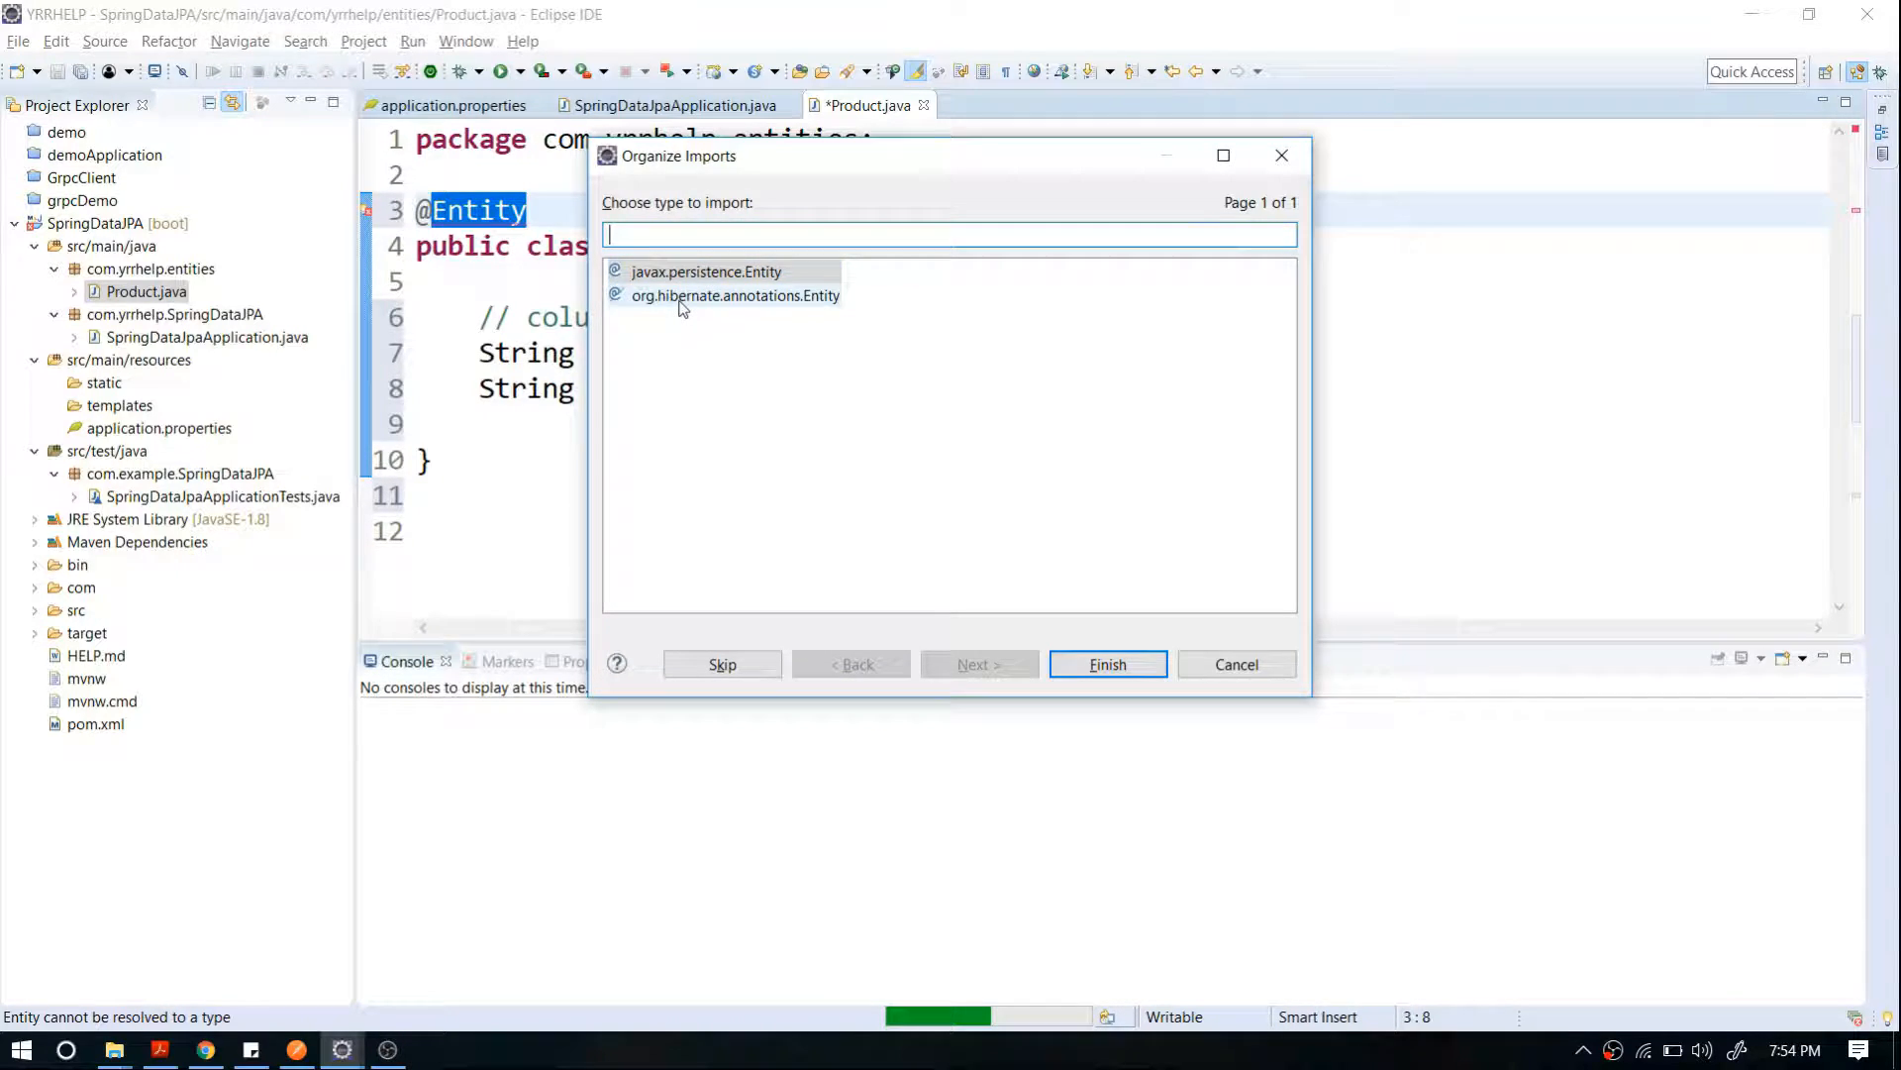
click(1105, 663)
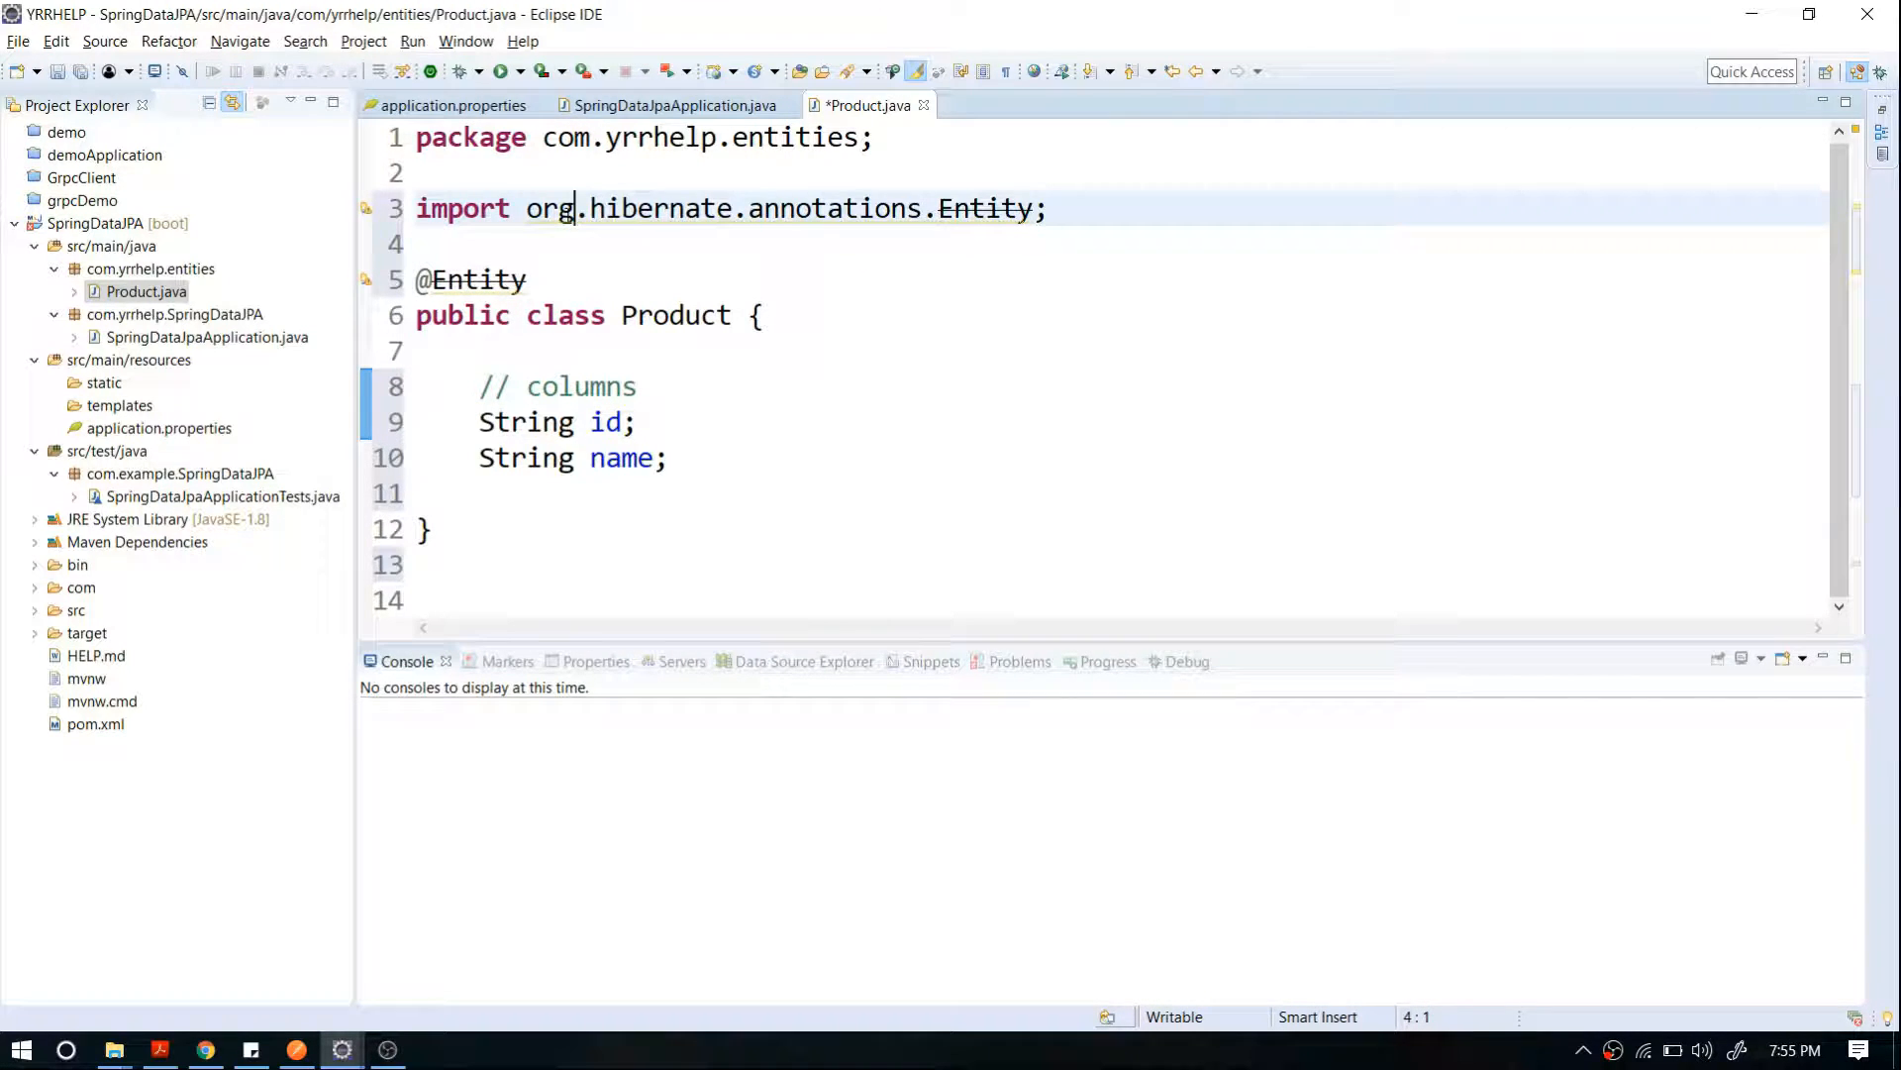
drag(579, 206, 811, 207)
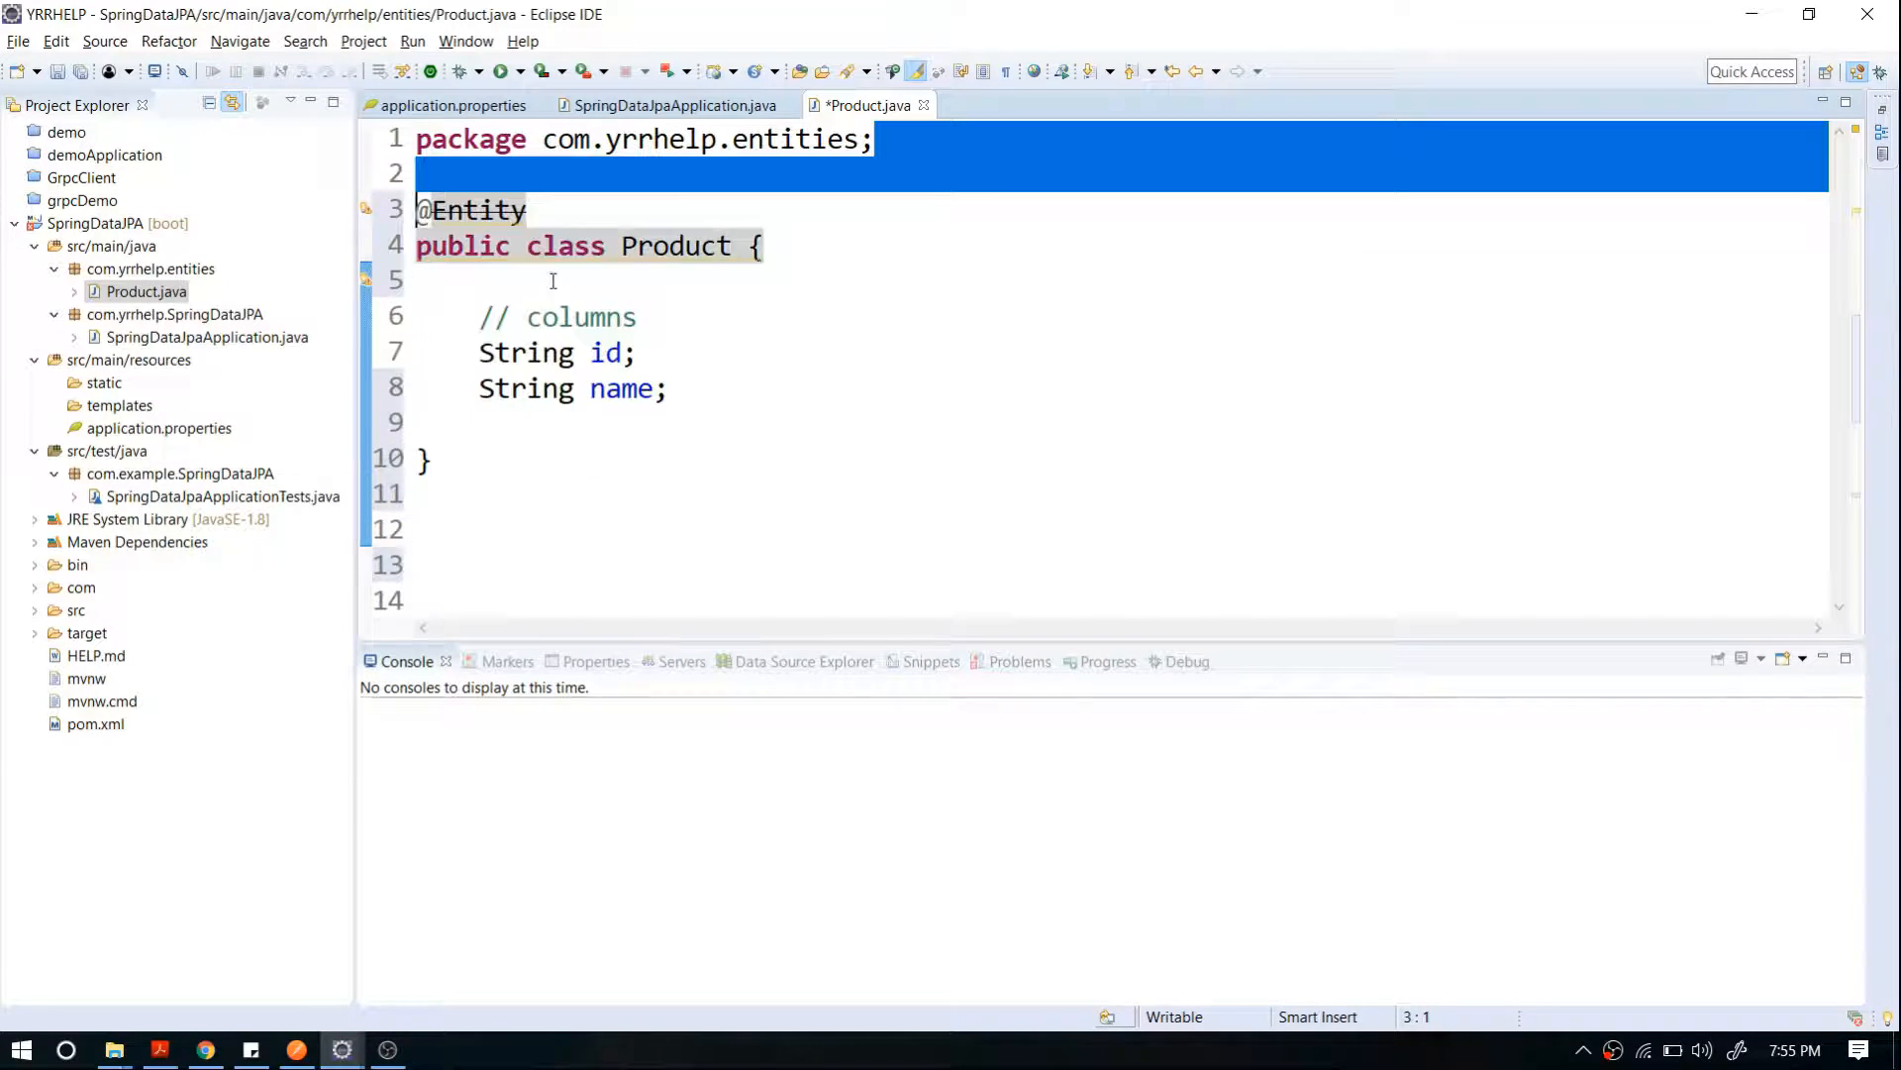
key(ctrl+shift+o)
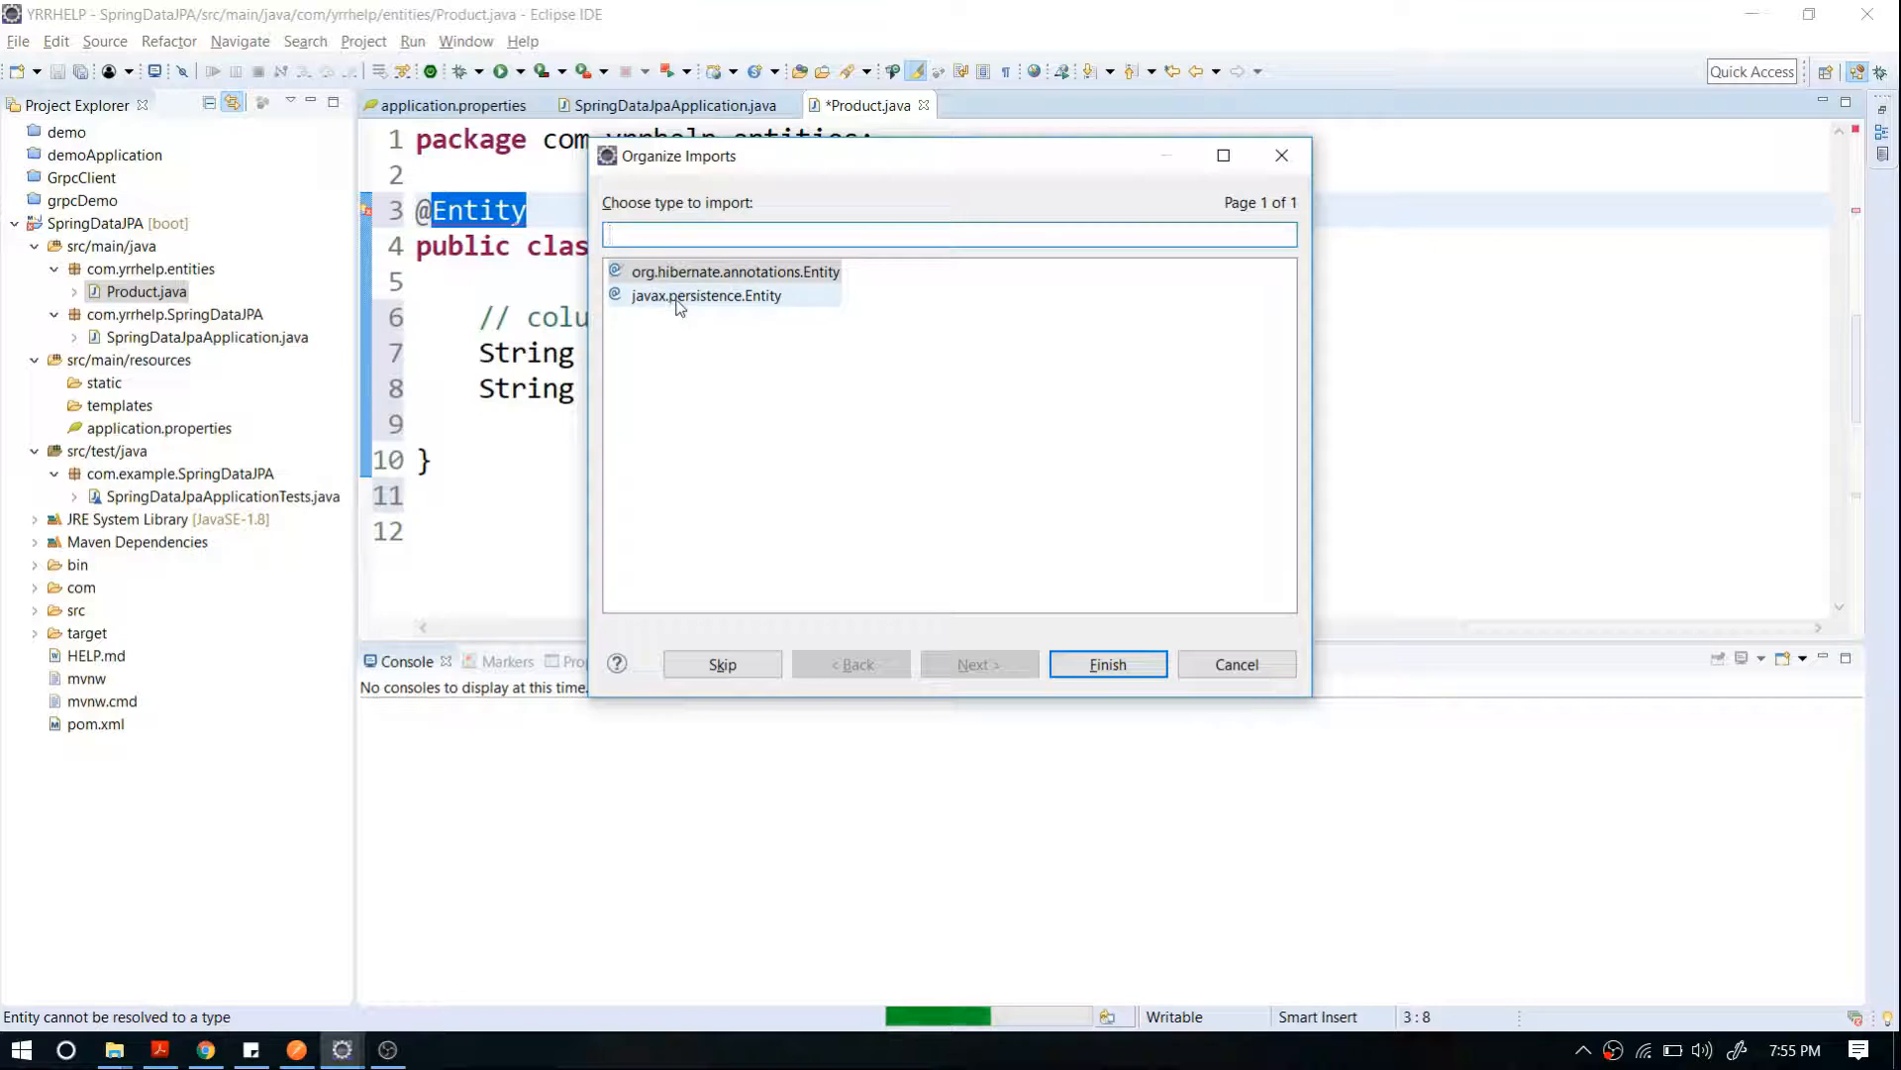
click(1106, 664)
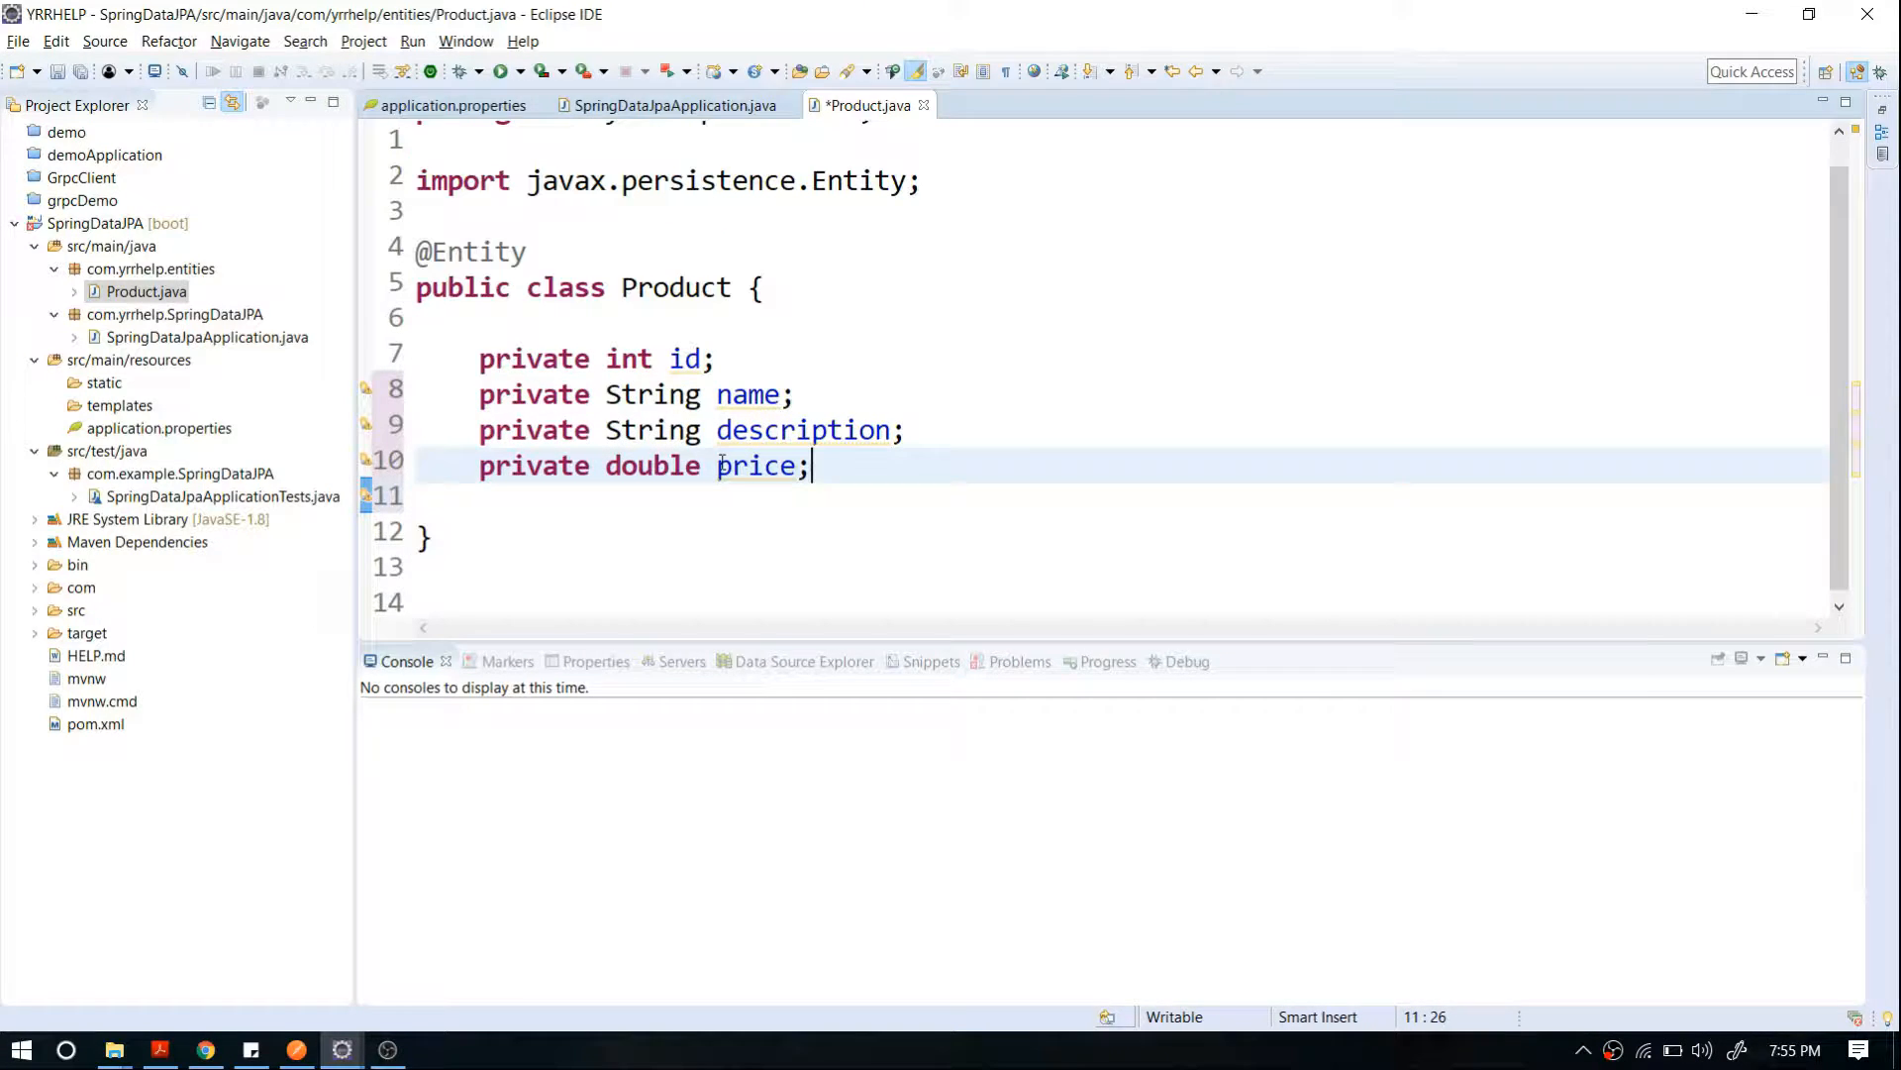
- Generate getters, setters and a constructor using id, name, description and price
double_click(803, 421)
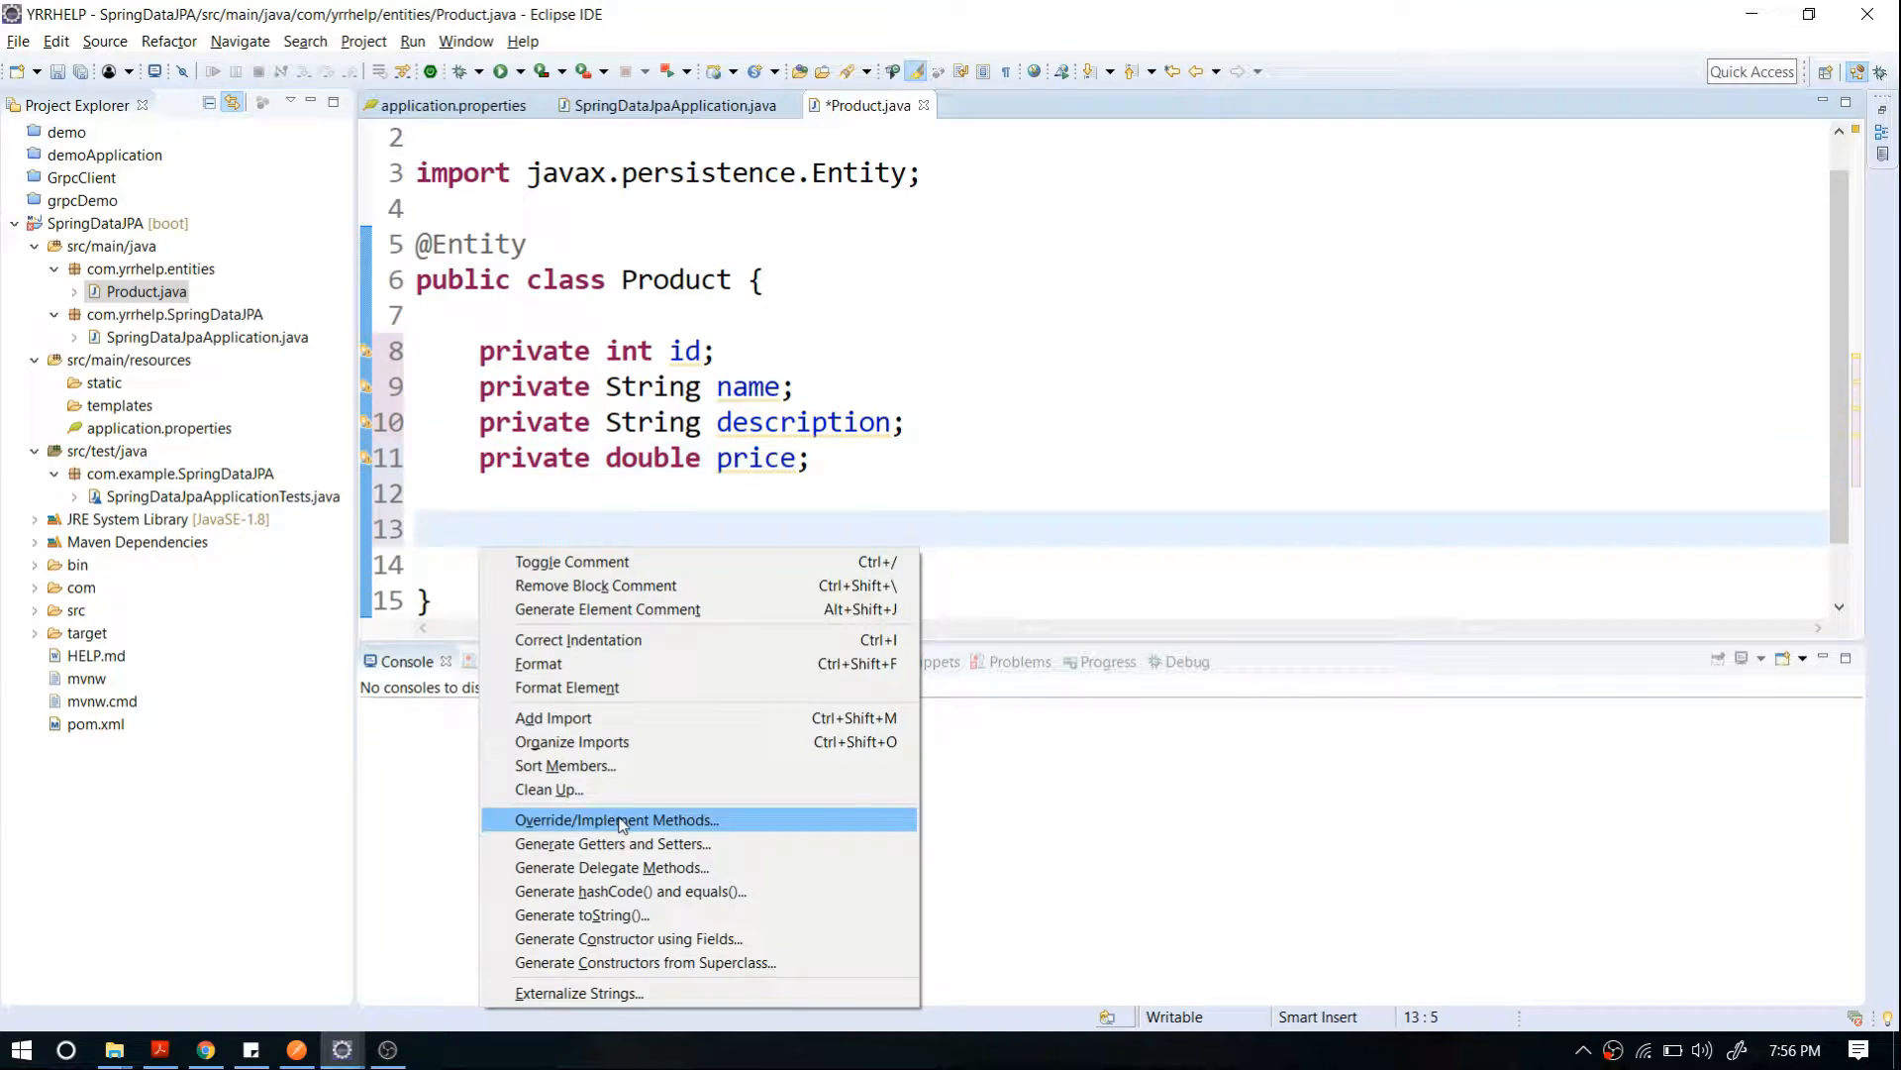
mouse_move(493, 545)
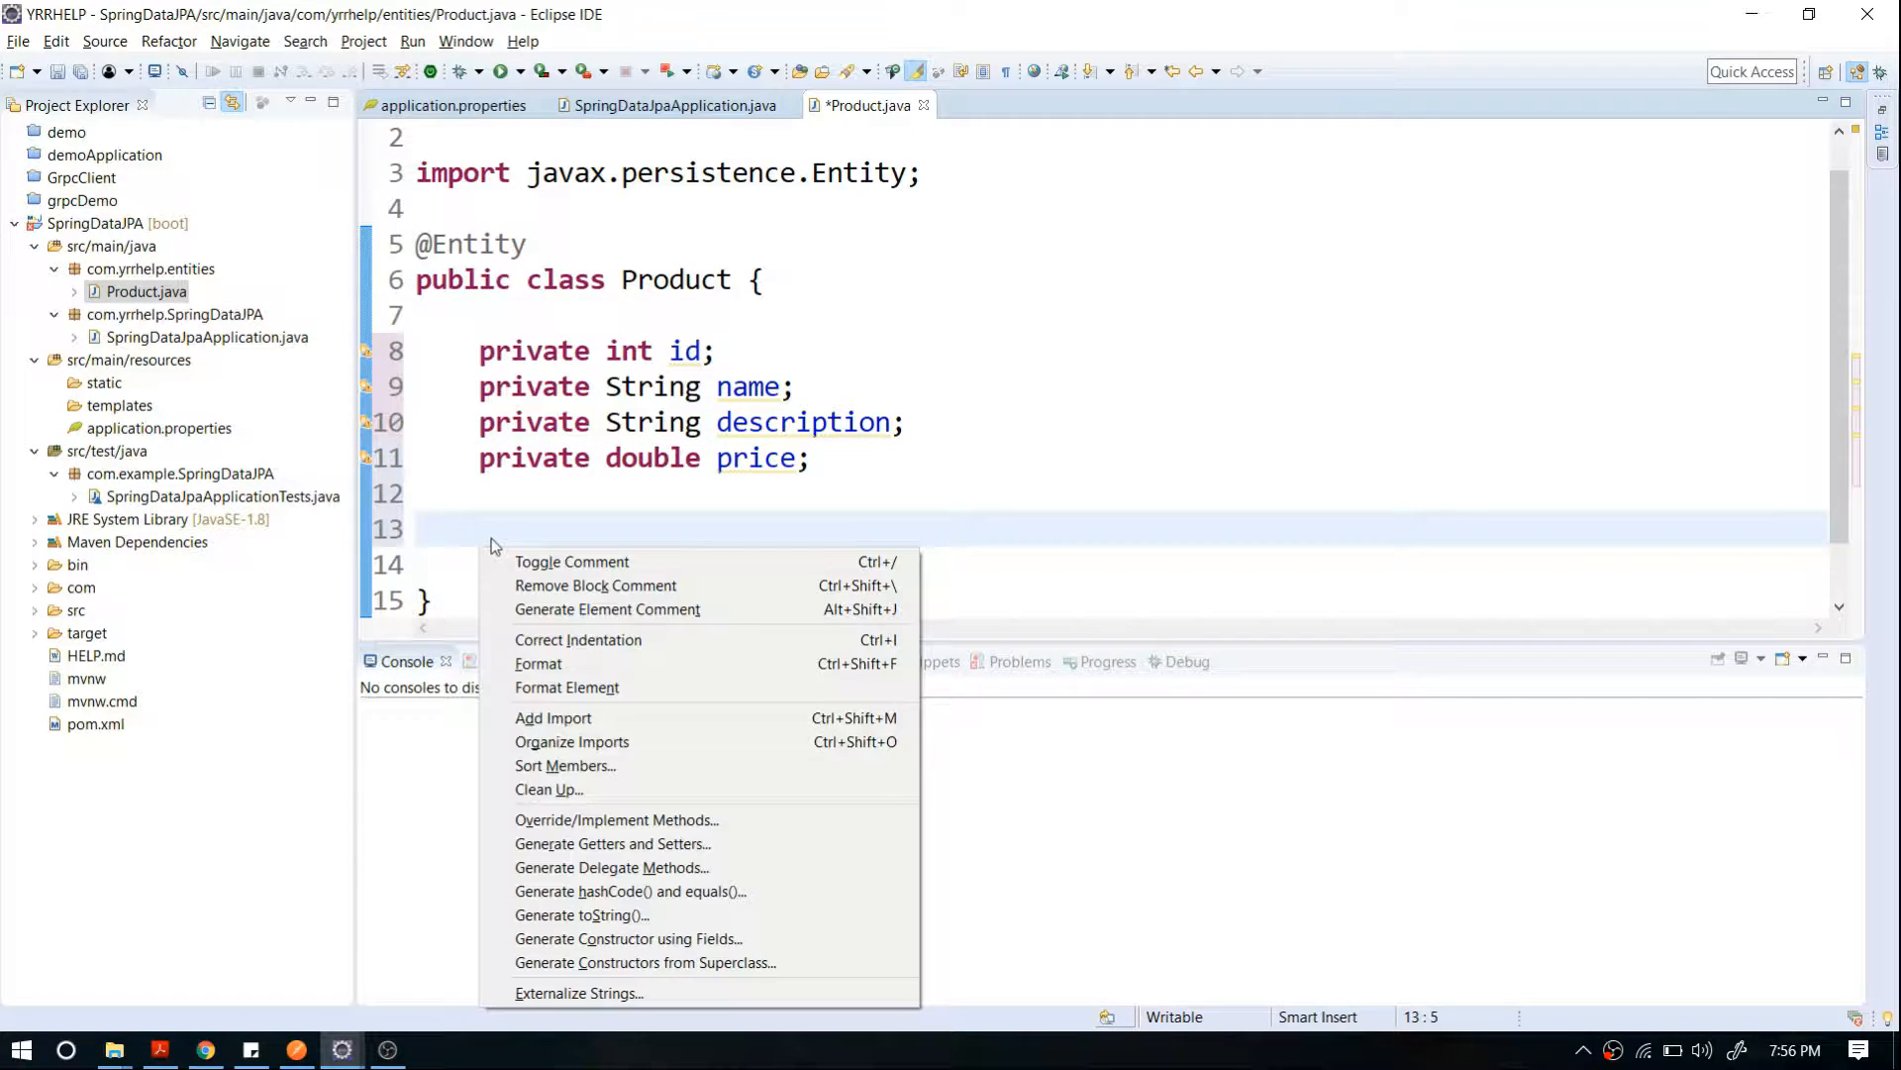
click(612, 843)
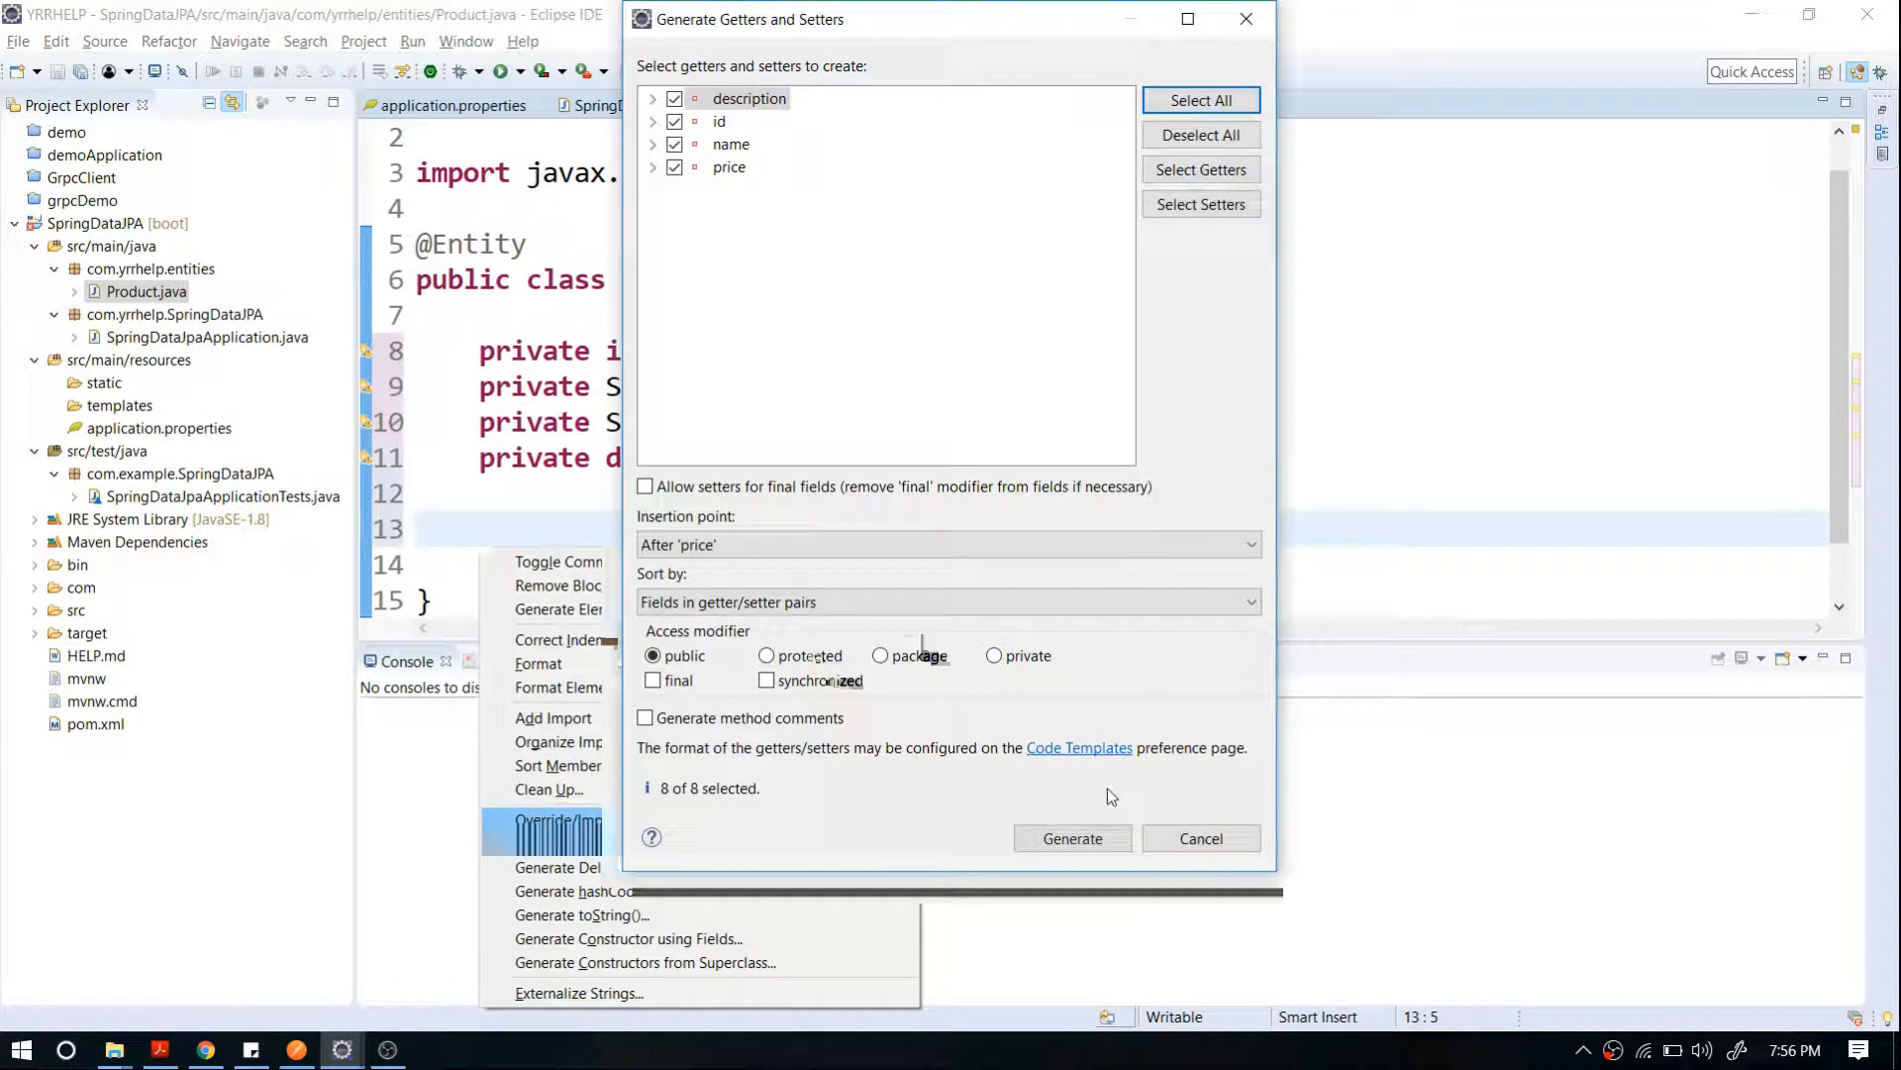
click(1071, 838)
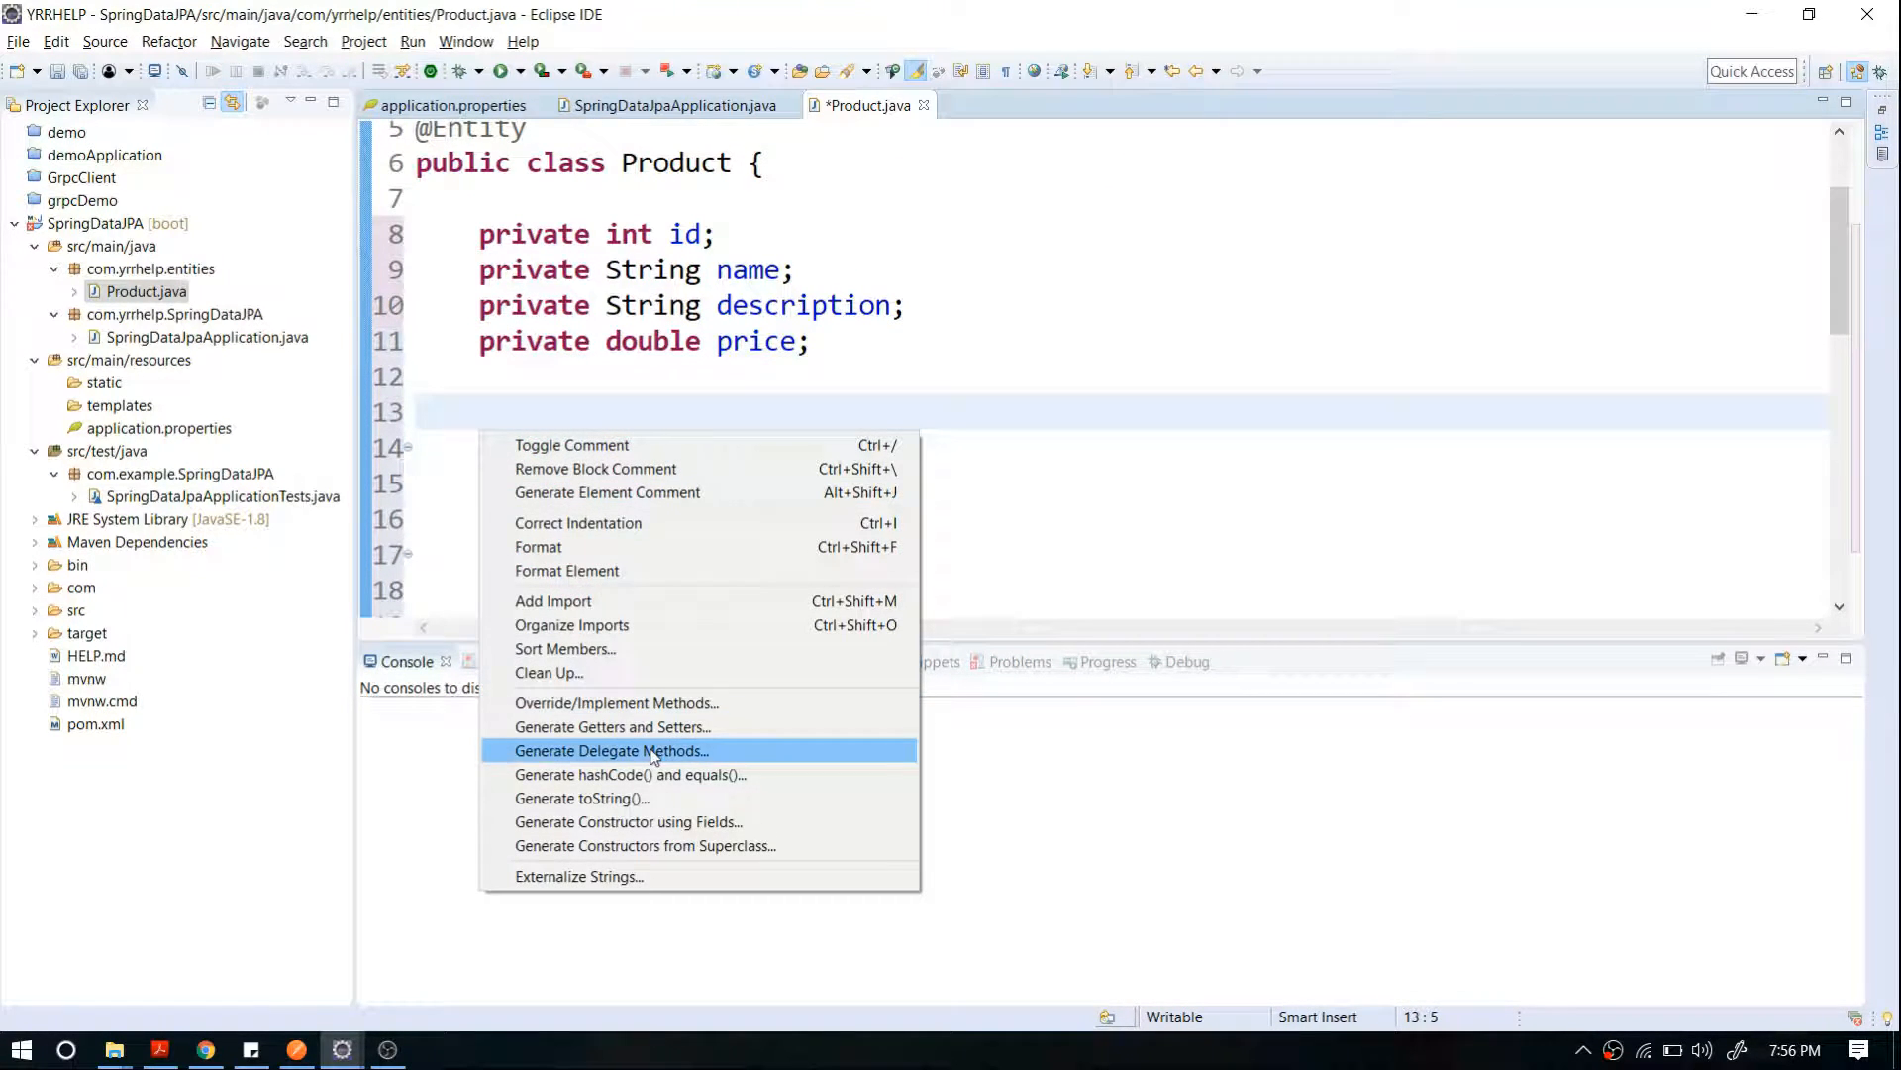
mouse_move(626, 821)
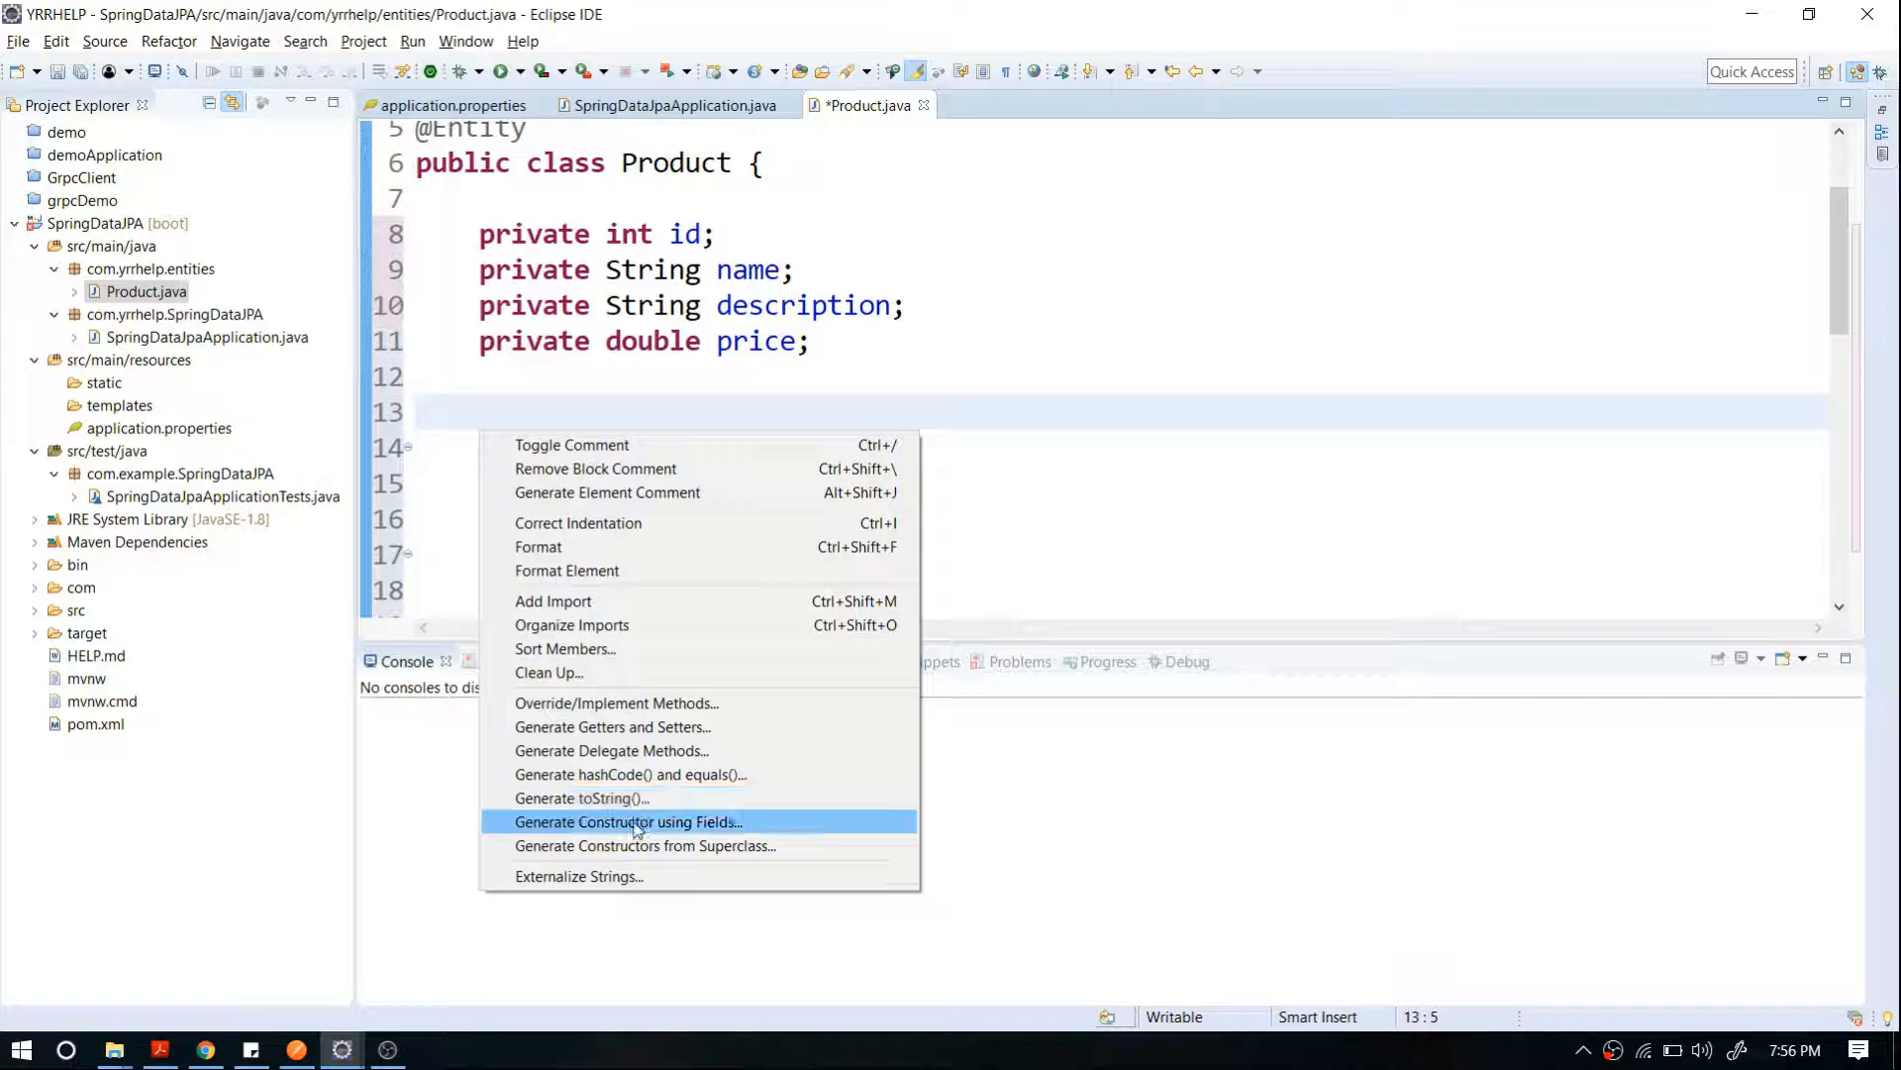
click(626, 821)
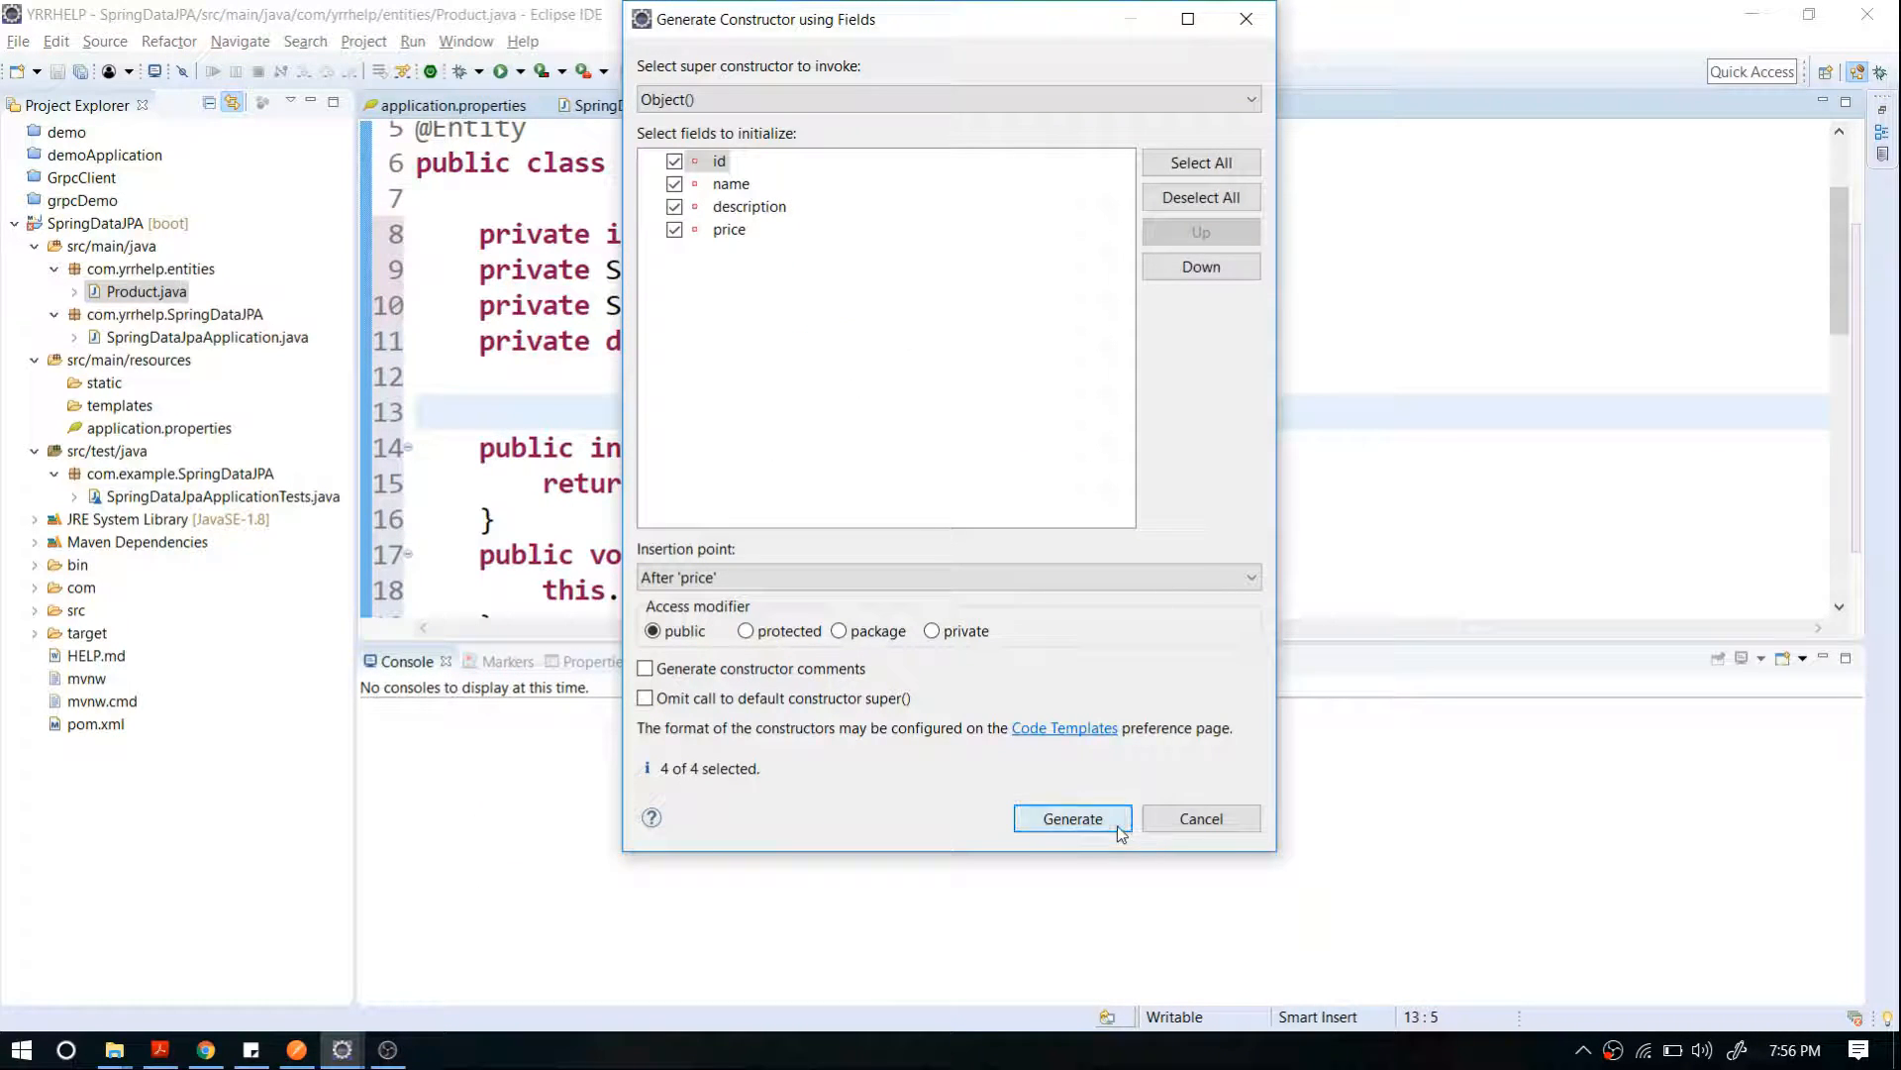
click(1071, 817)
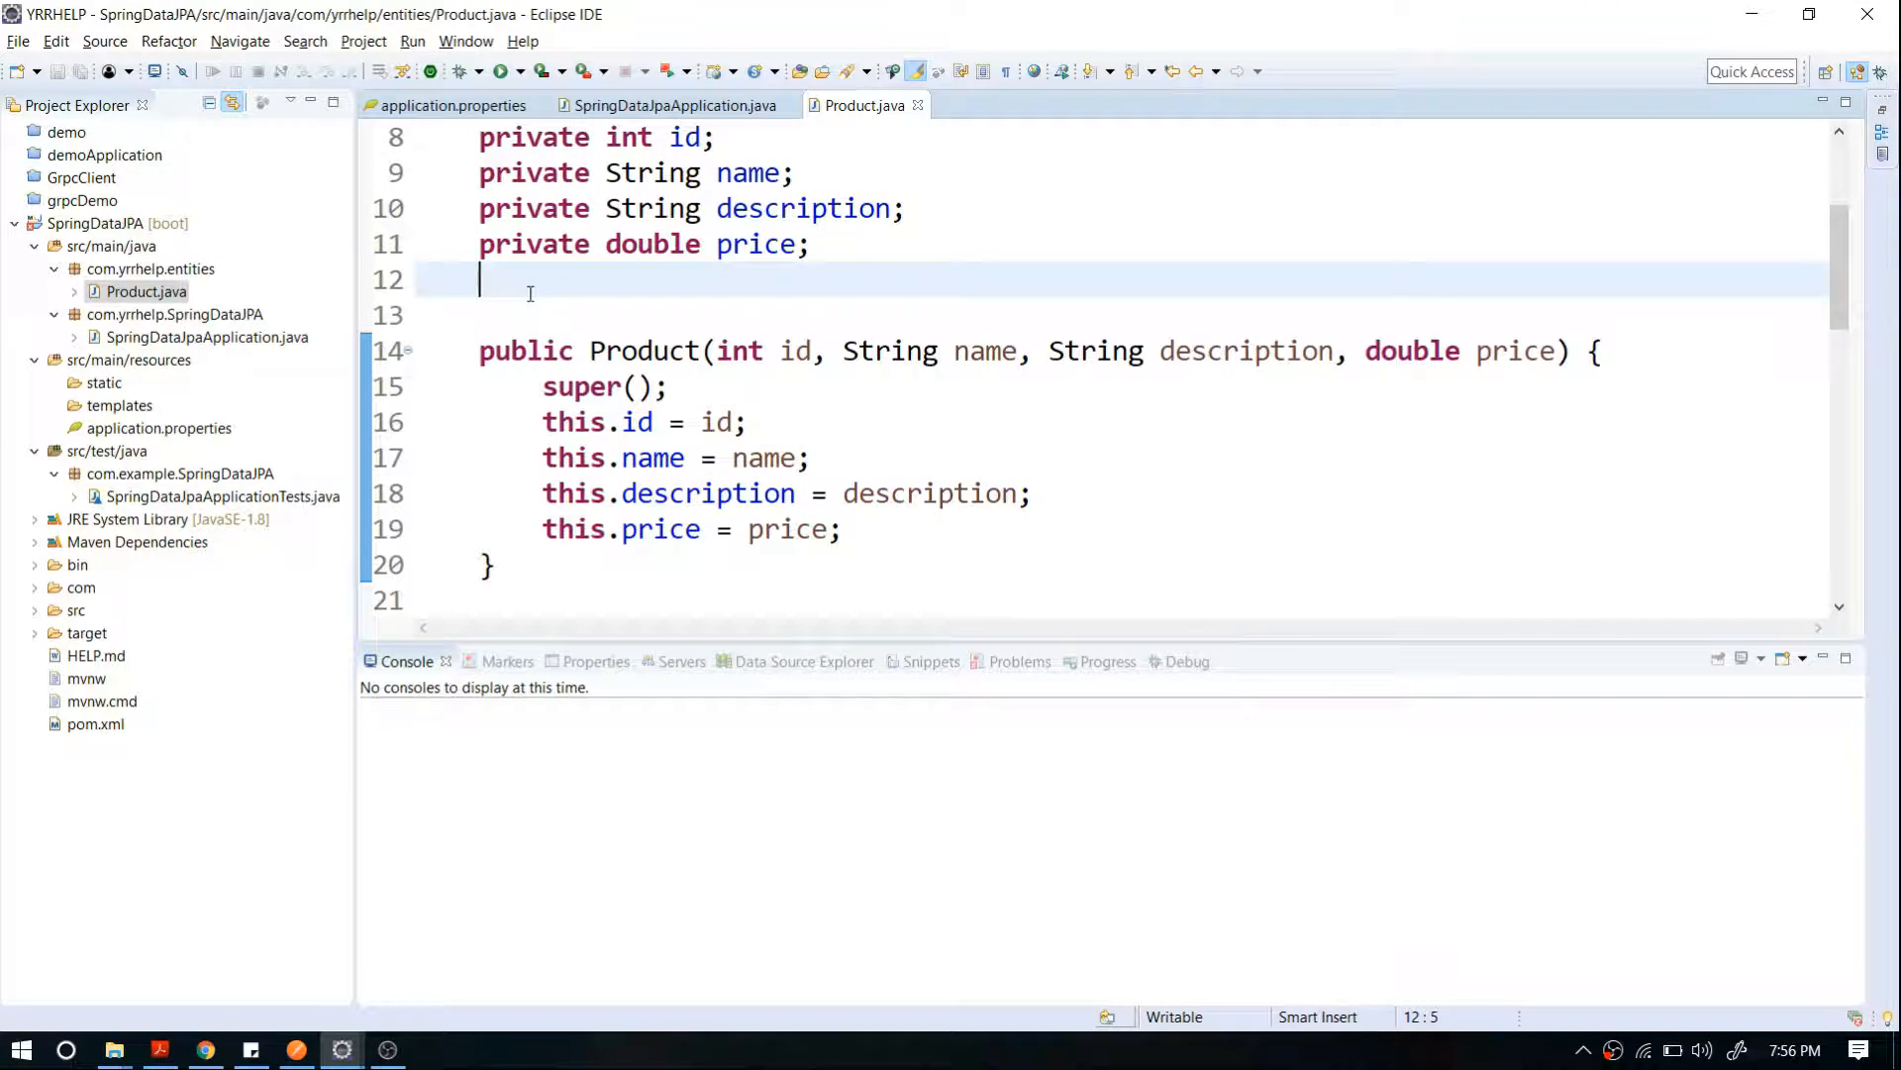
- Type a public Product() no-argument constructor above the four-field constructor
text(publ)
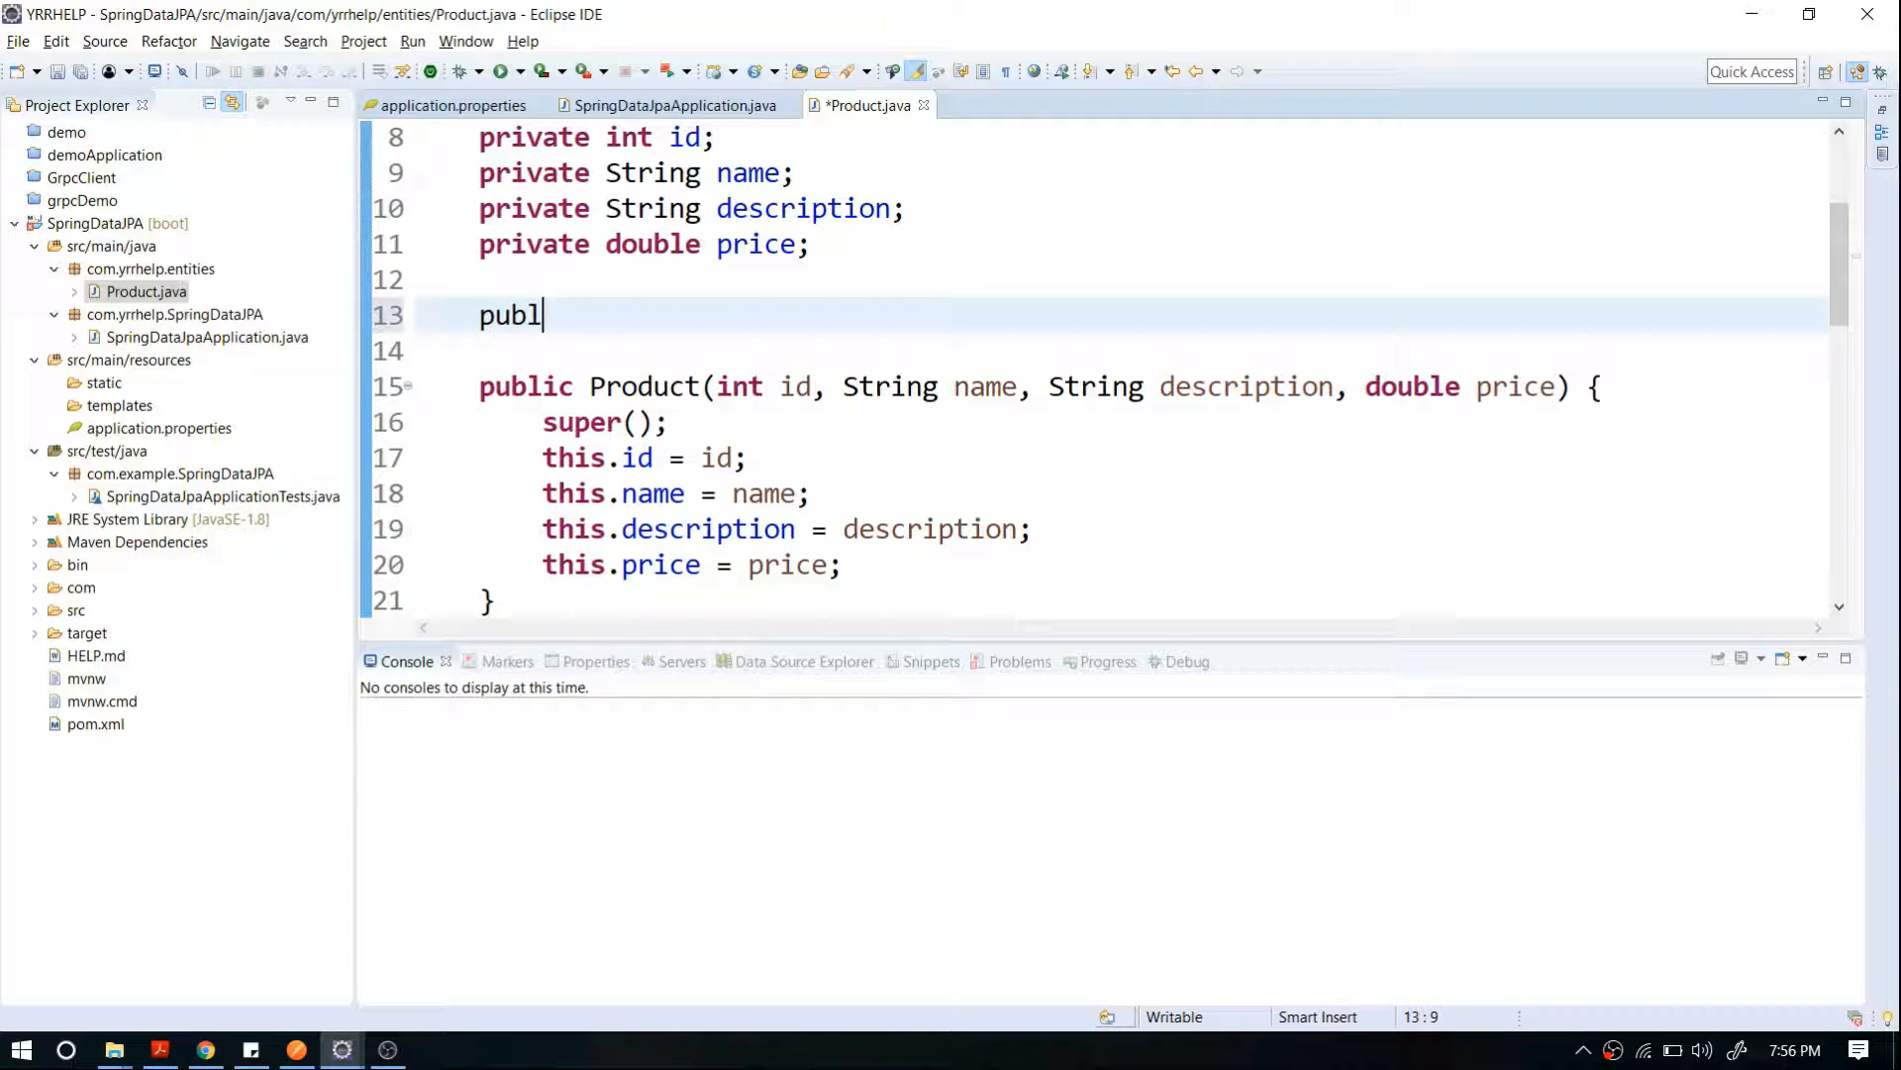
text(ic Por)
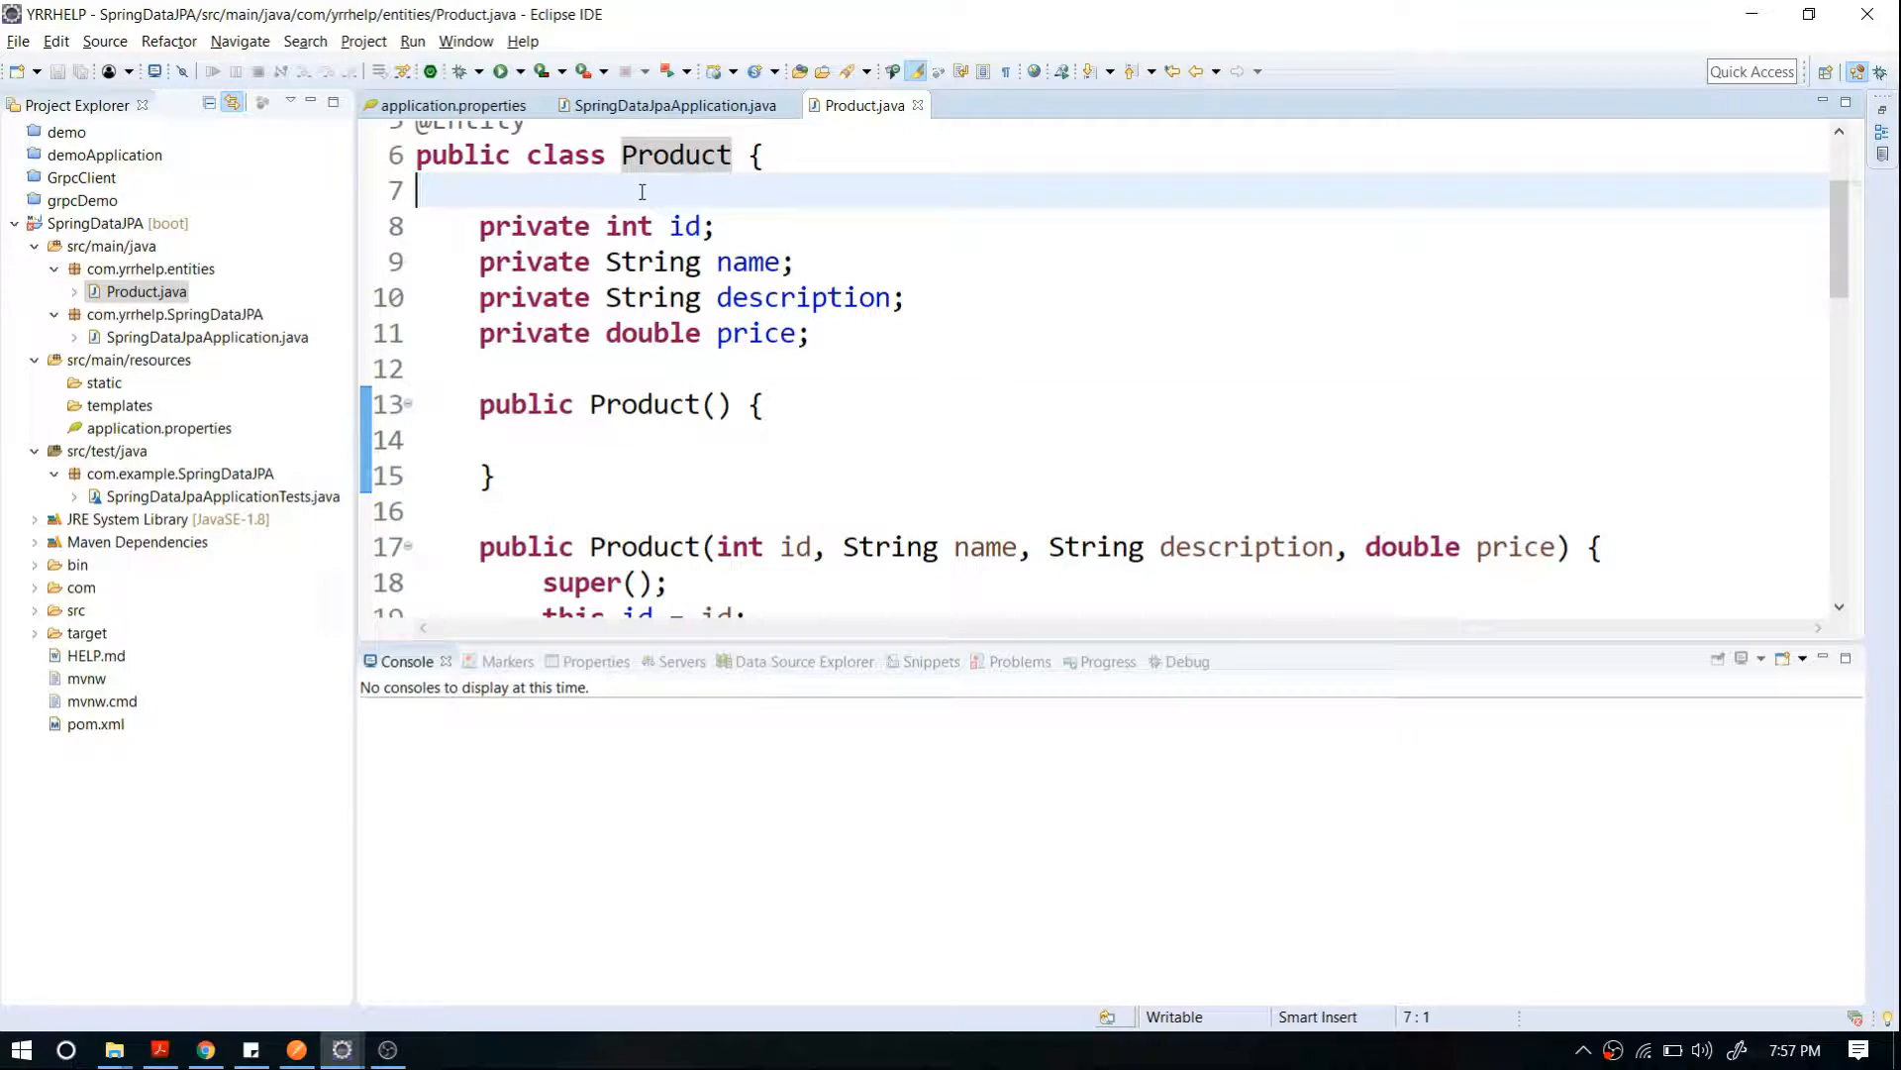
double_click(676, 156)
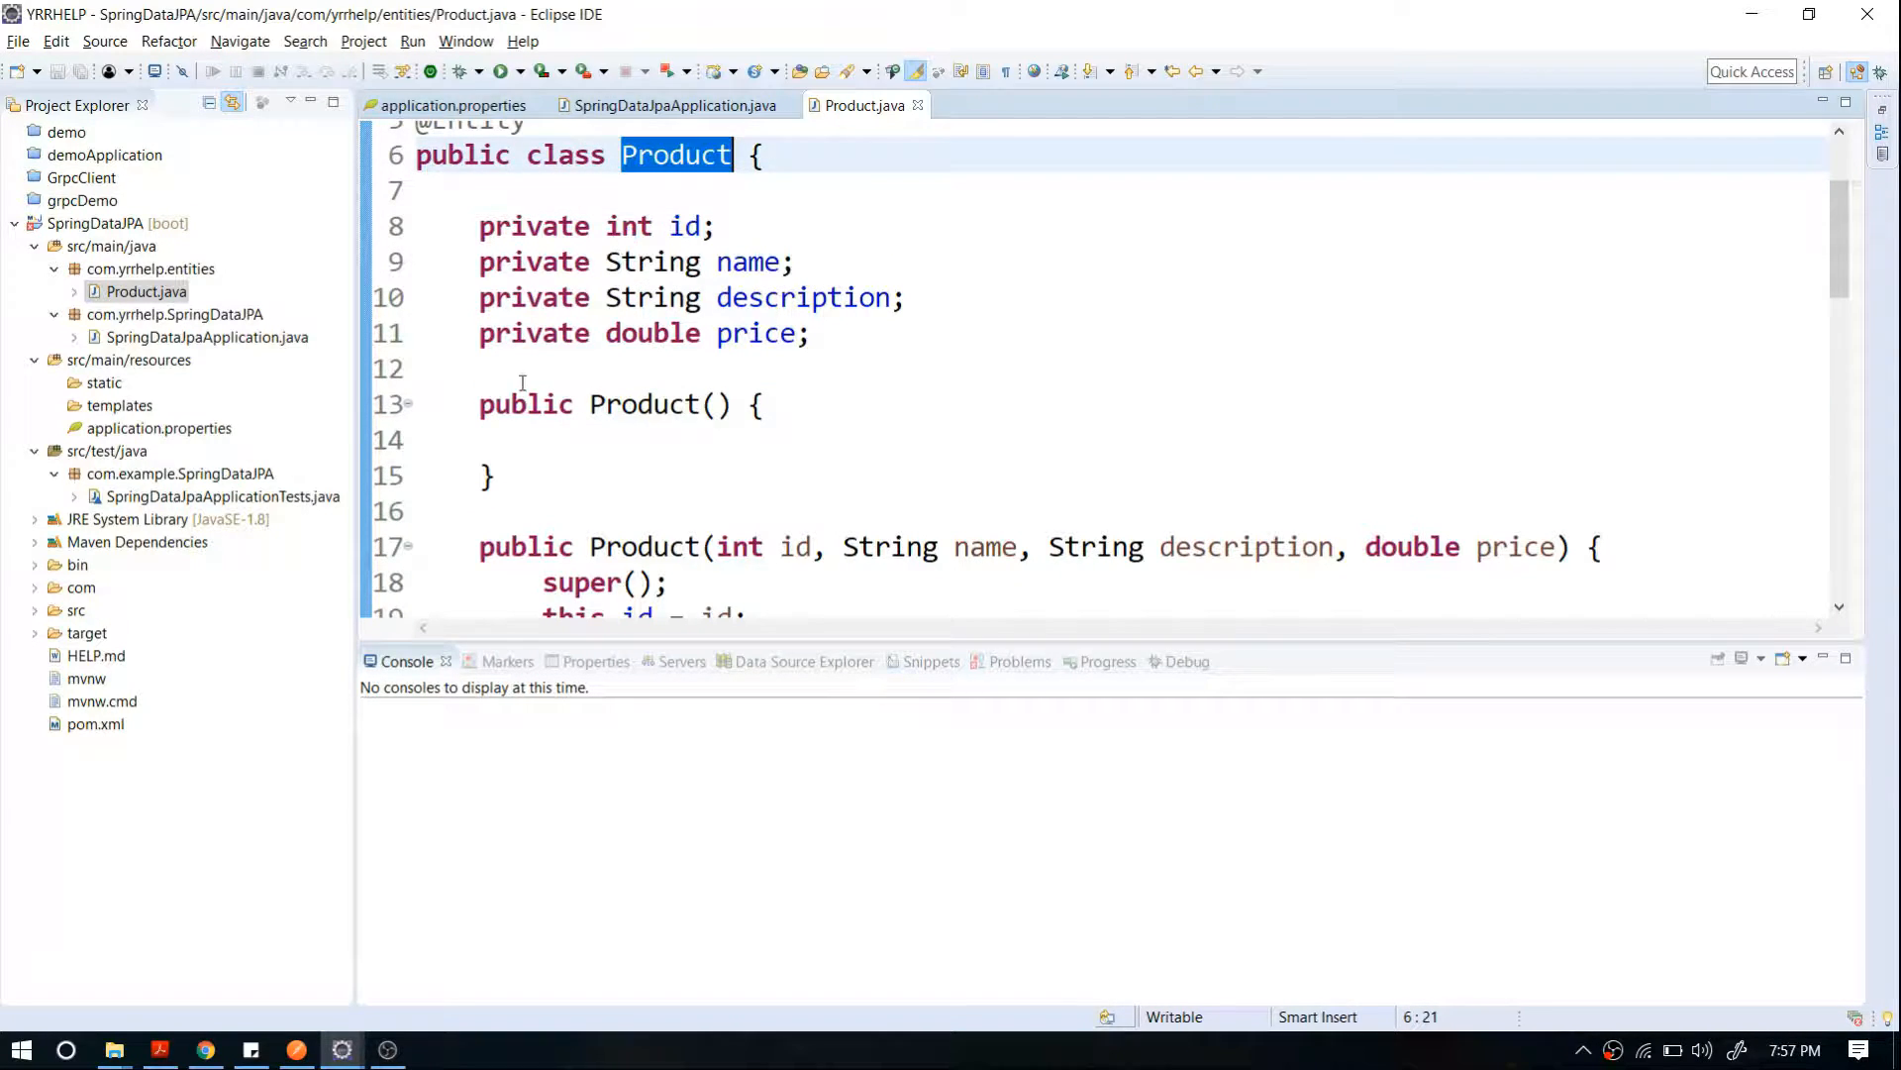
drag(481, 404, 496, 476)
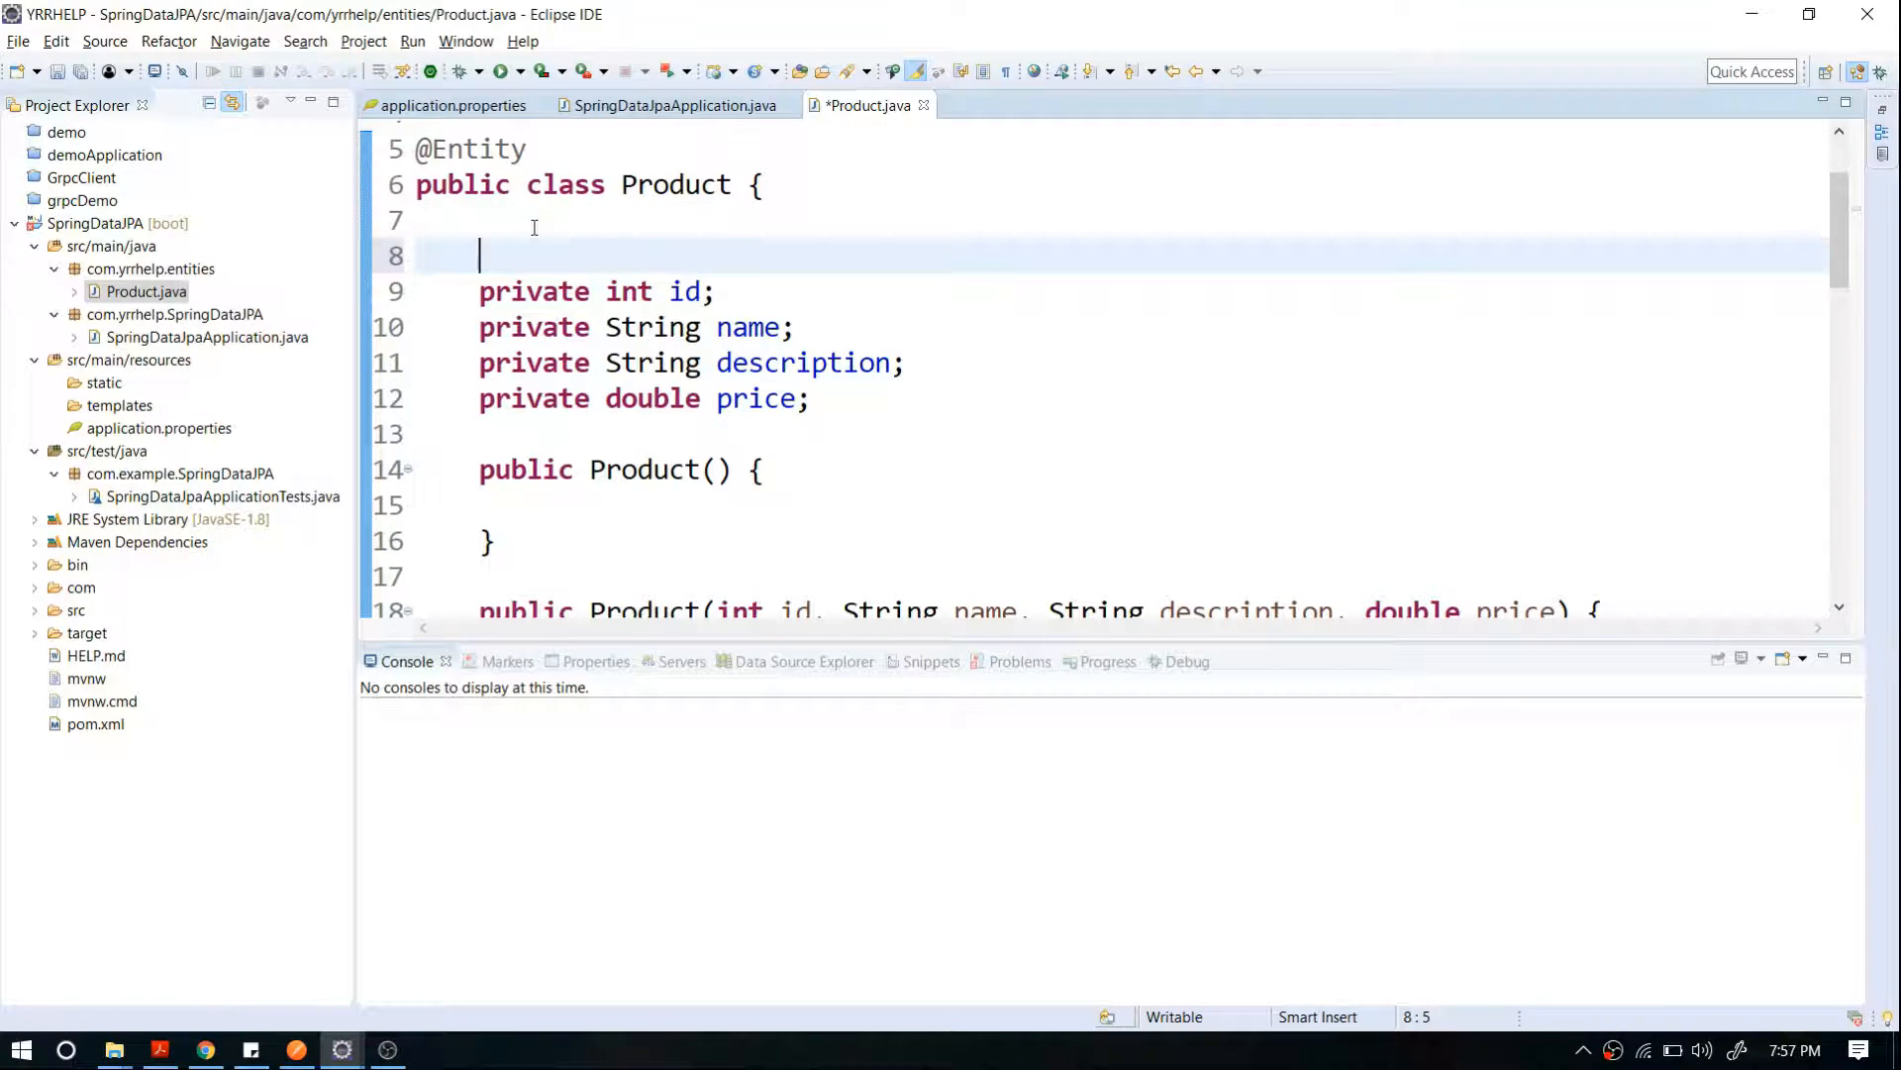
text(@)
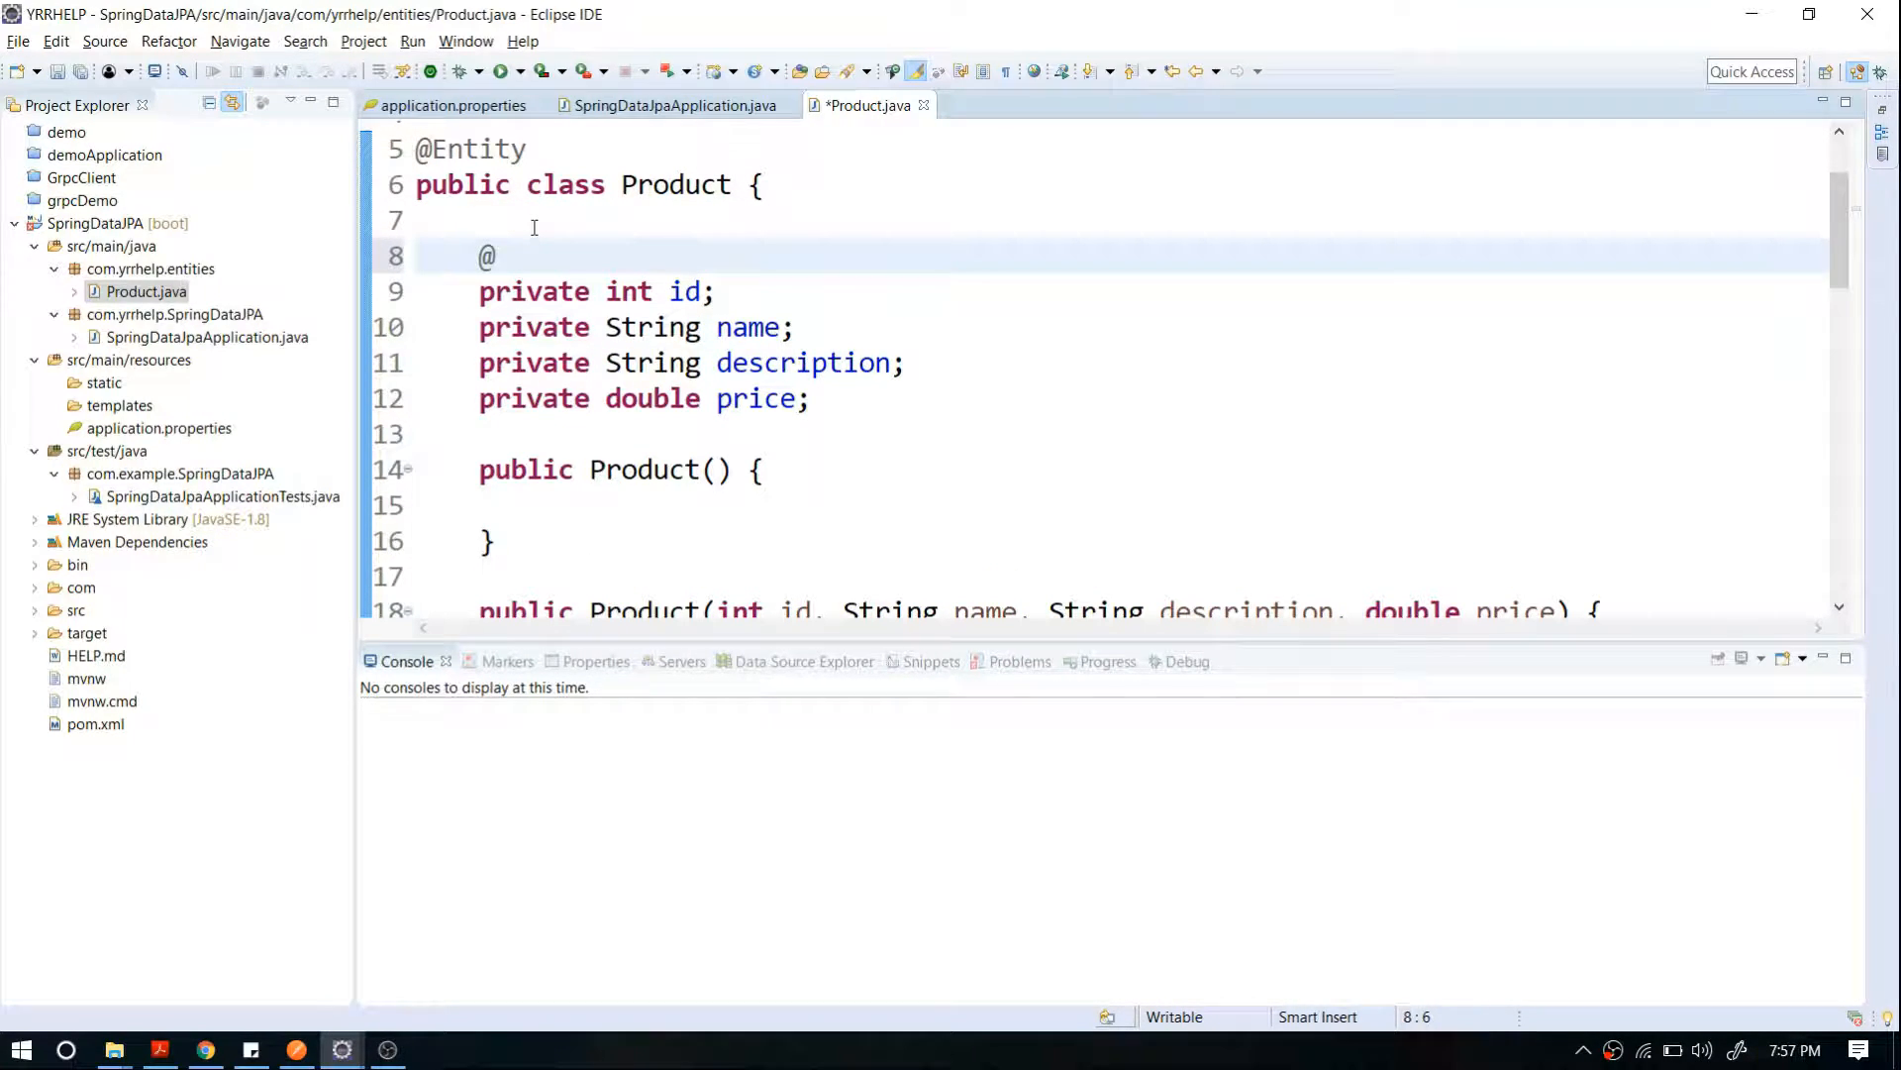
text(id)
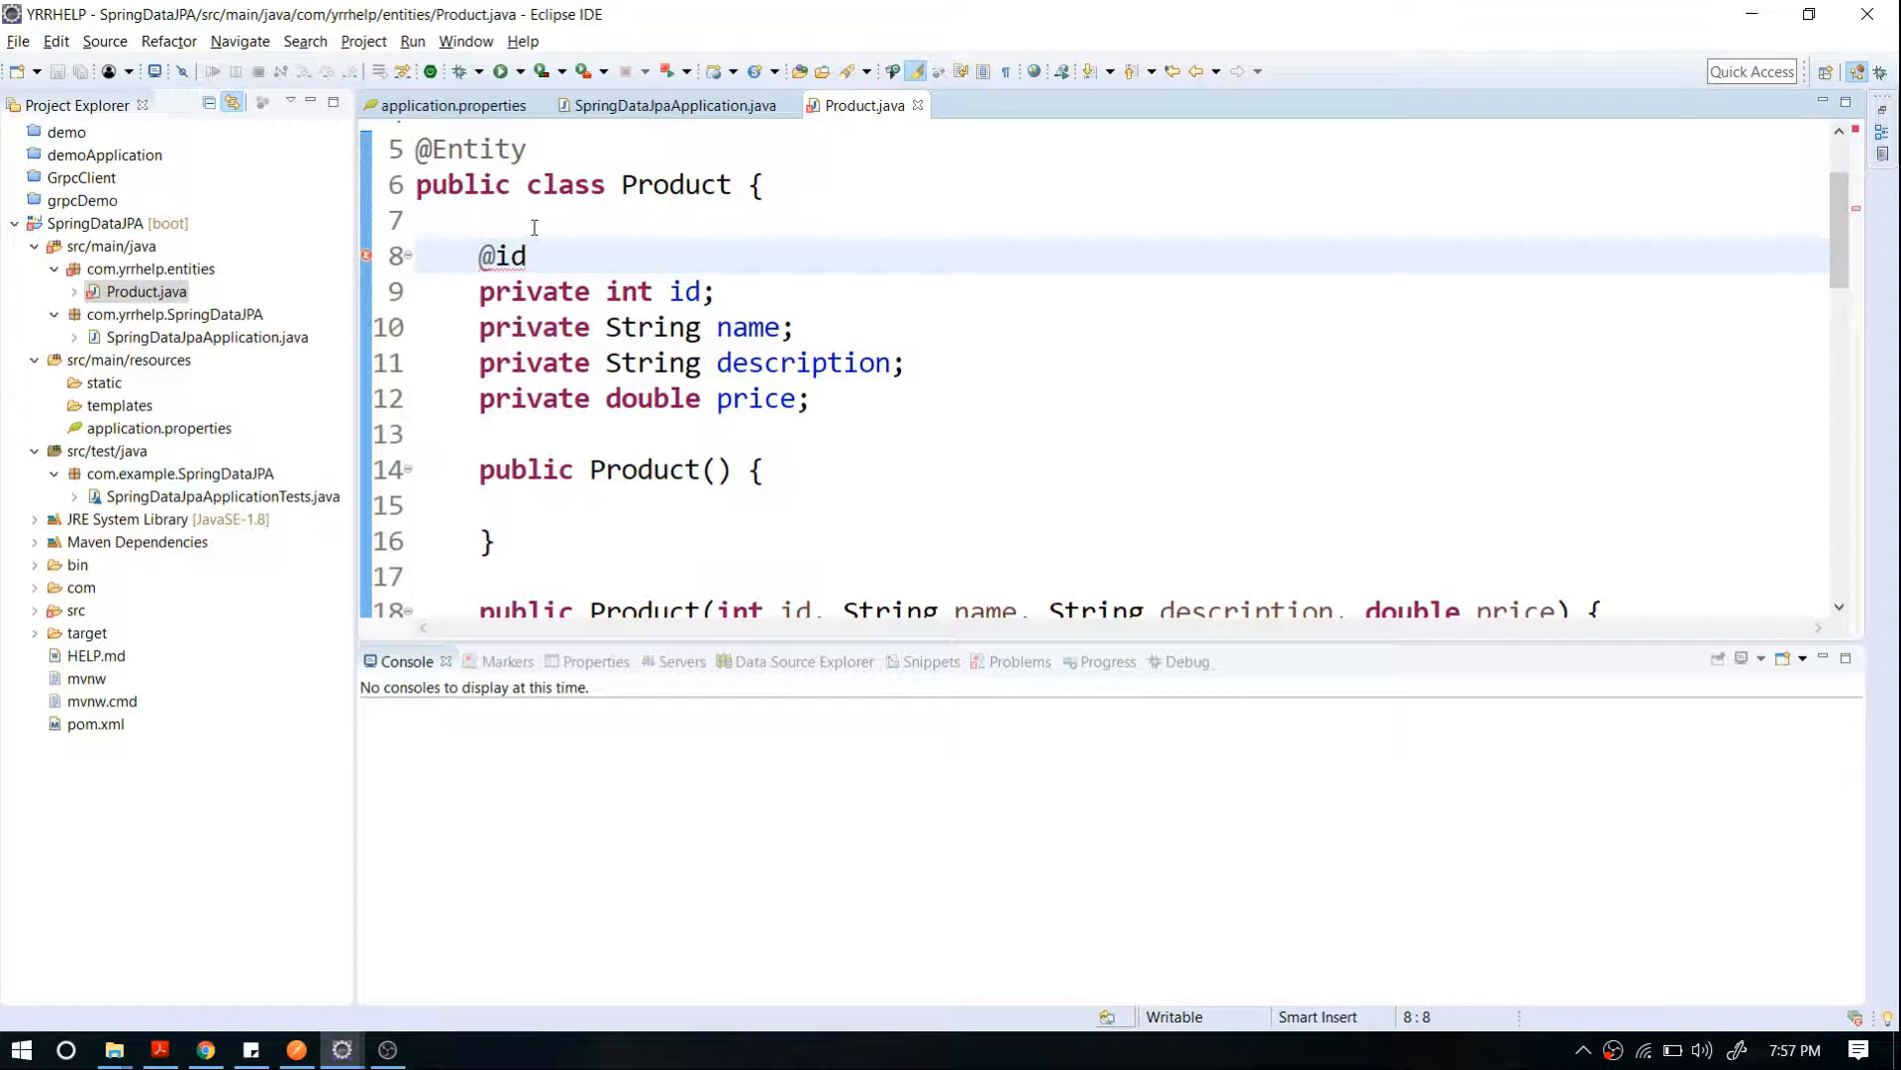
double_click(504, 255)
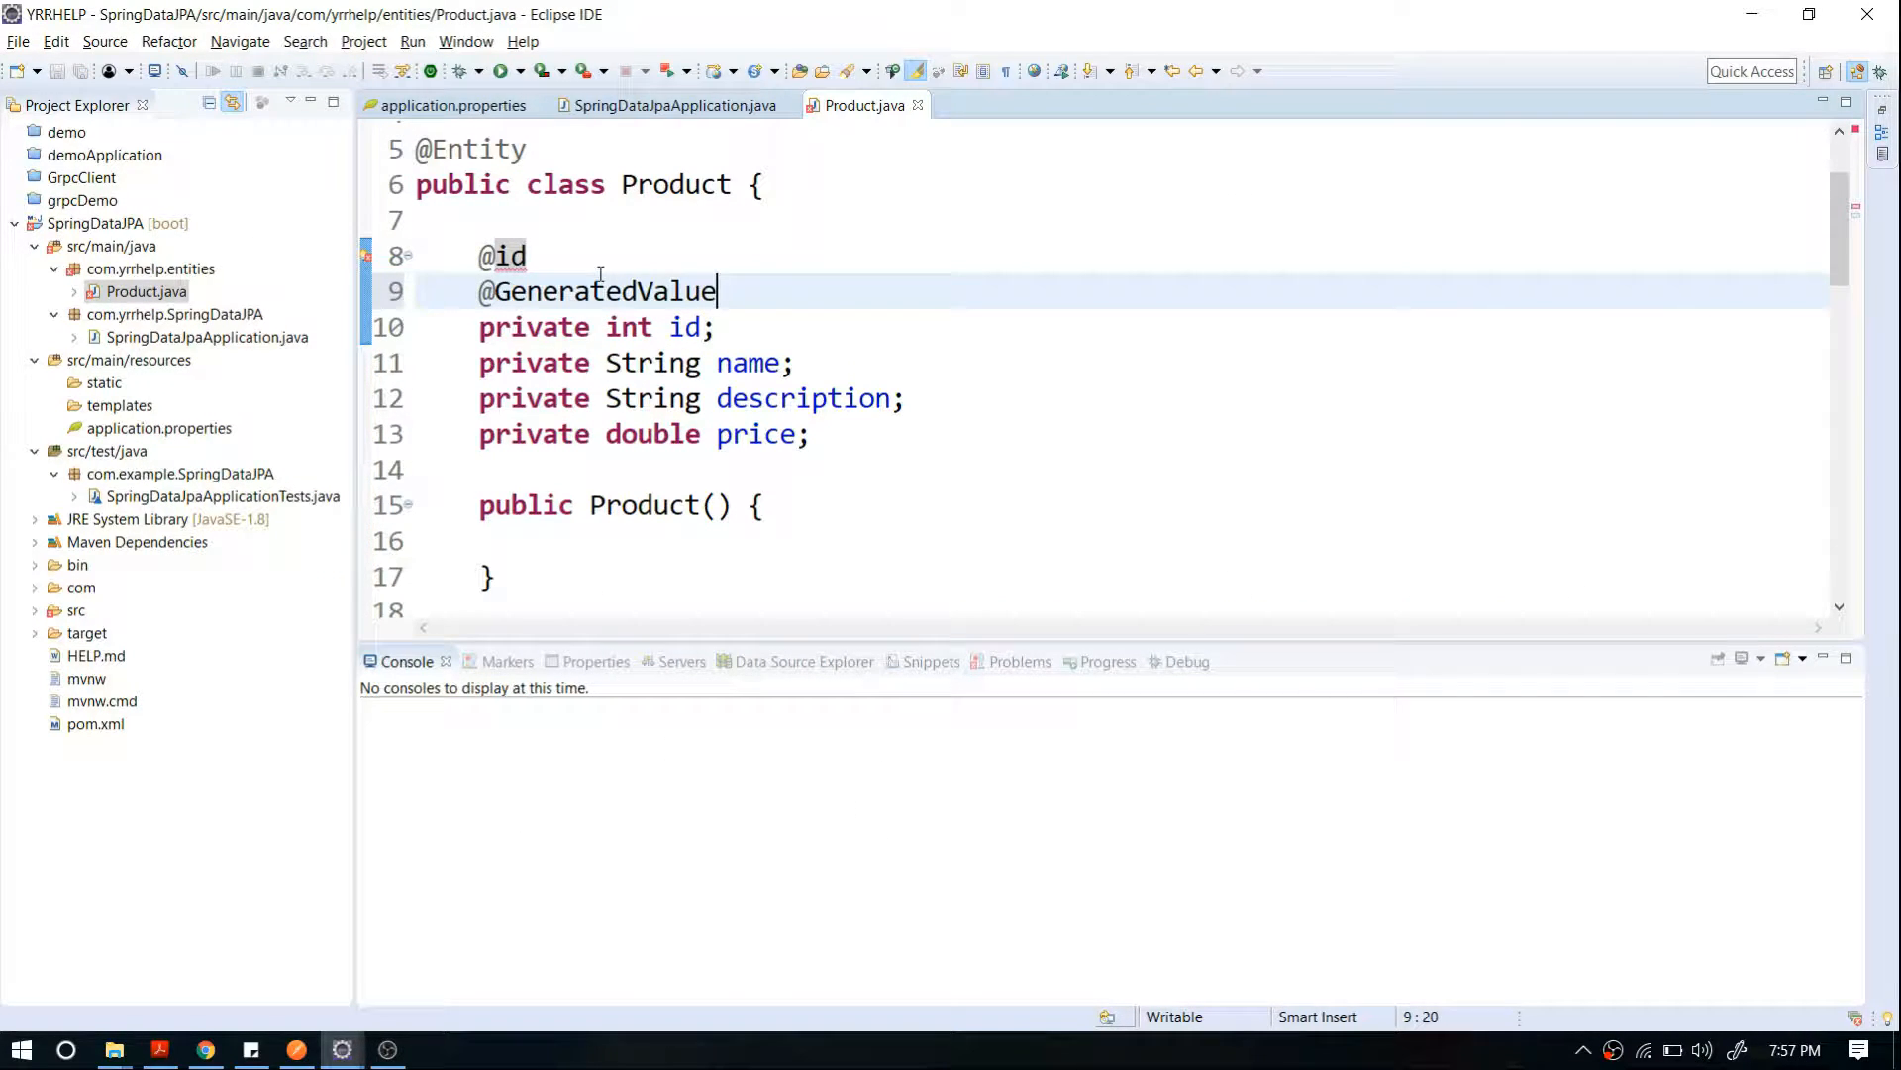
double_click(604, 291)
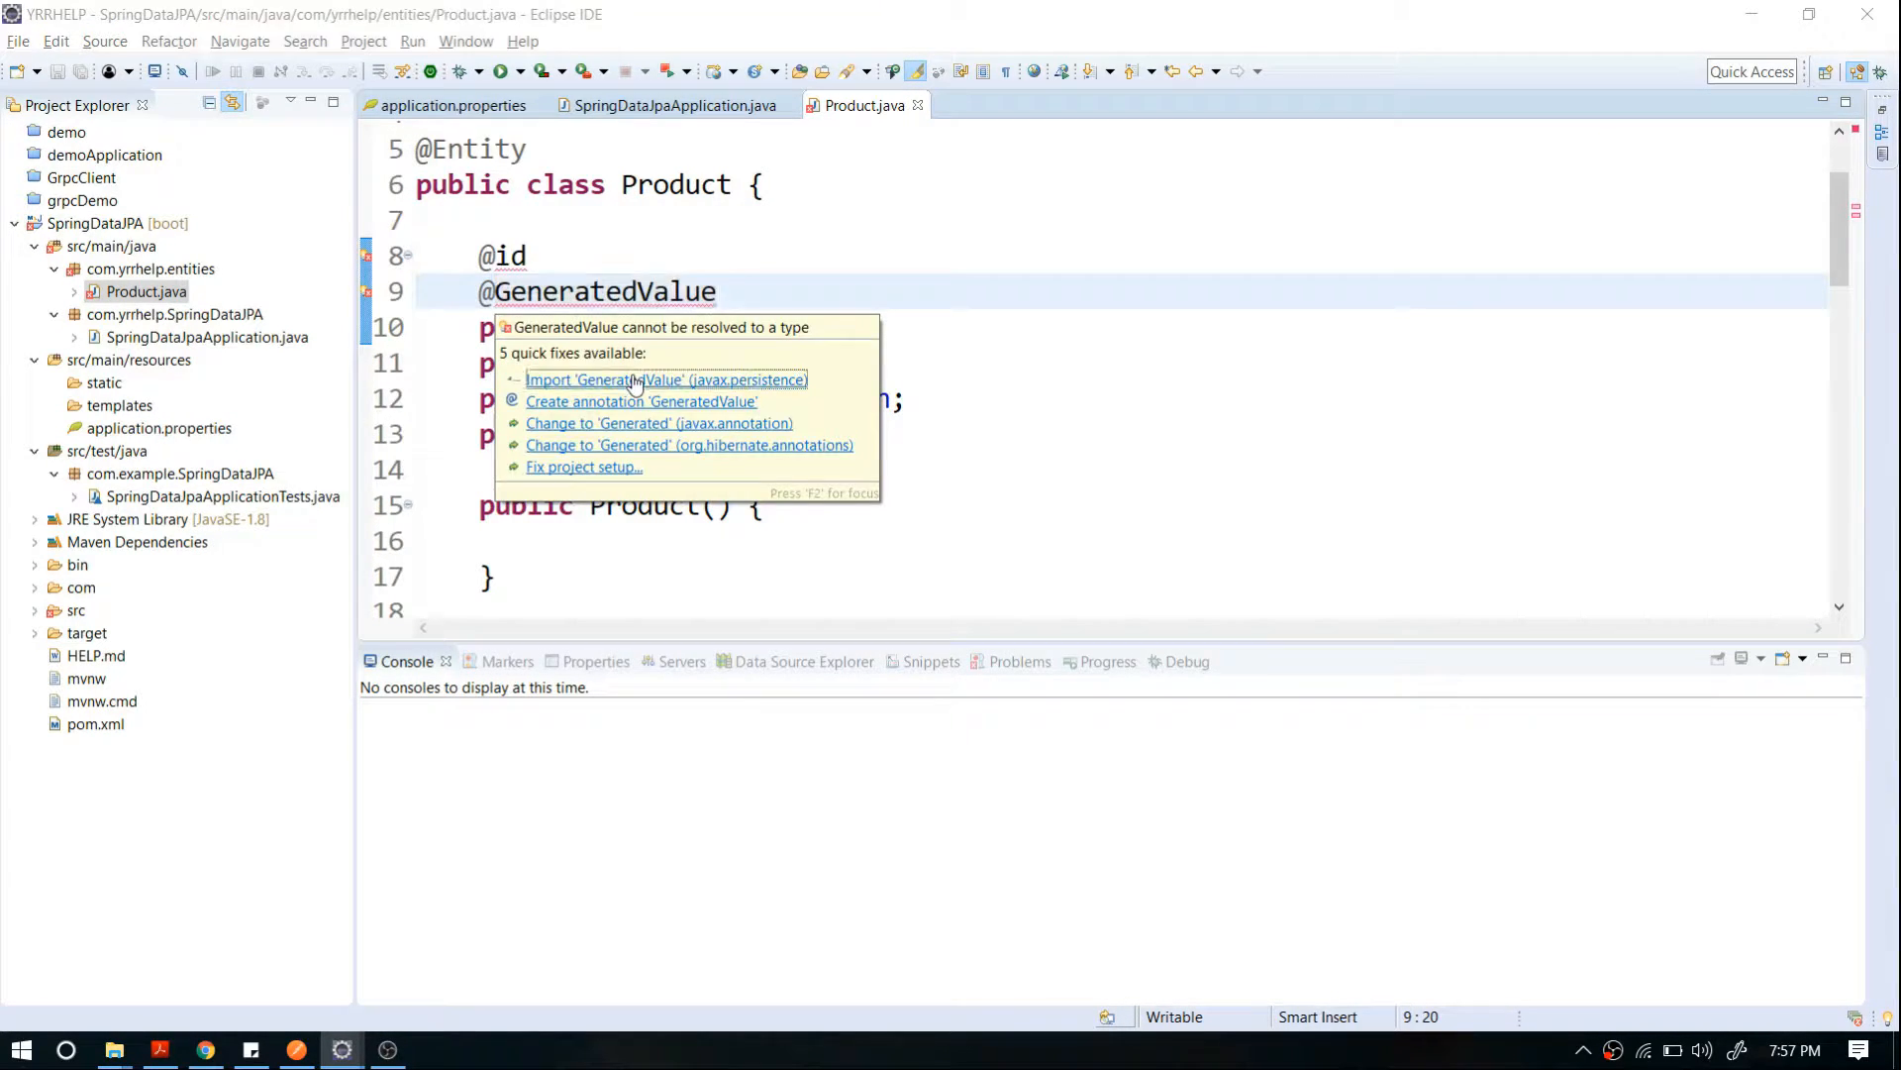
click(663, 380)
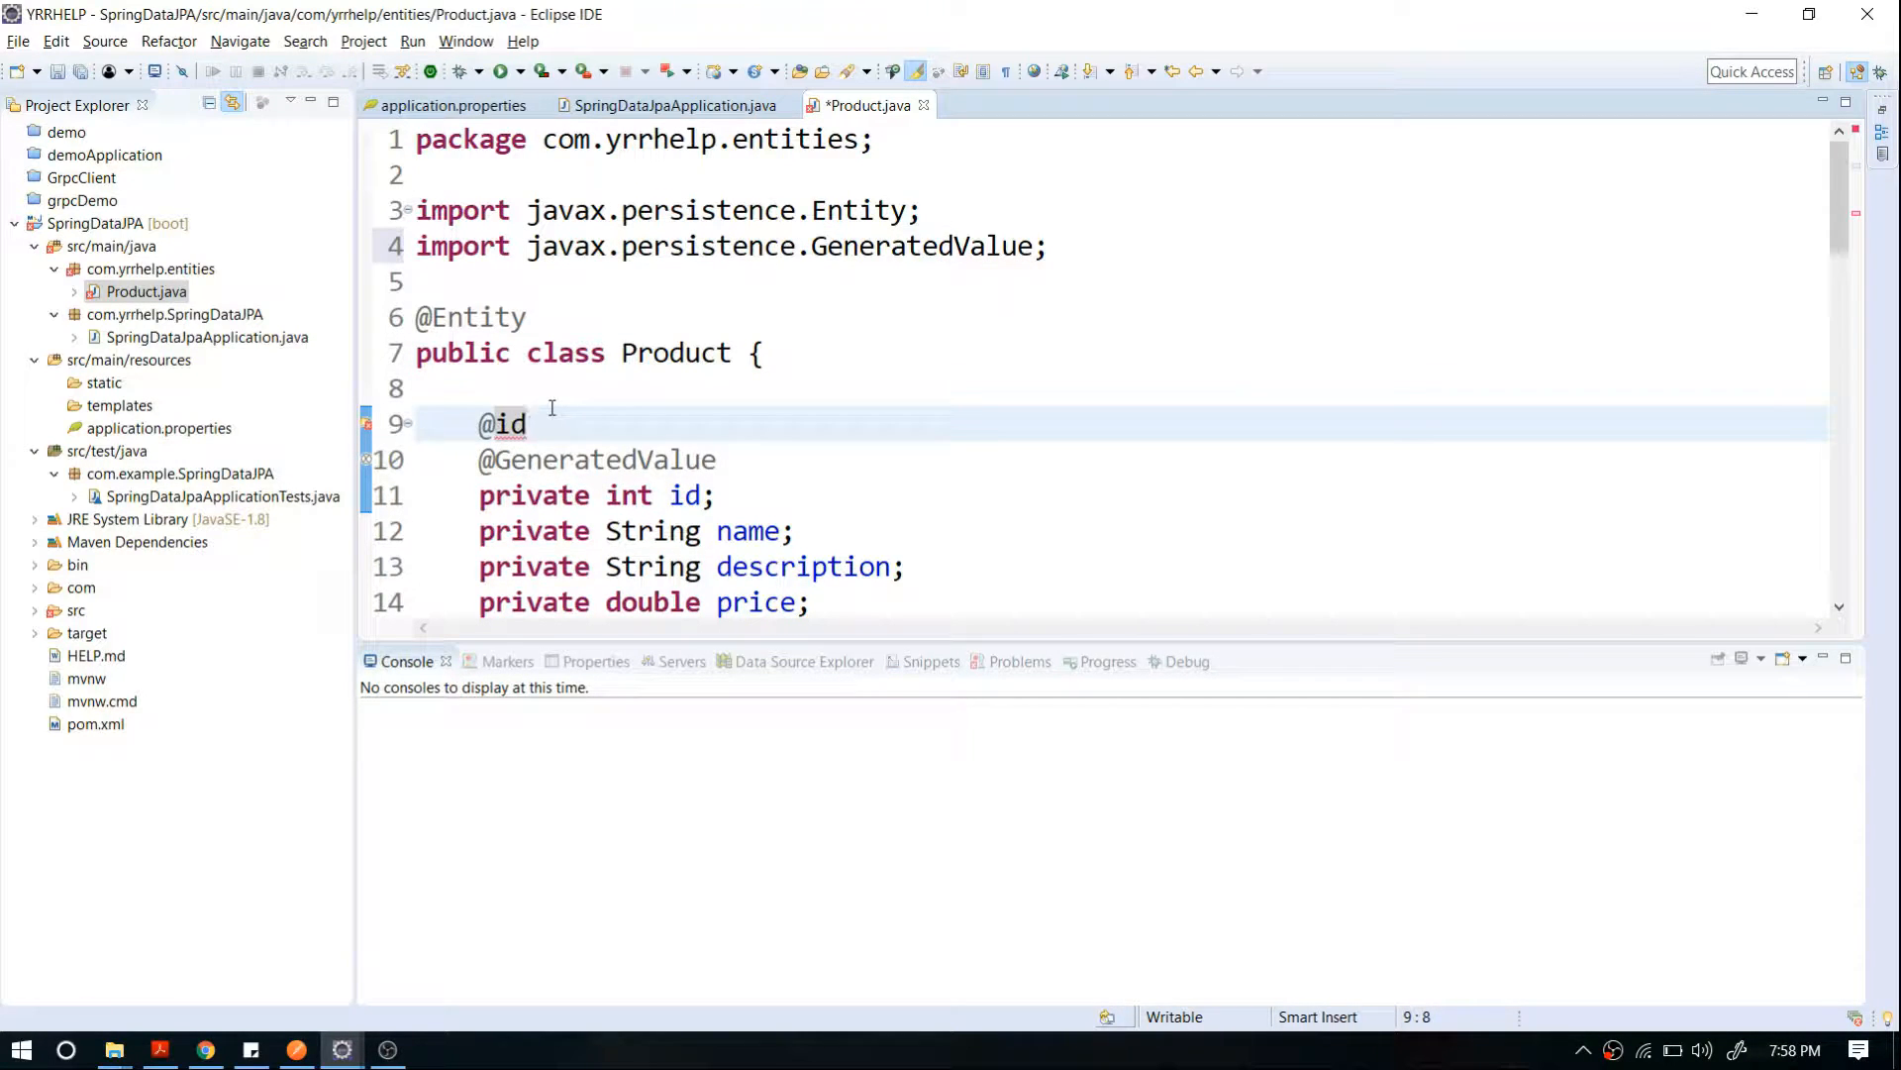
text(I)
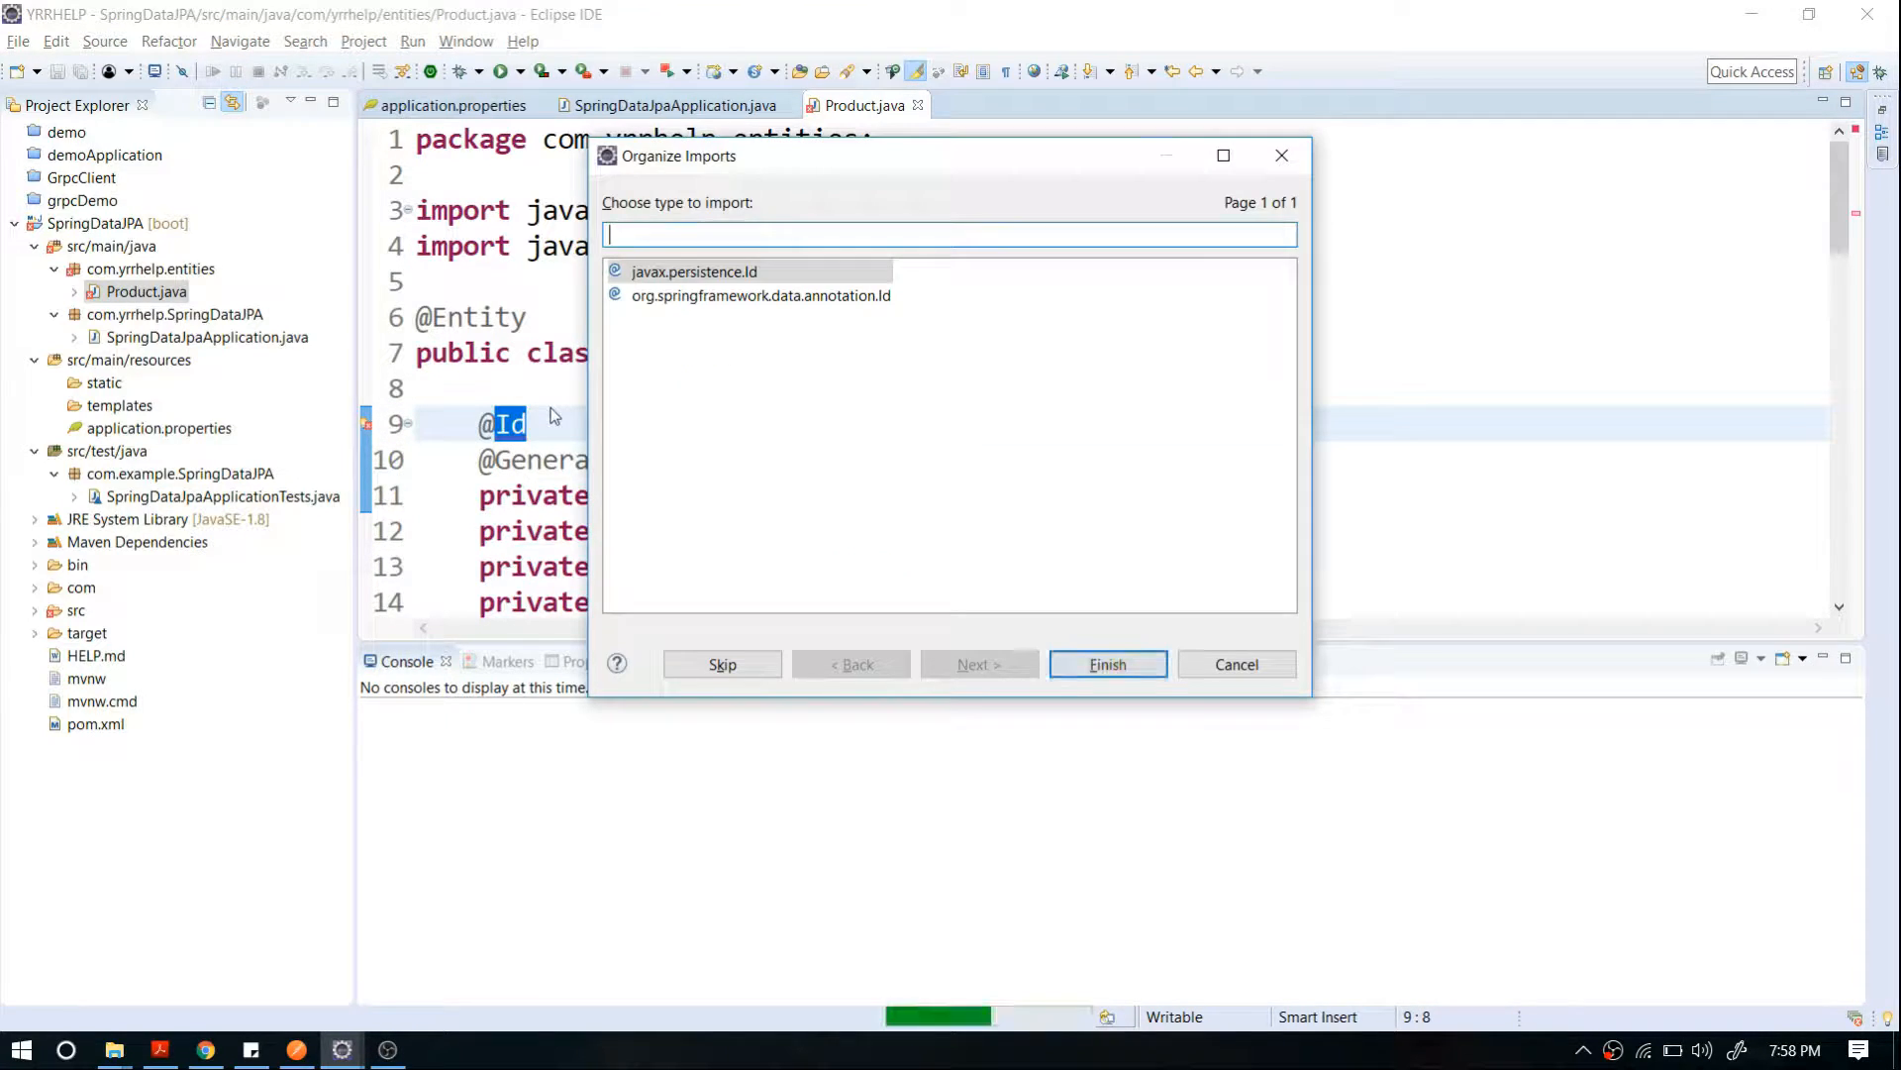
click(1105, 664)
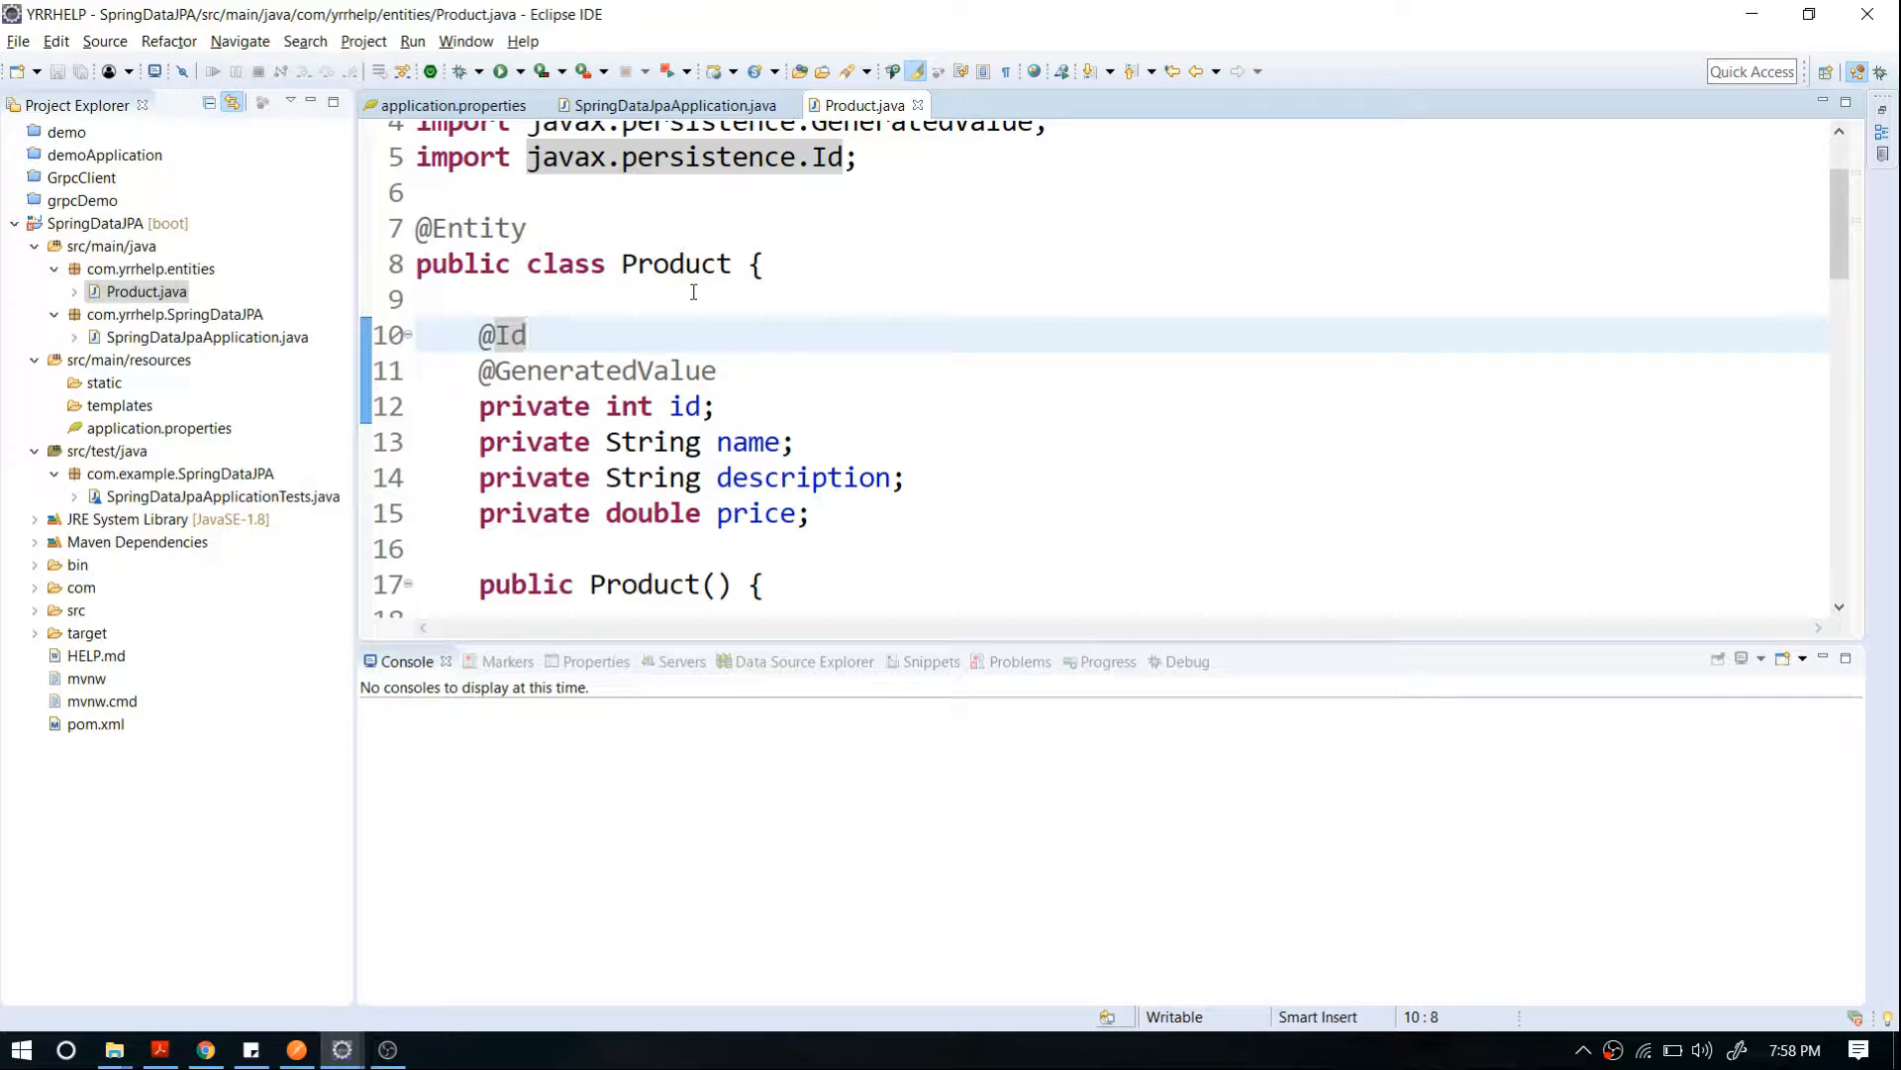
click(473, 299)
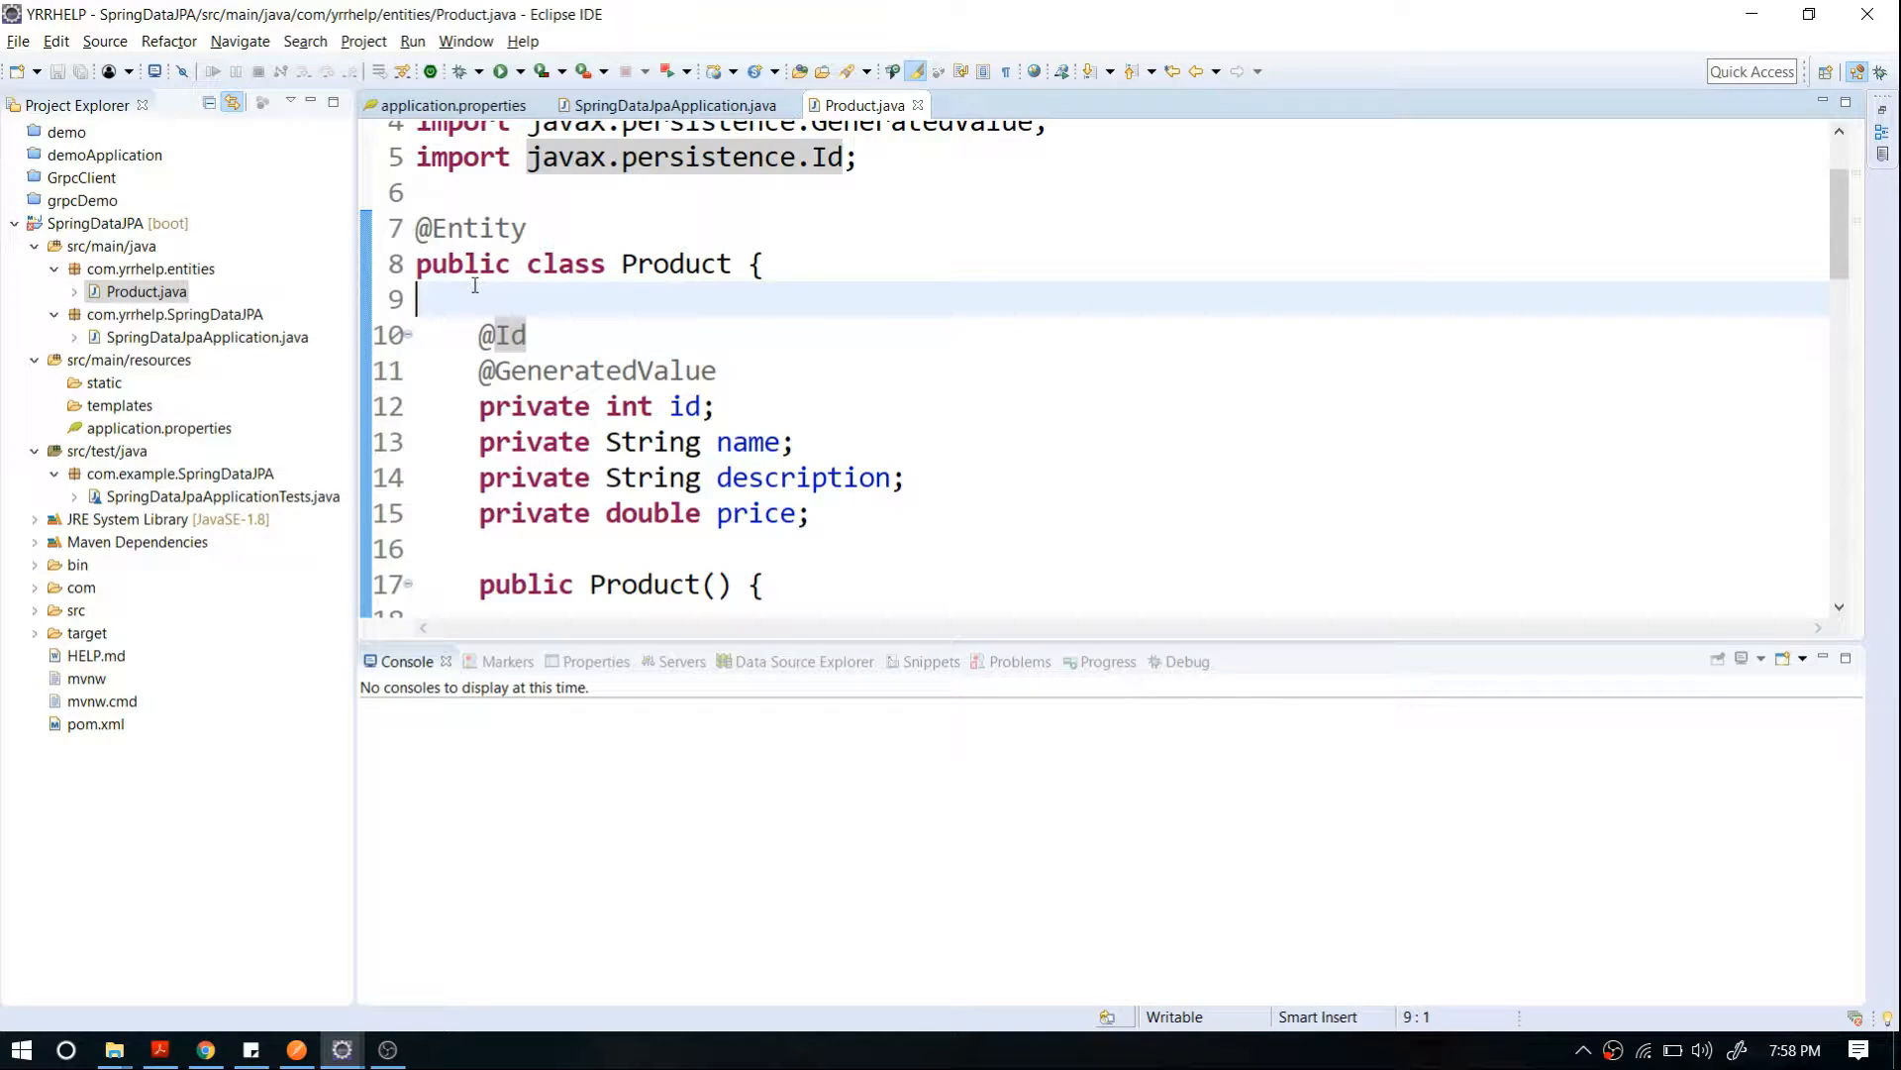